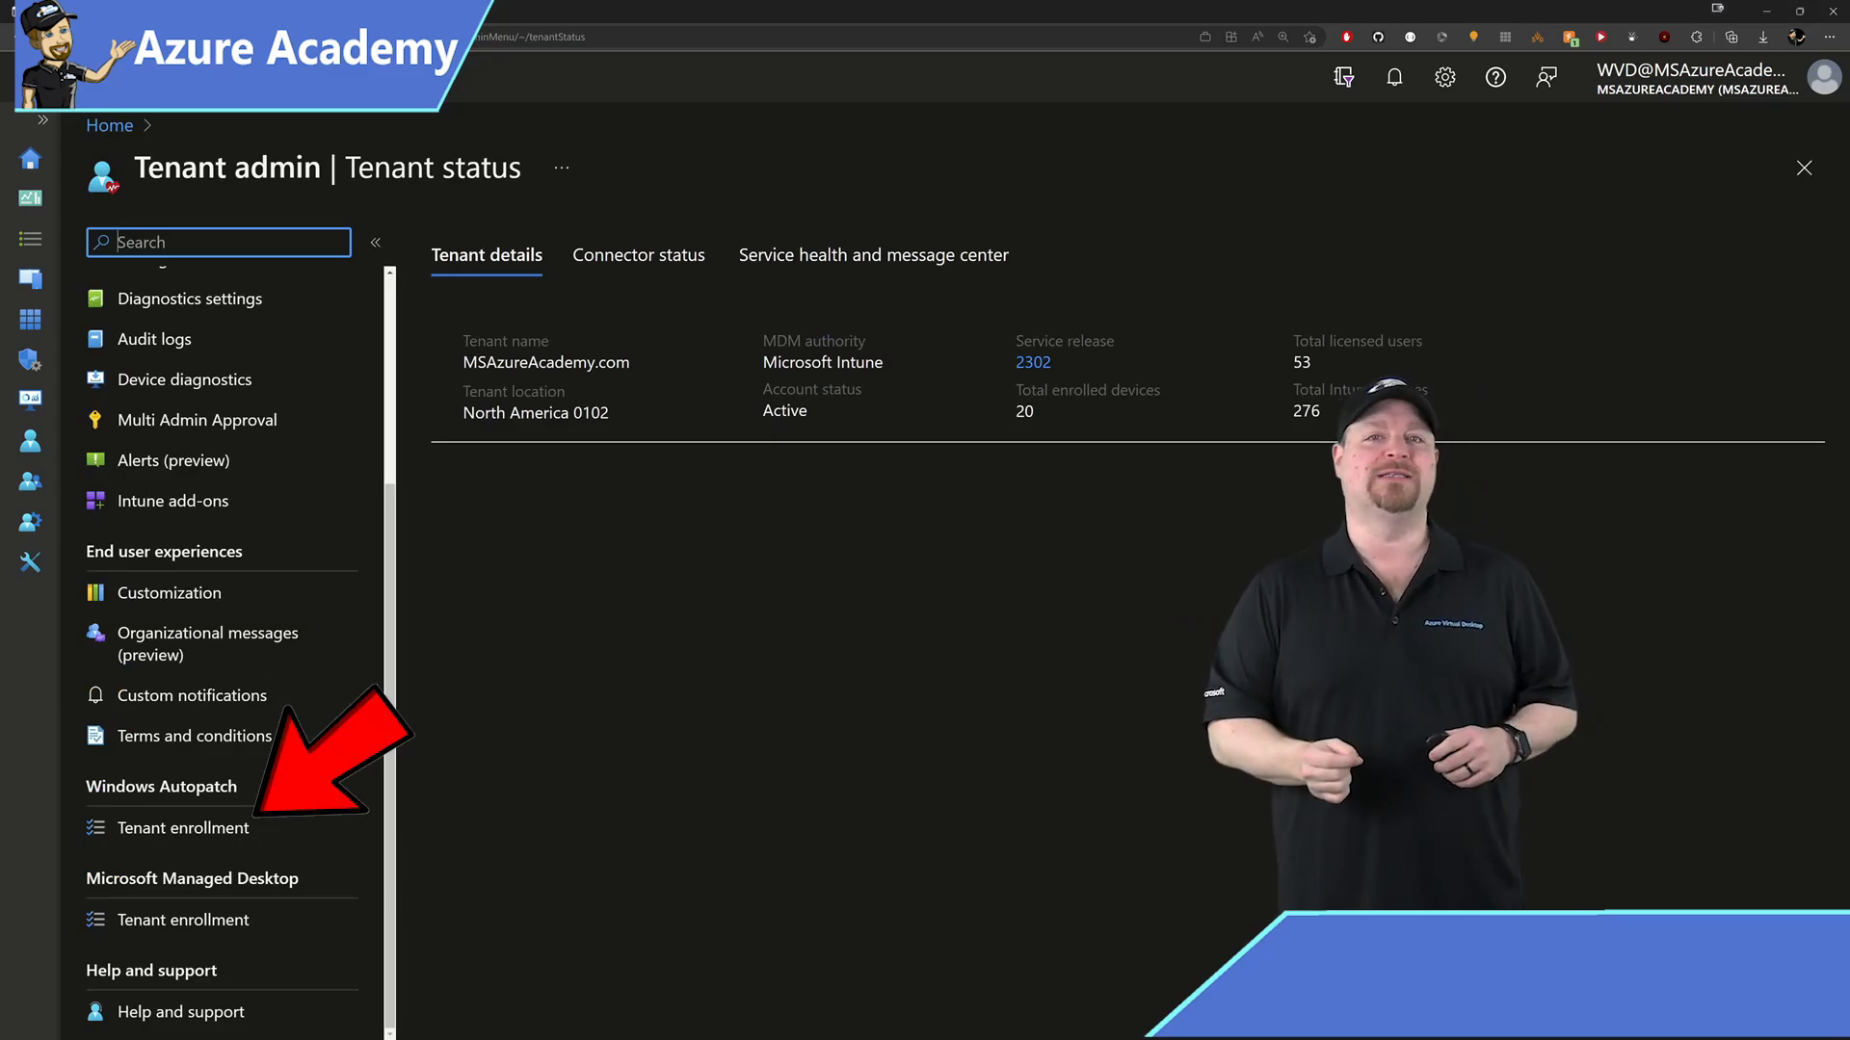
- Consent to storing assessment results and run the Autopatch readiness tool from Tenant enrollment
left_click(183, 827)
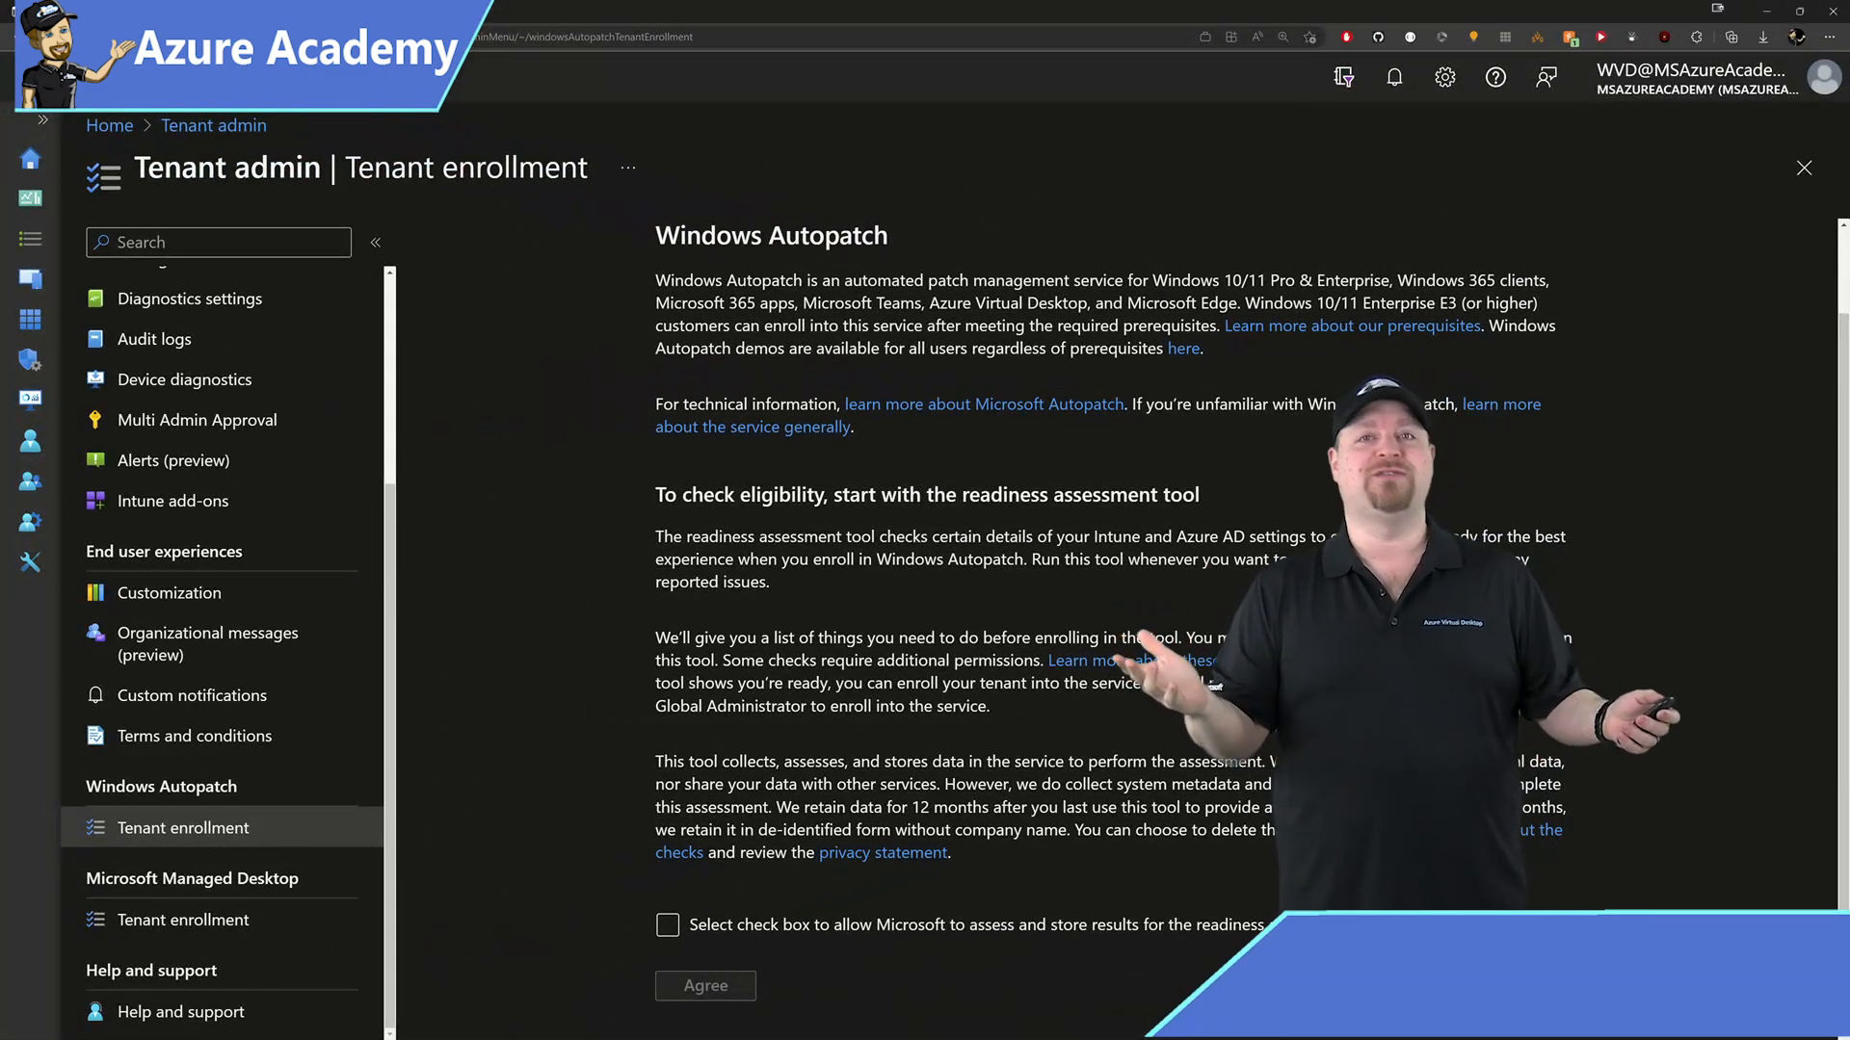
left_click(666, 863)
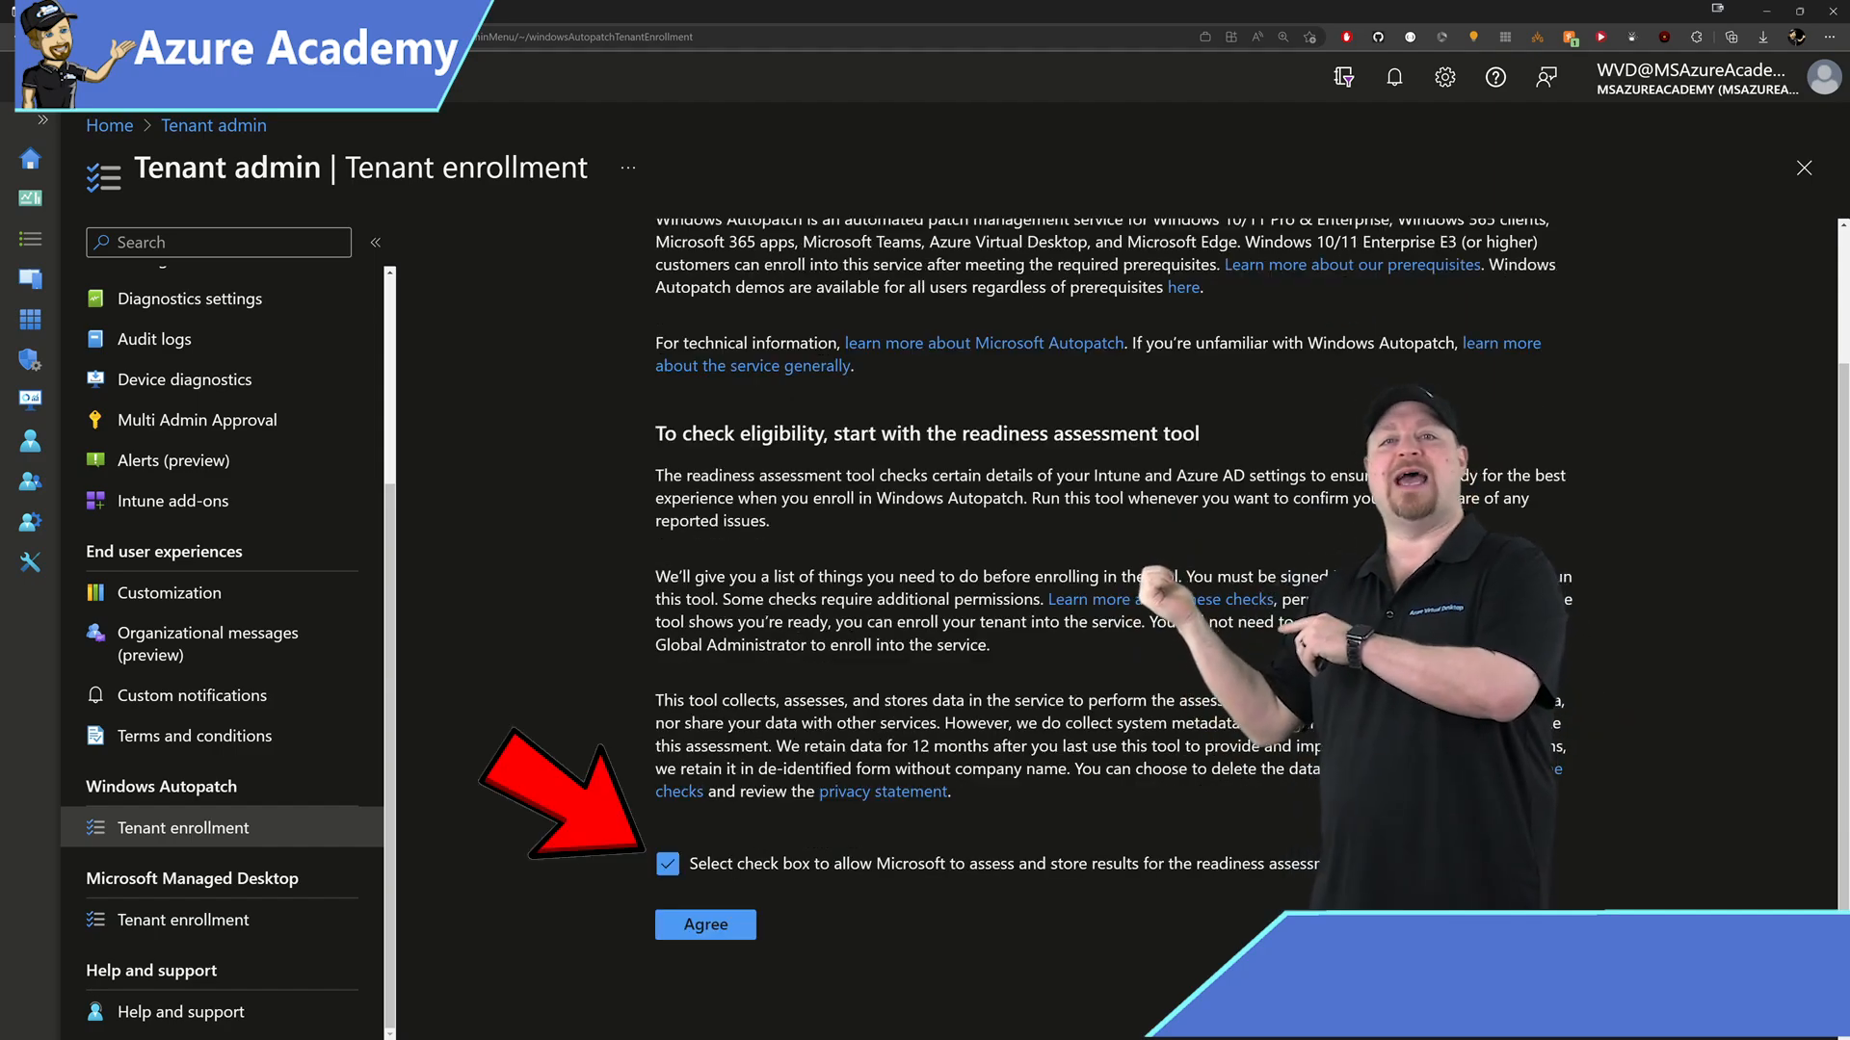
left_click(704, 924)
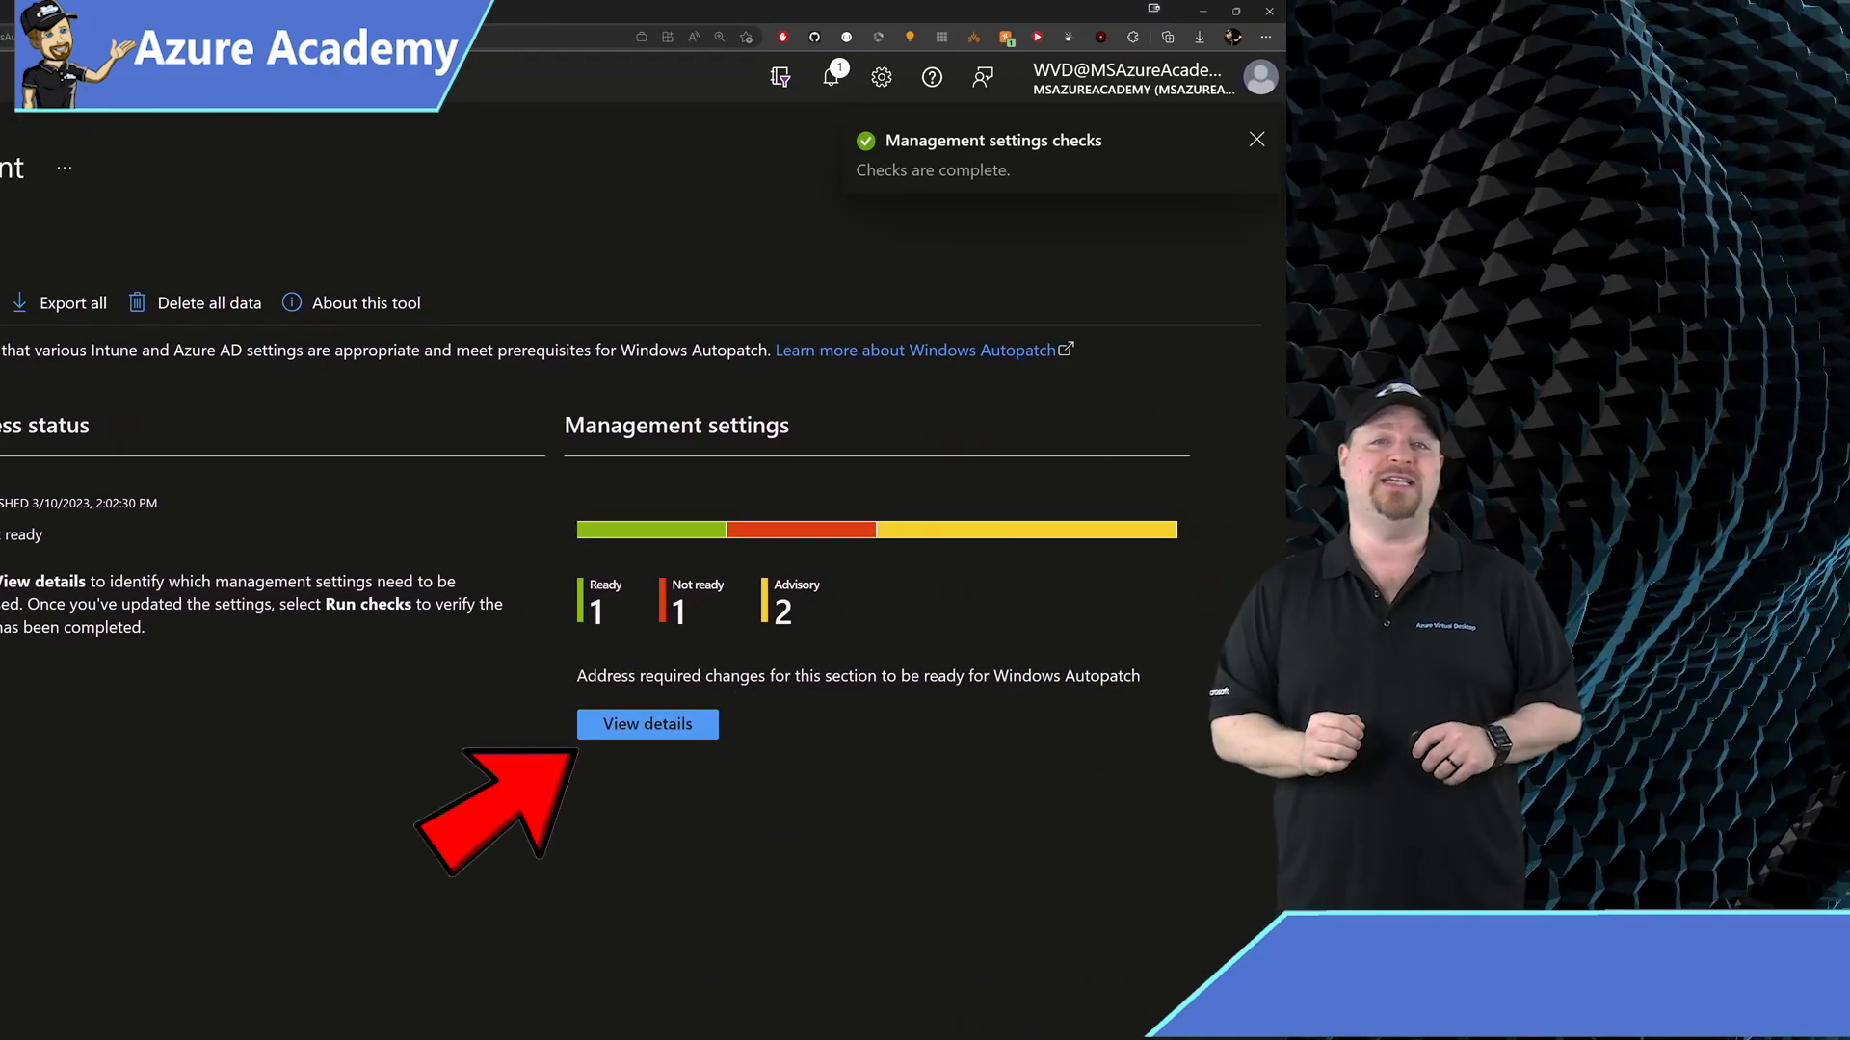
- Review the not-ready Unlicensed admin setting and allow unlicensed admins access under Roles > Administrator Licensing
left_click(647, 724)
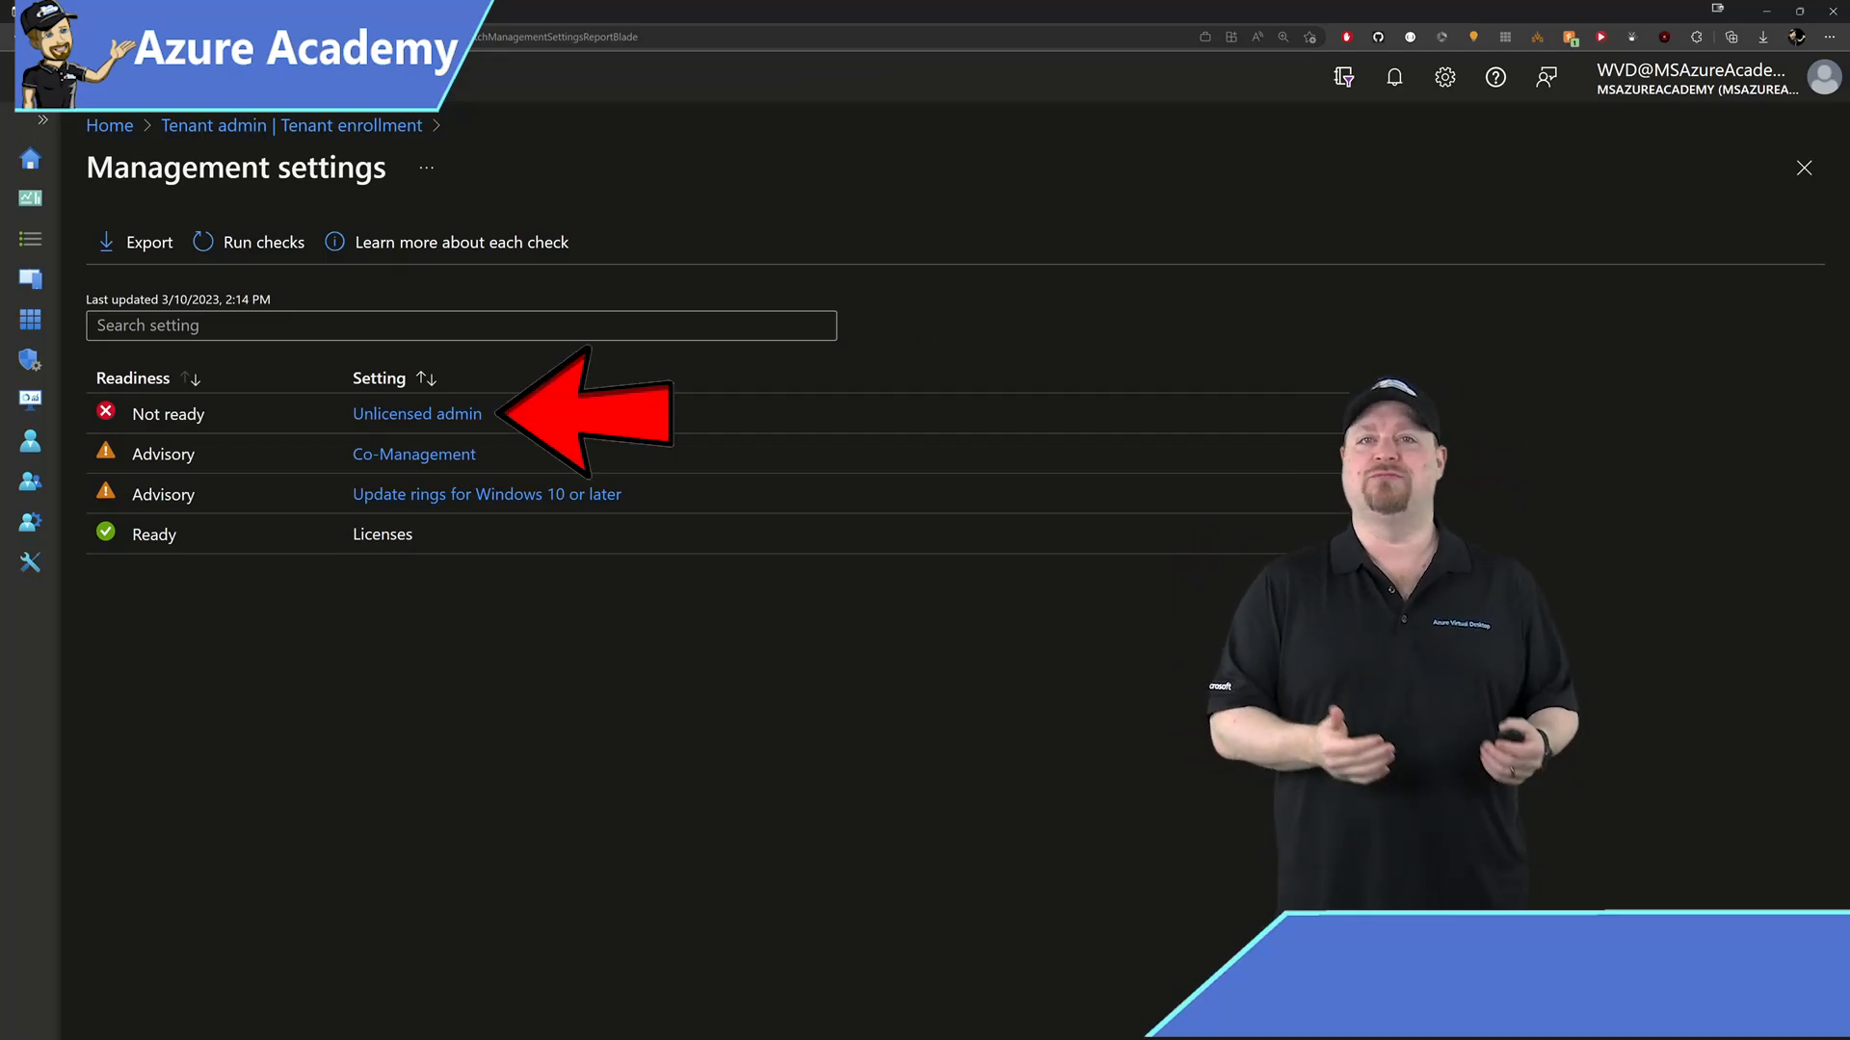
left_click(212, 126)
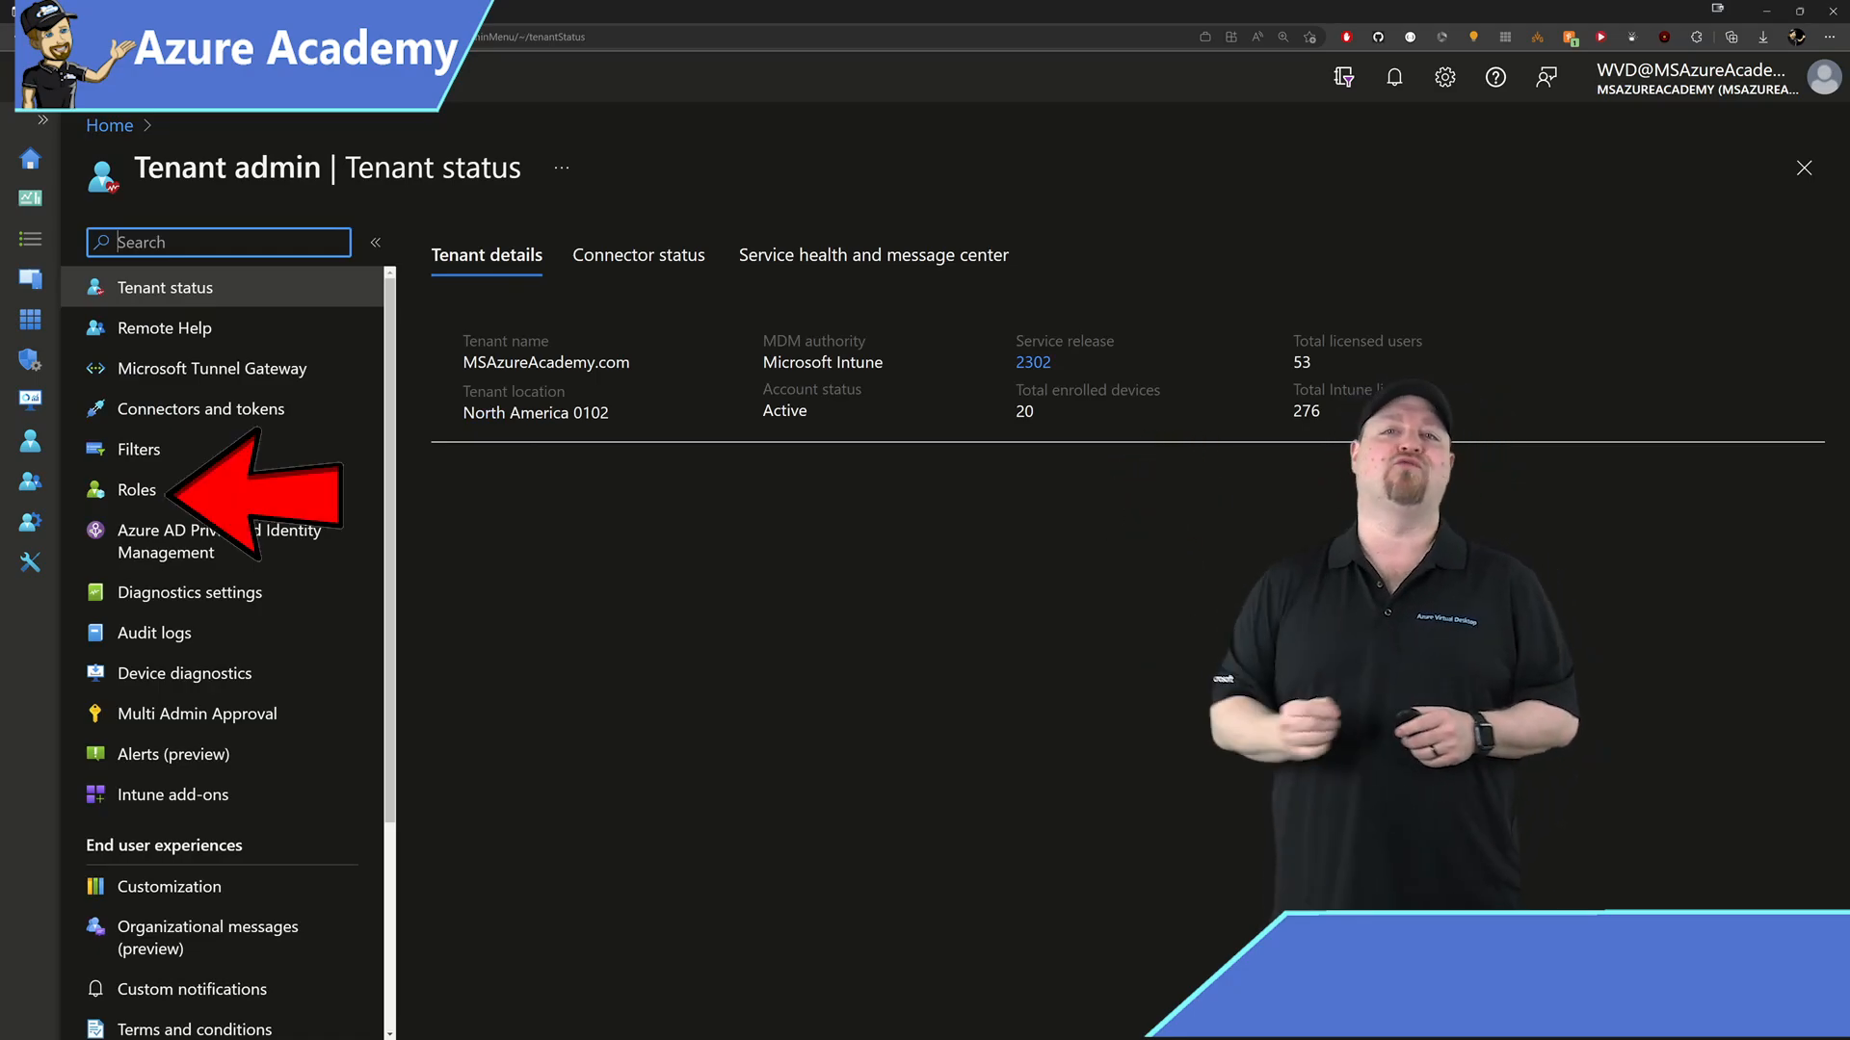
left_click(137, 489)
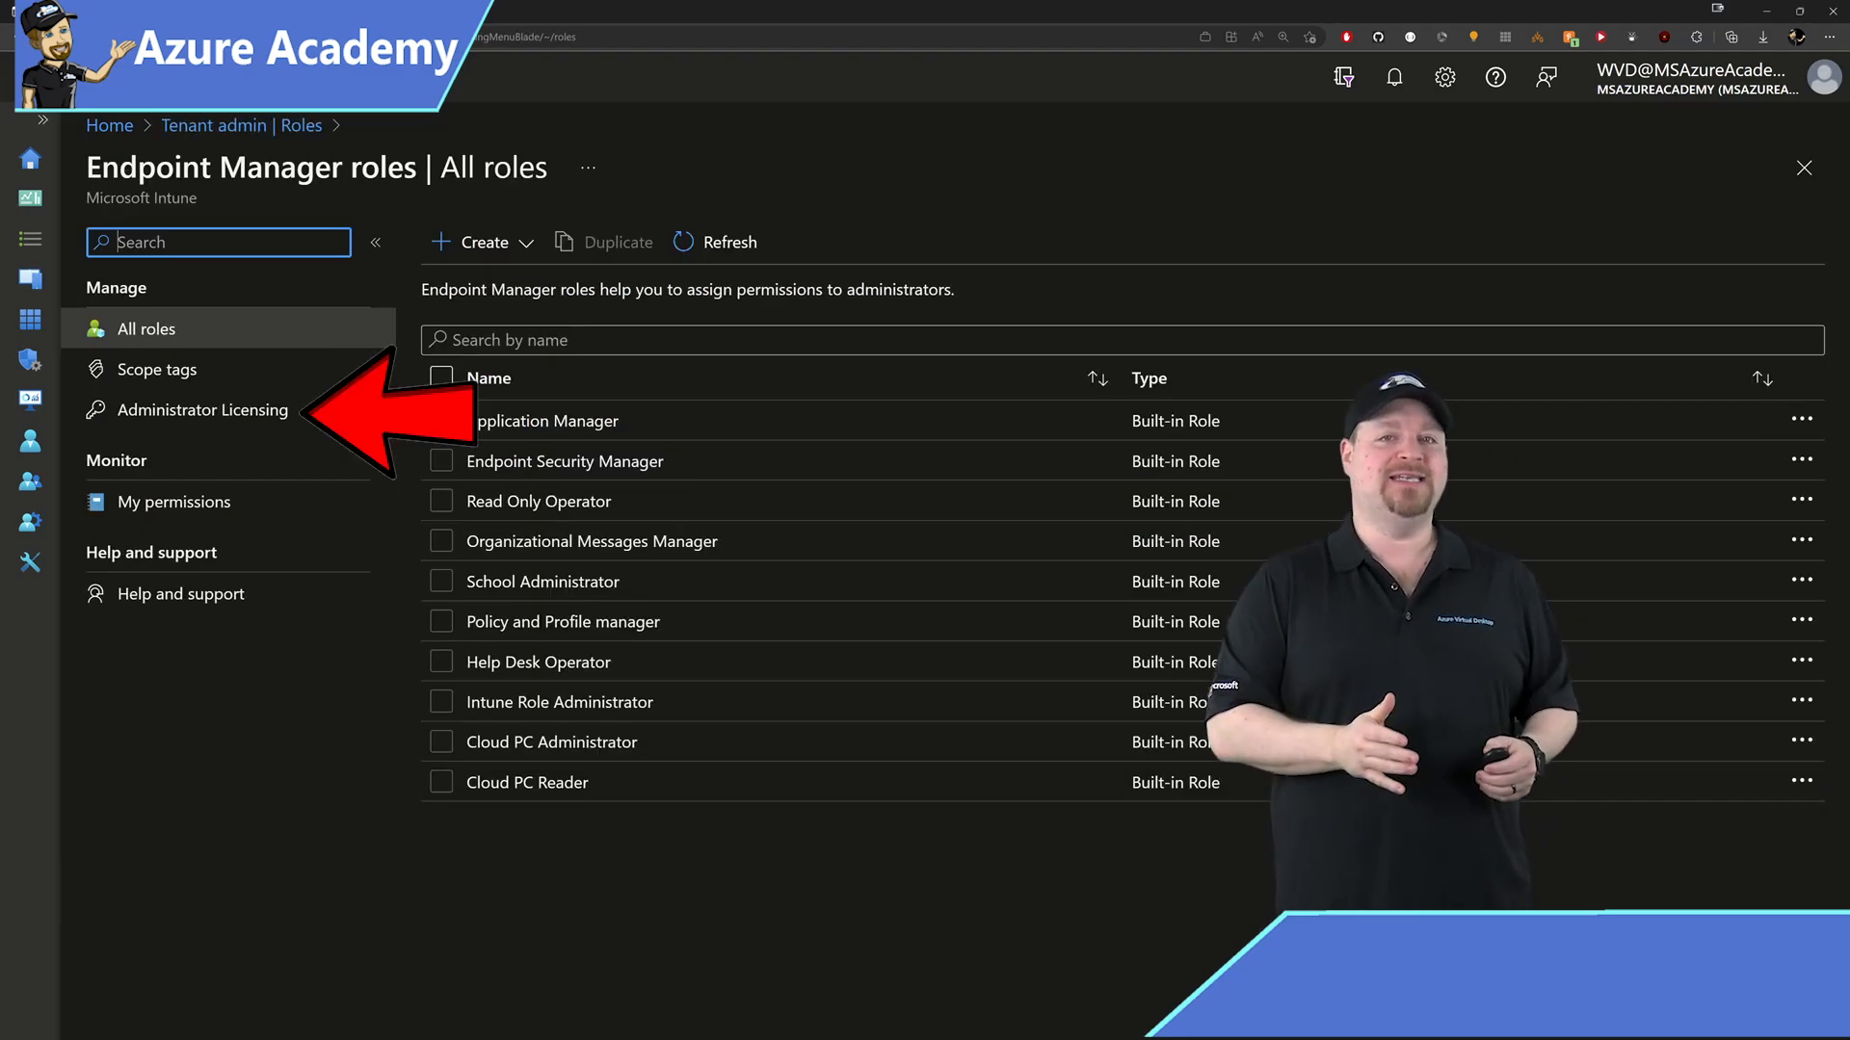
left_click(204, 410)
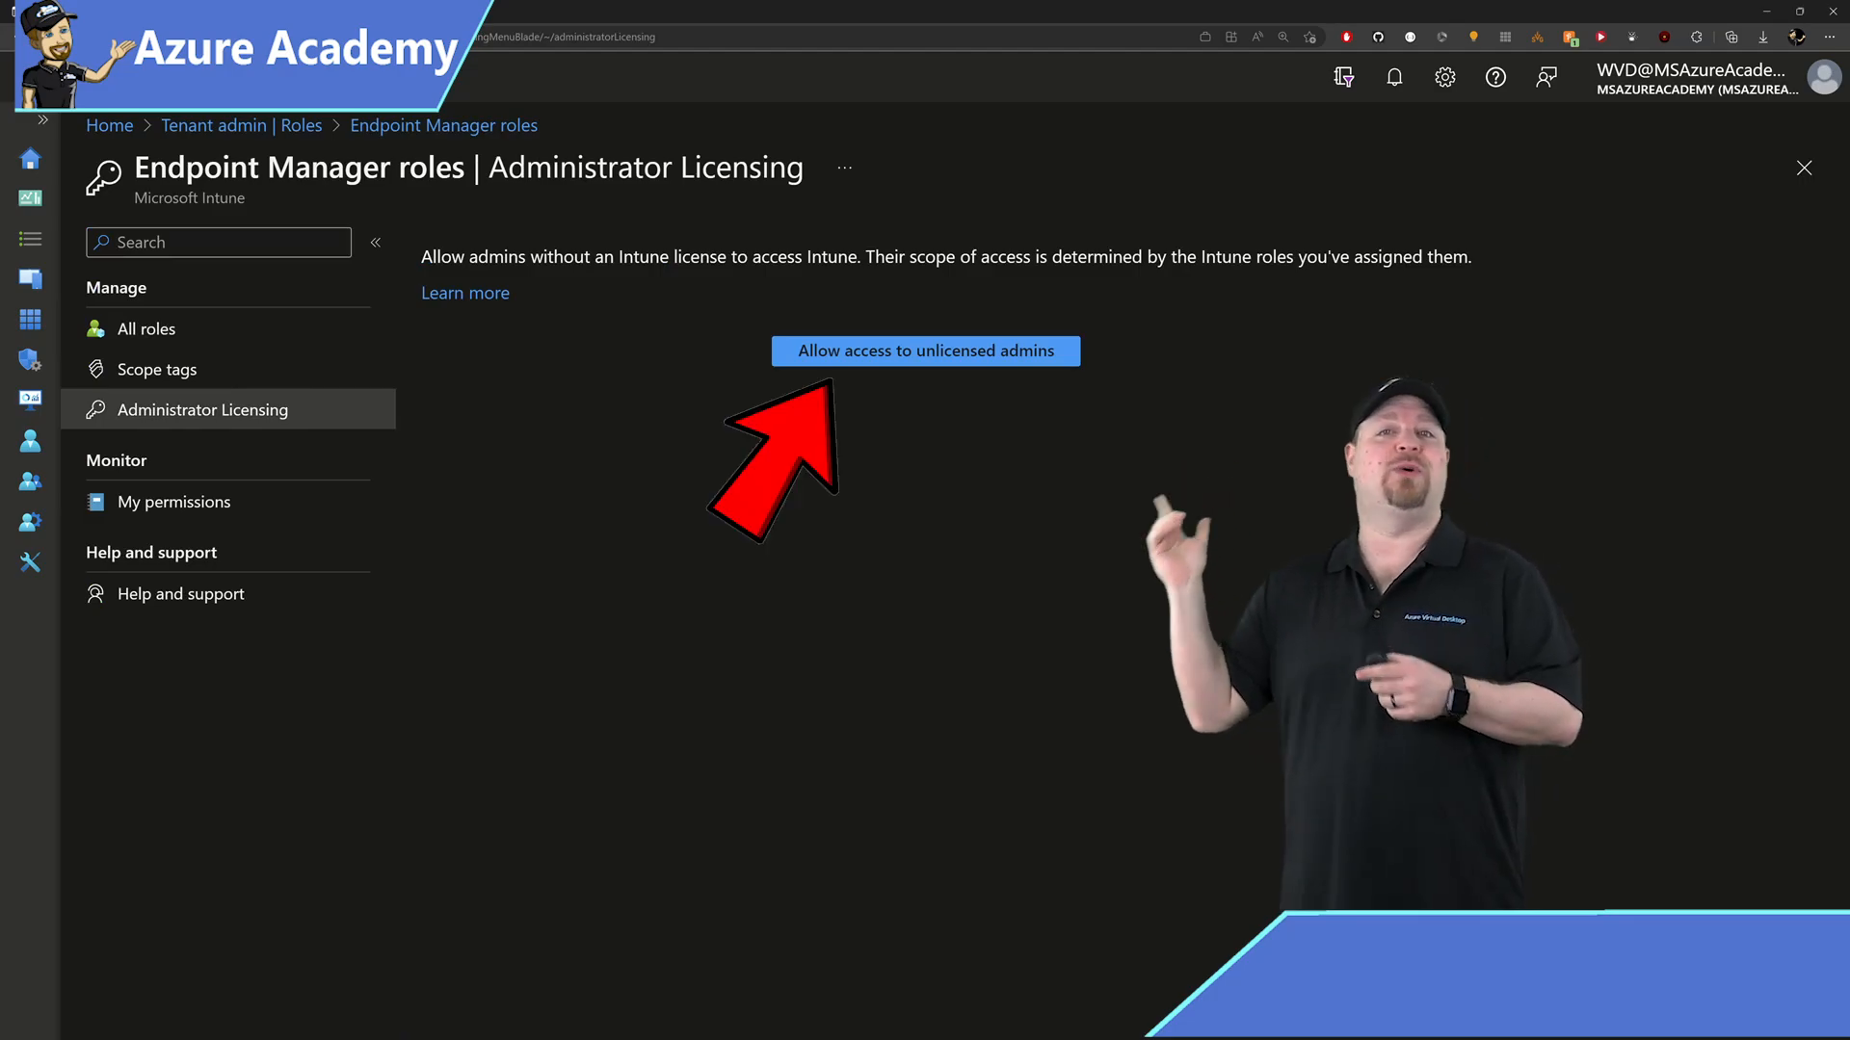
left_click(925, 351)
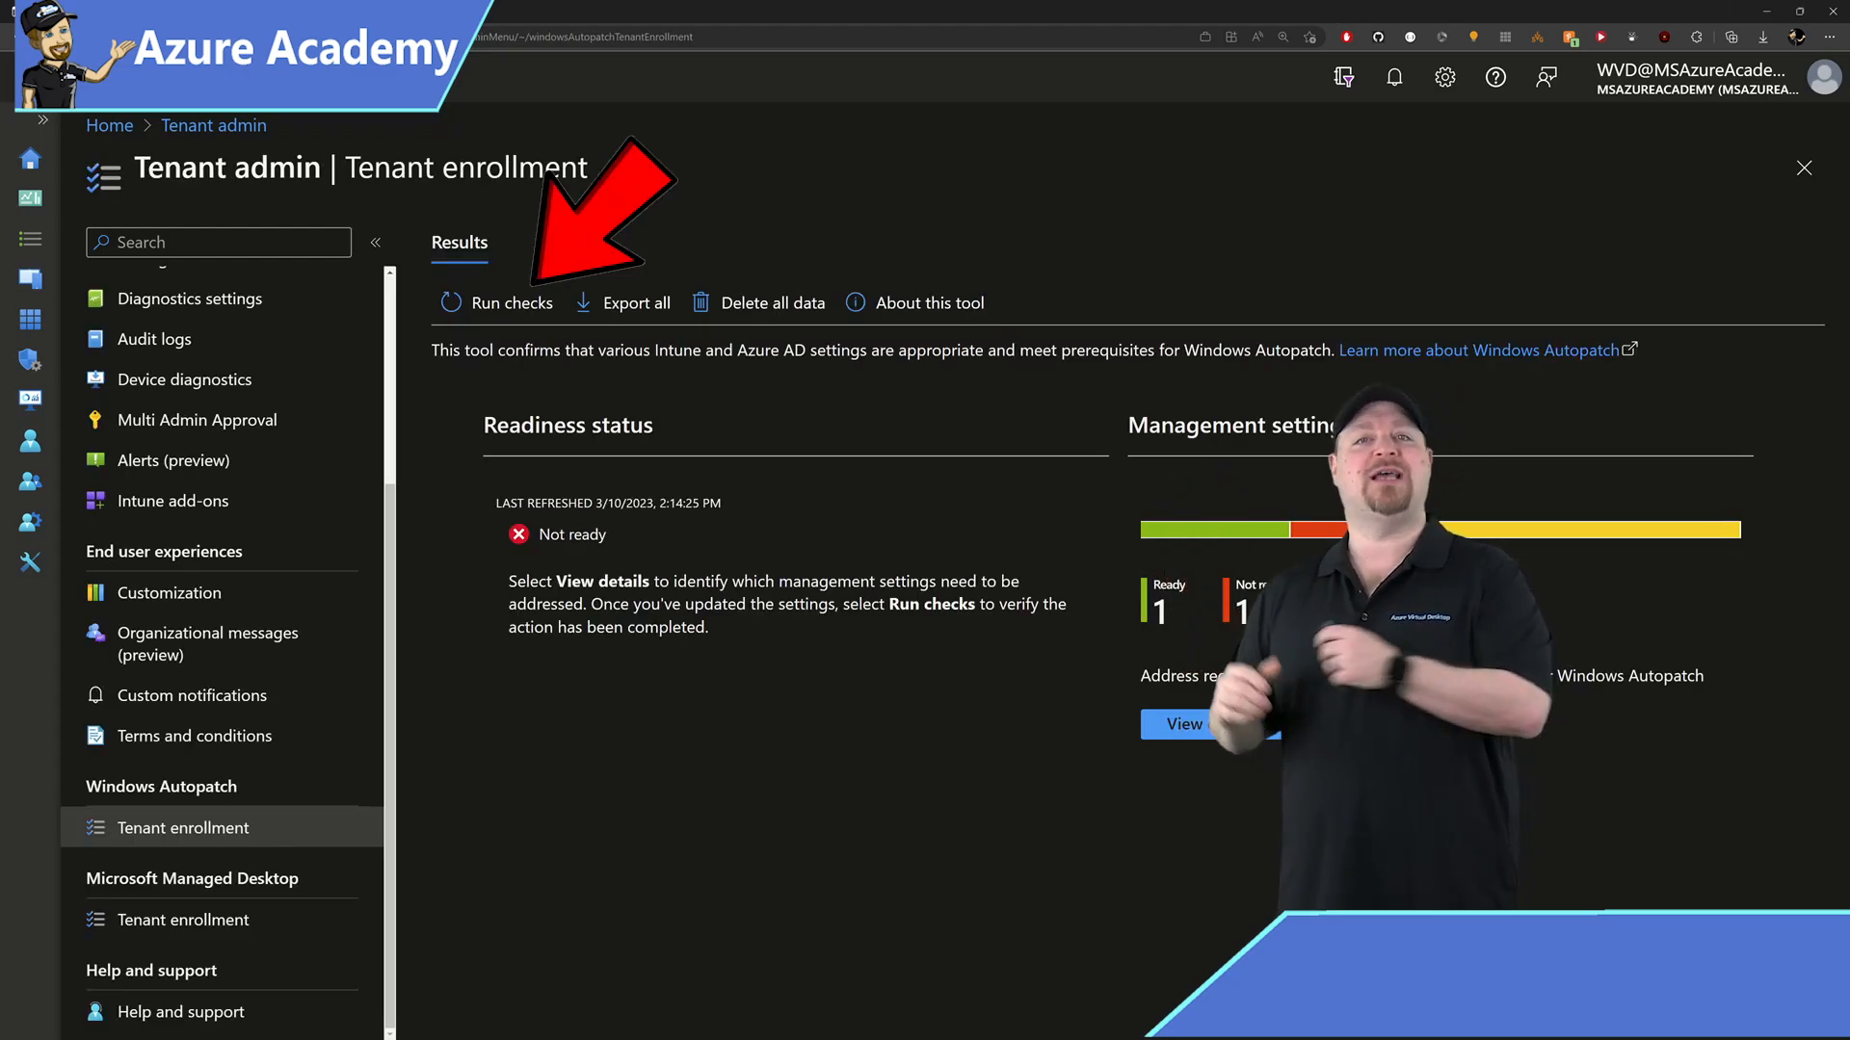
- Rerun the readiness checks until Ready, then start tenant enrollment in Windows Autopatch
left_click(509, 301)
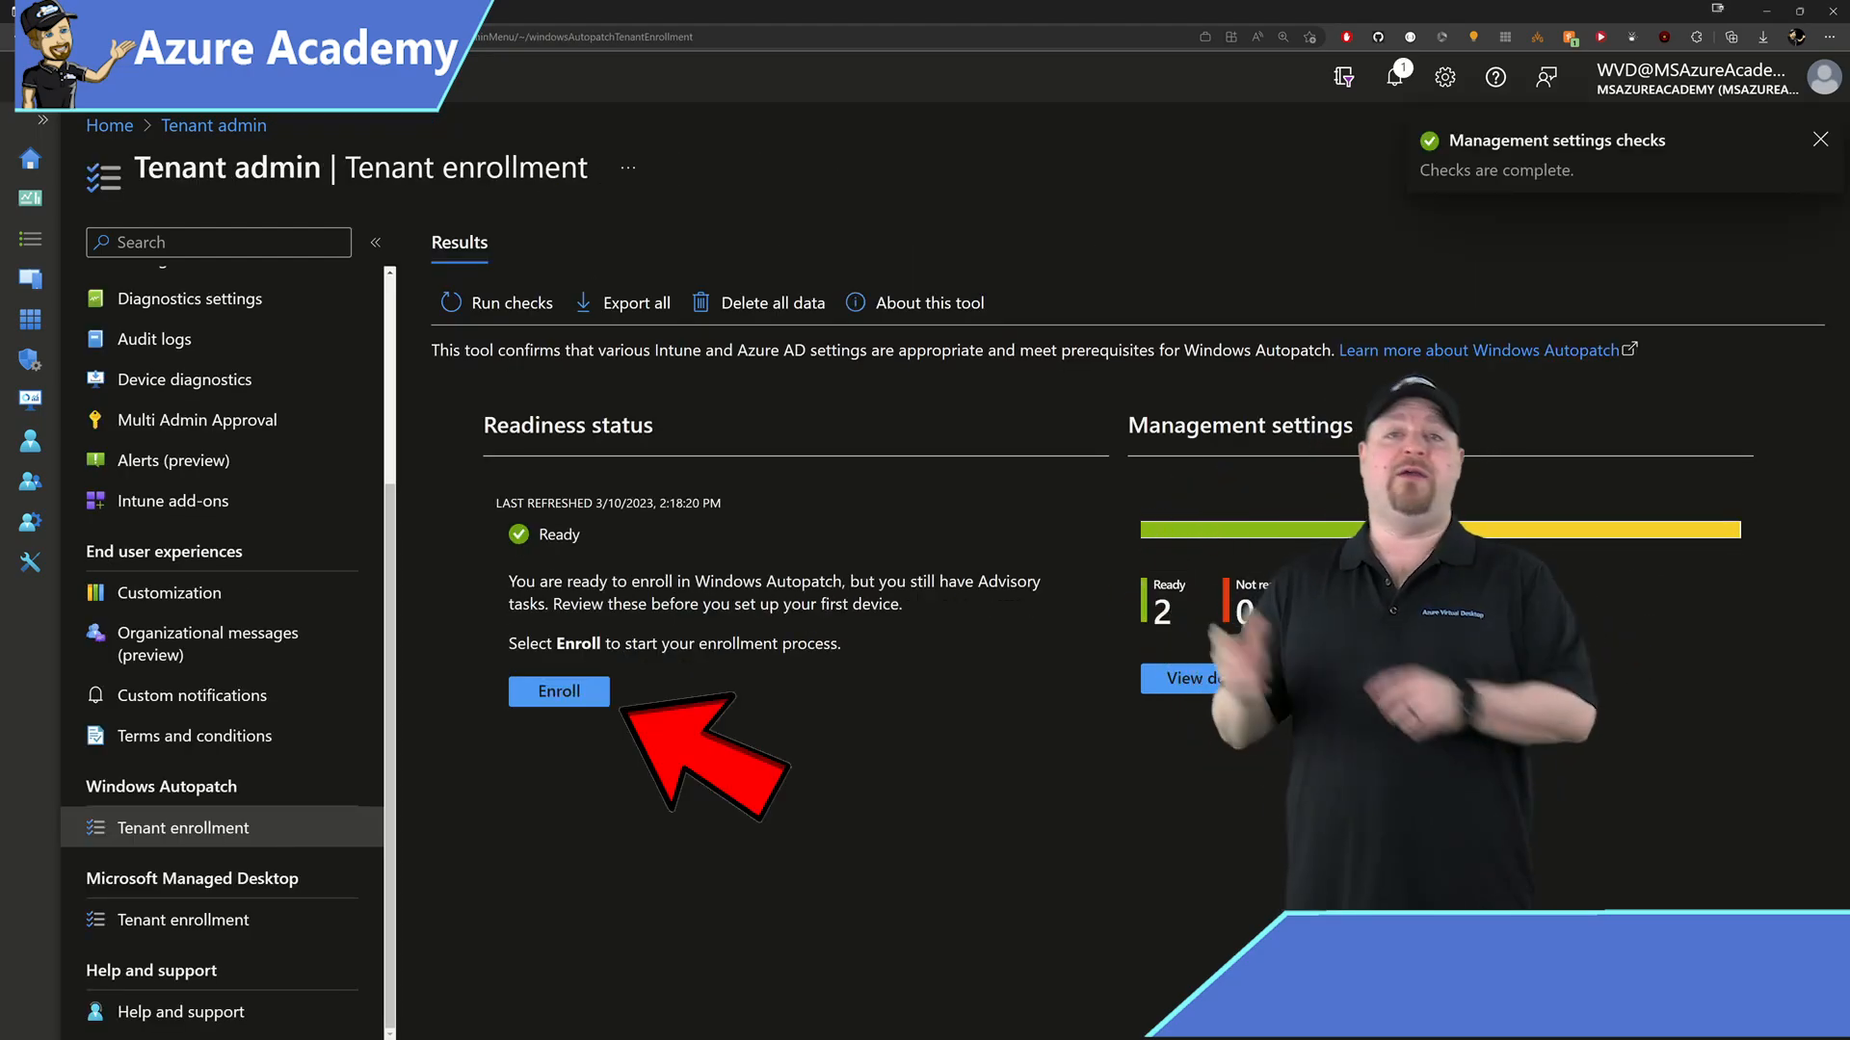
left_click(557, 692)
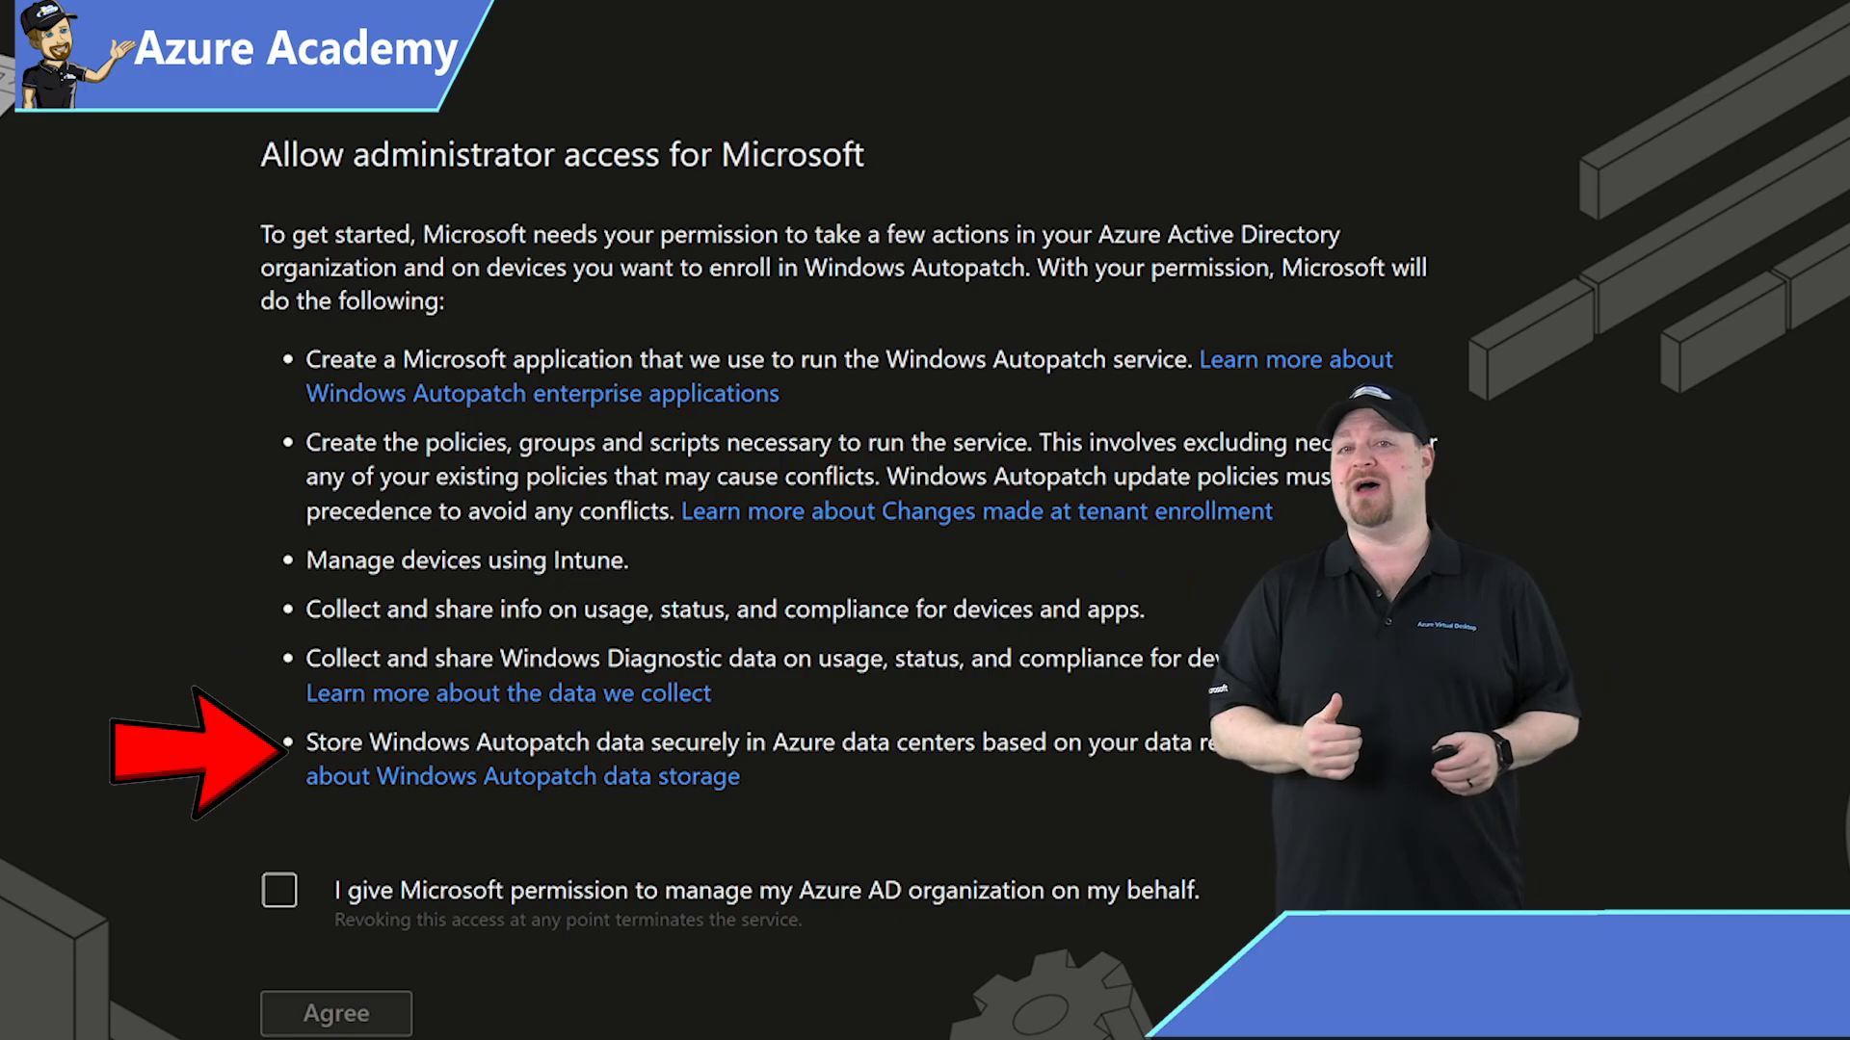
- Grant Microsoft administrator access and submit the primary and secondary admin contact details
left_click(279, 747)
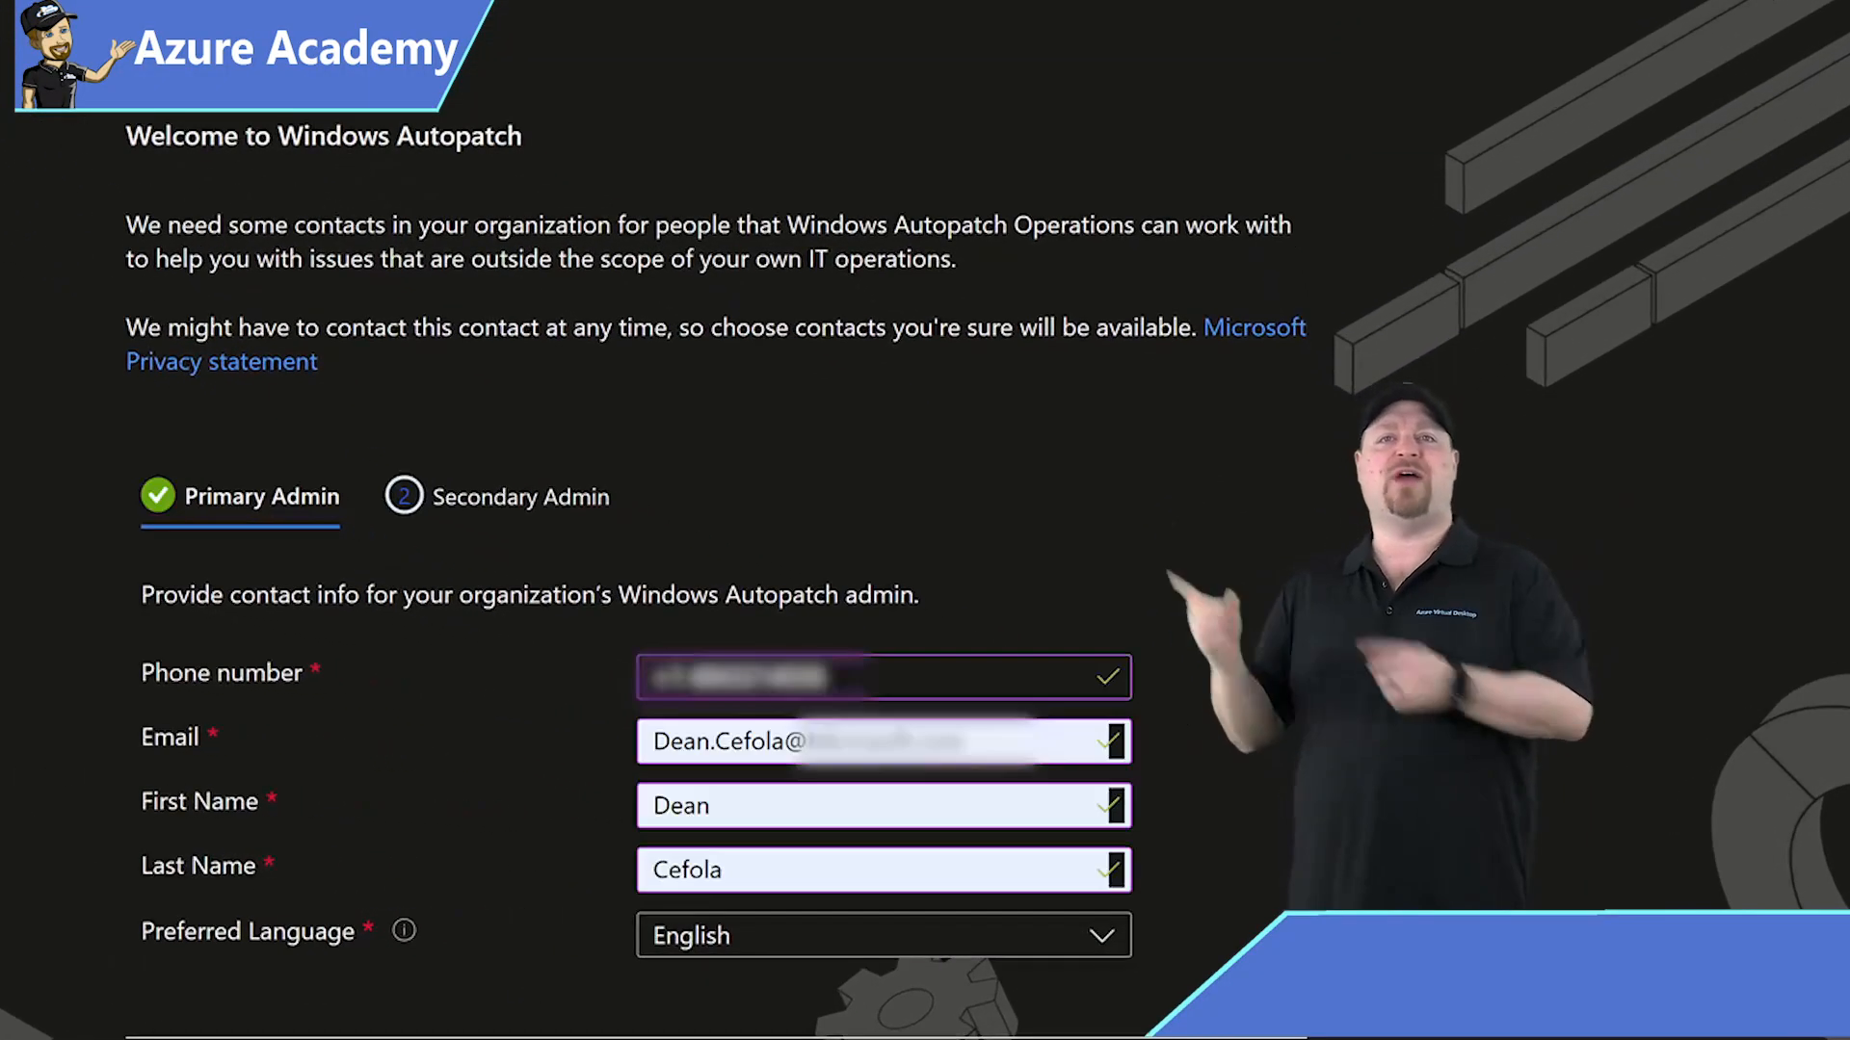
left_click(519, 495)
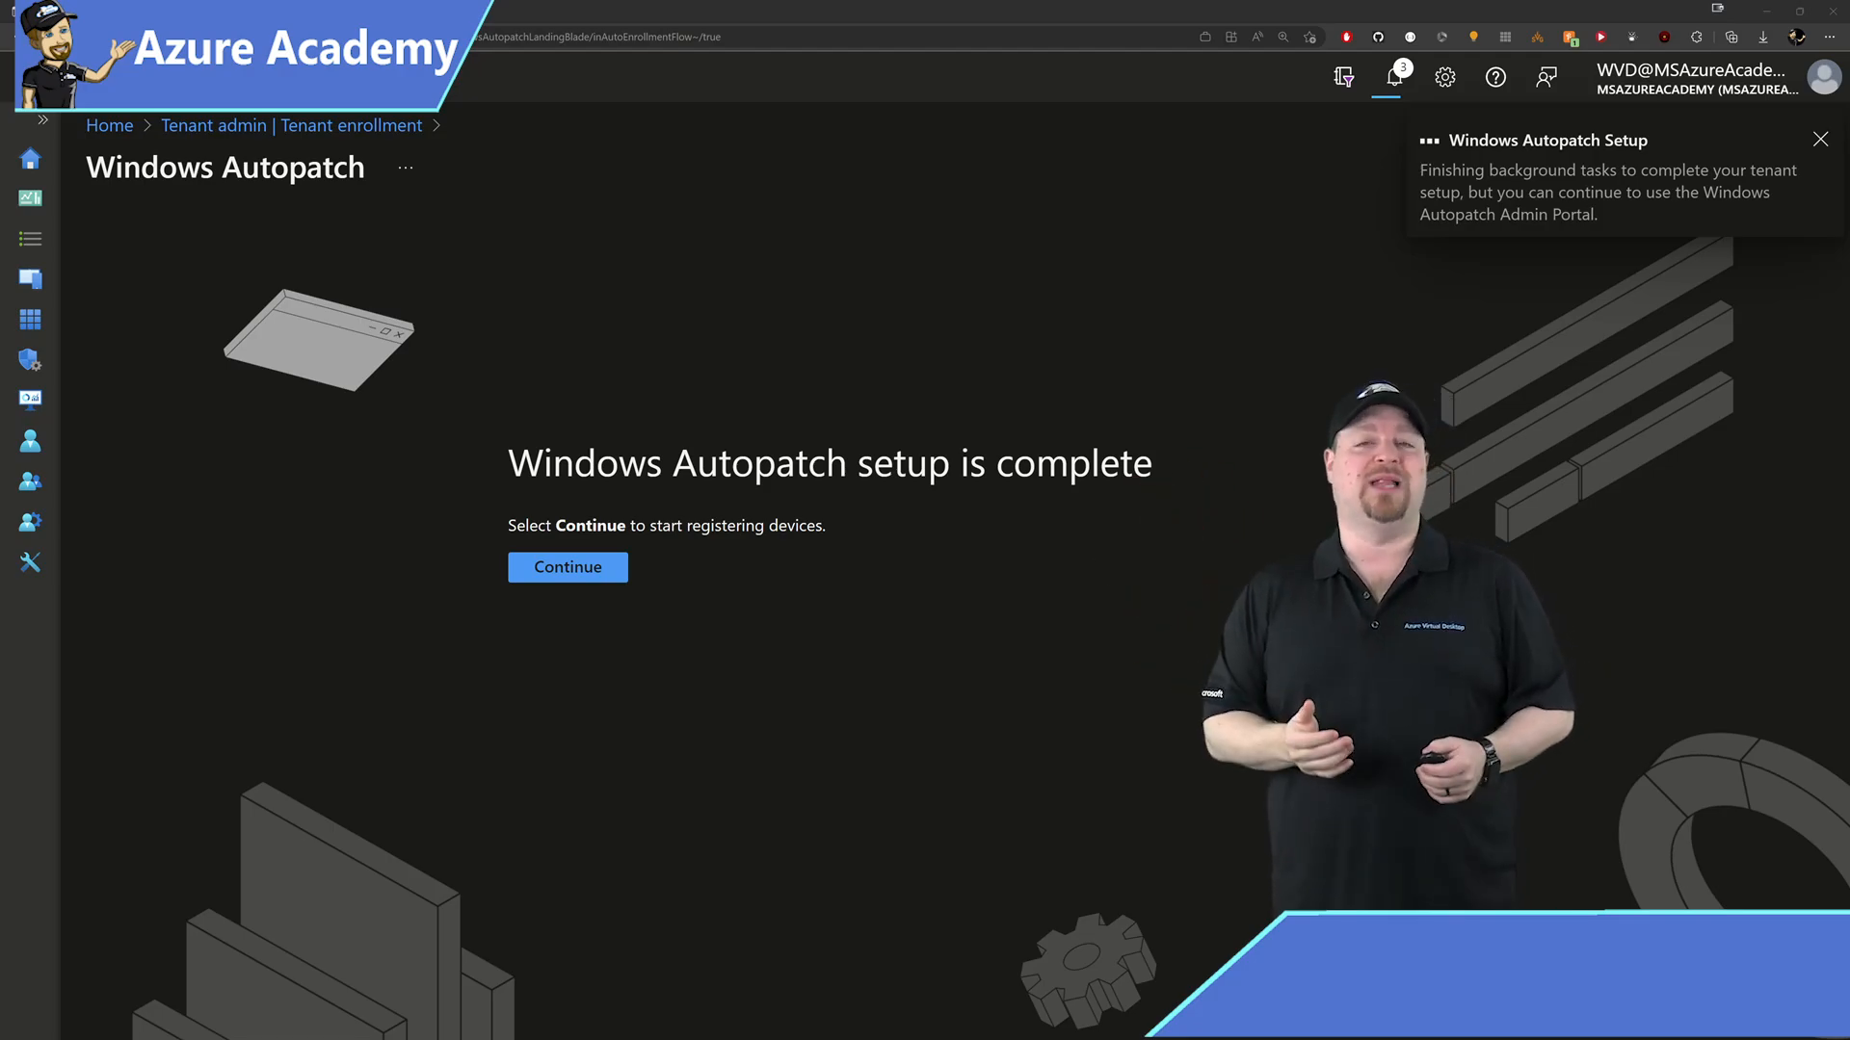
- Review the Windows Autopatch Device Registration group and reach the Autopatch Devices list with zero devices
left_click(568, 568)
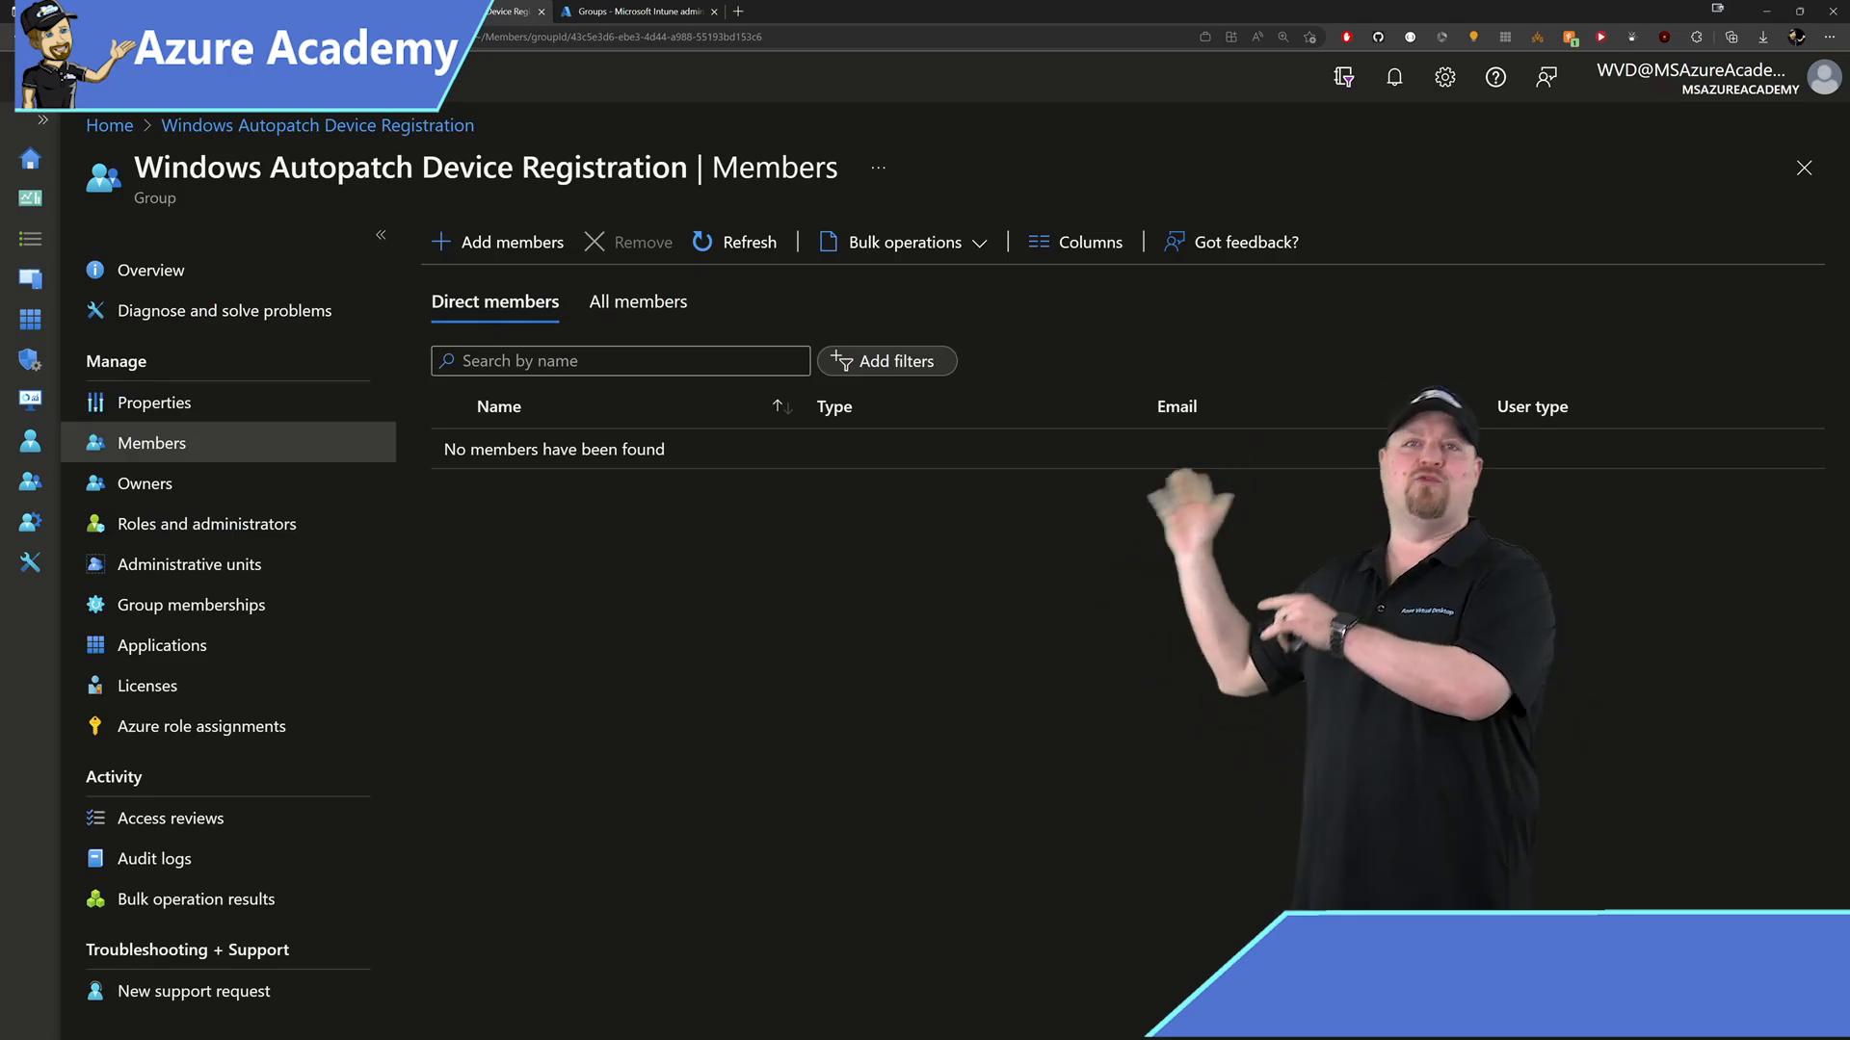
left_click(637, 10)
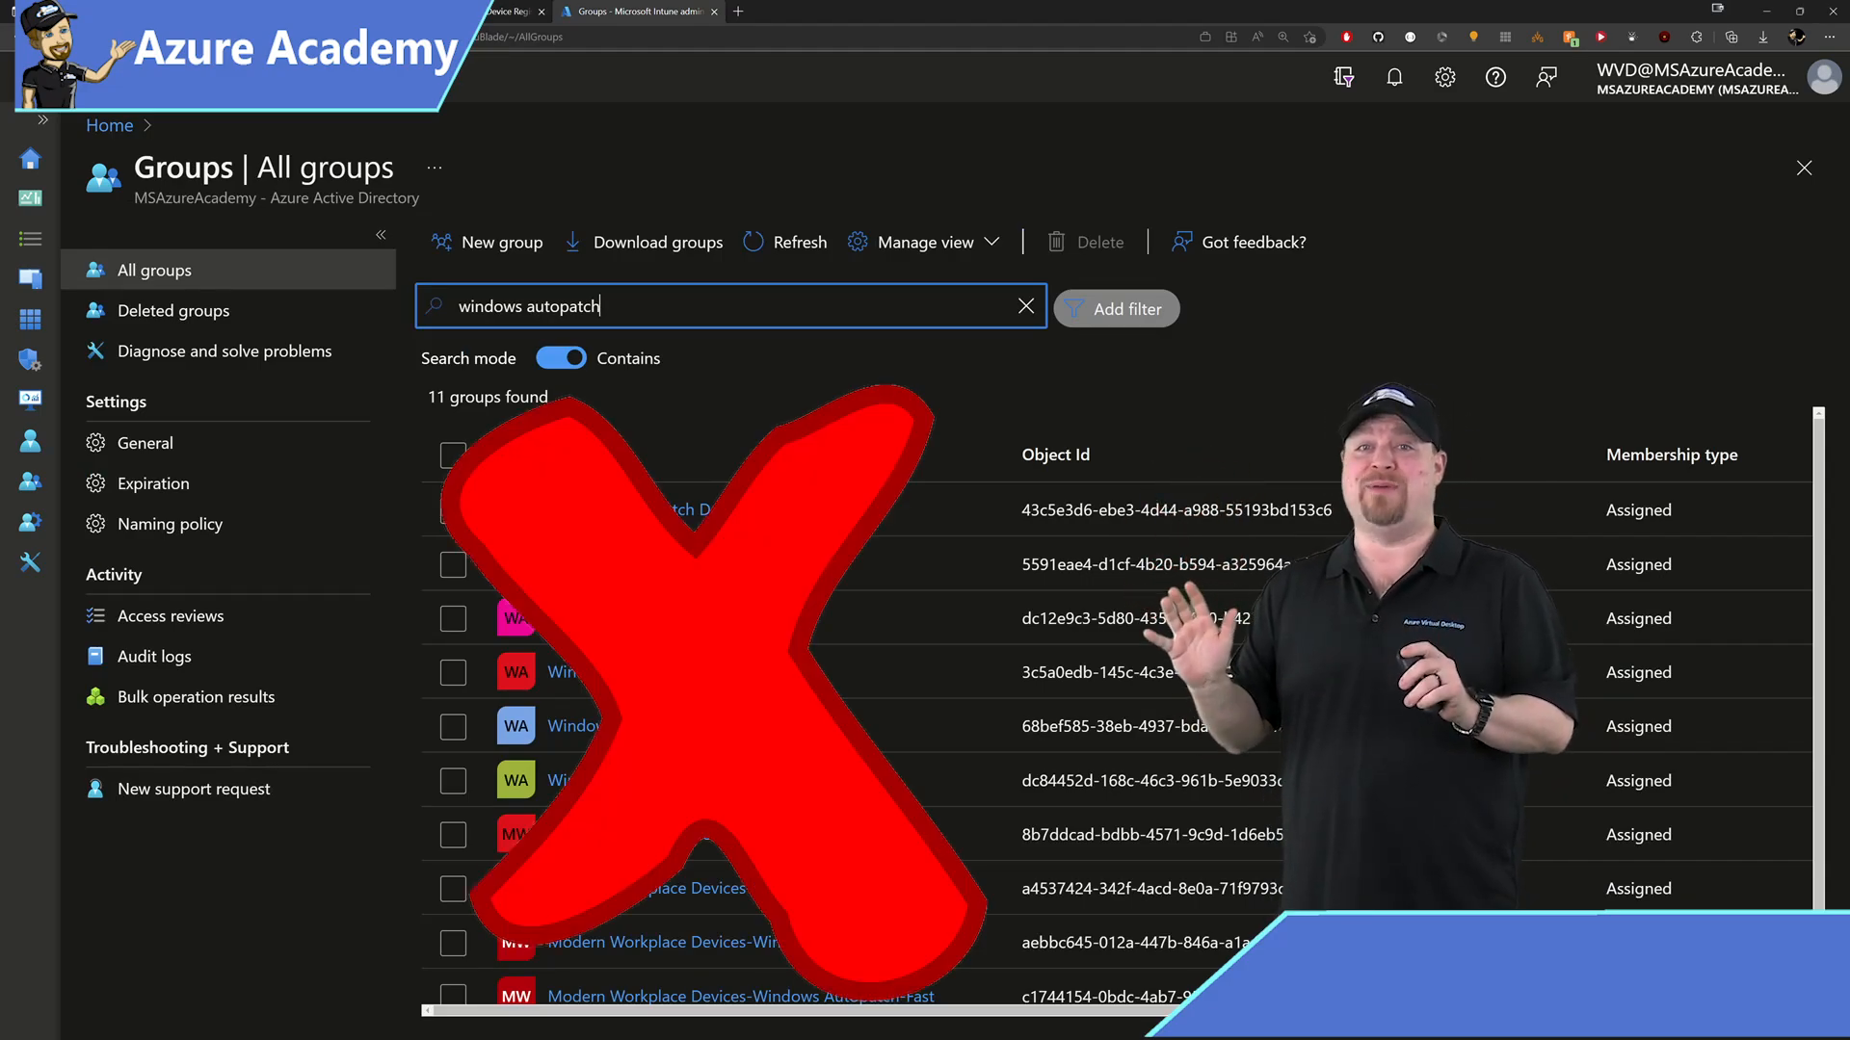
left_click(637, 510)
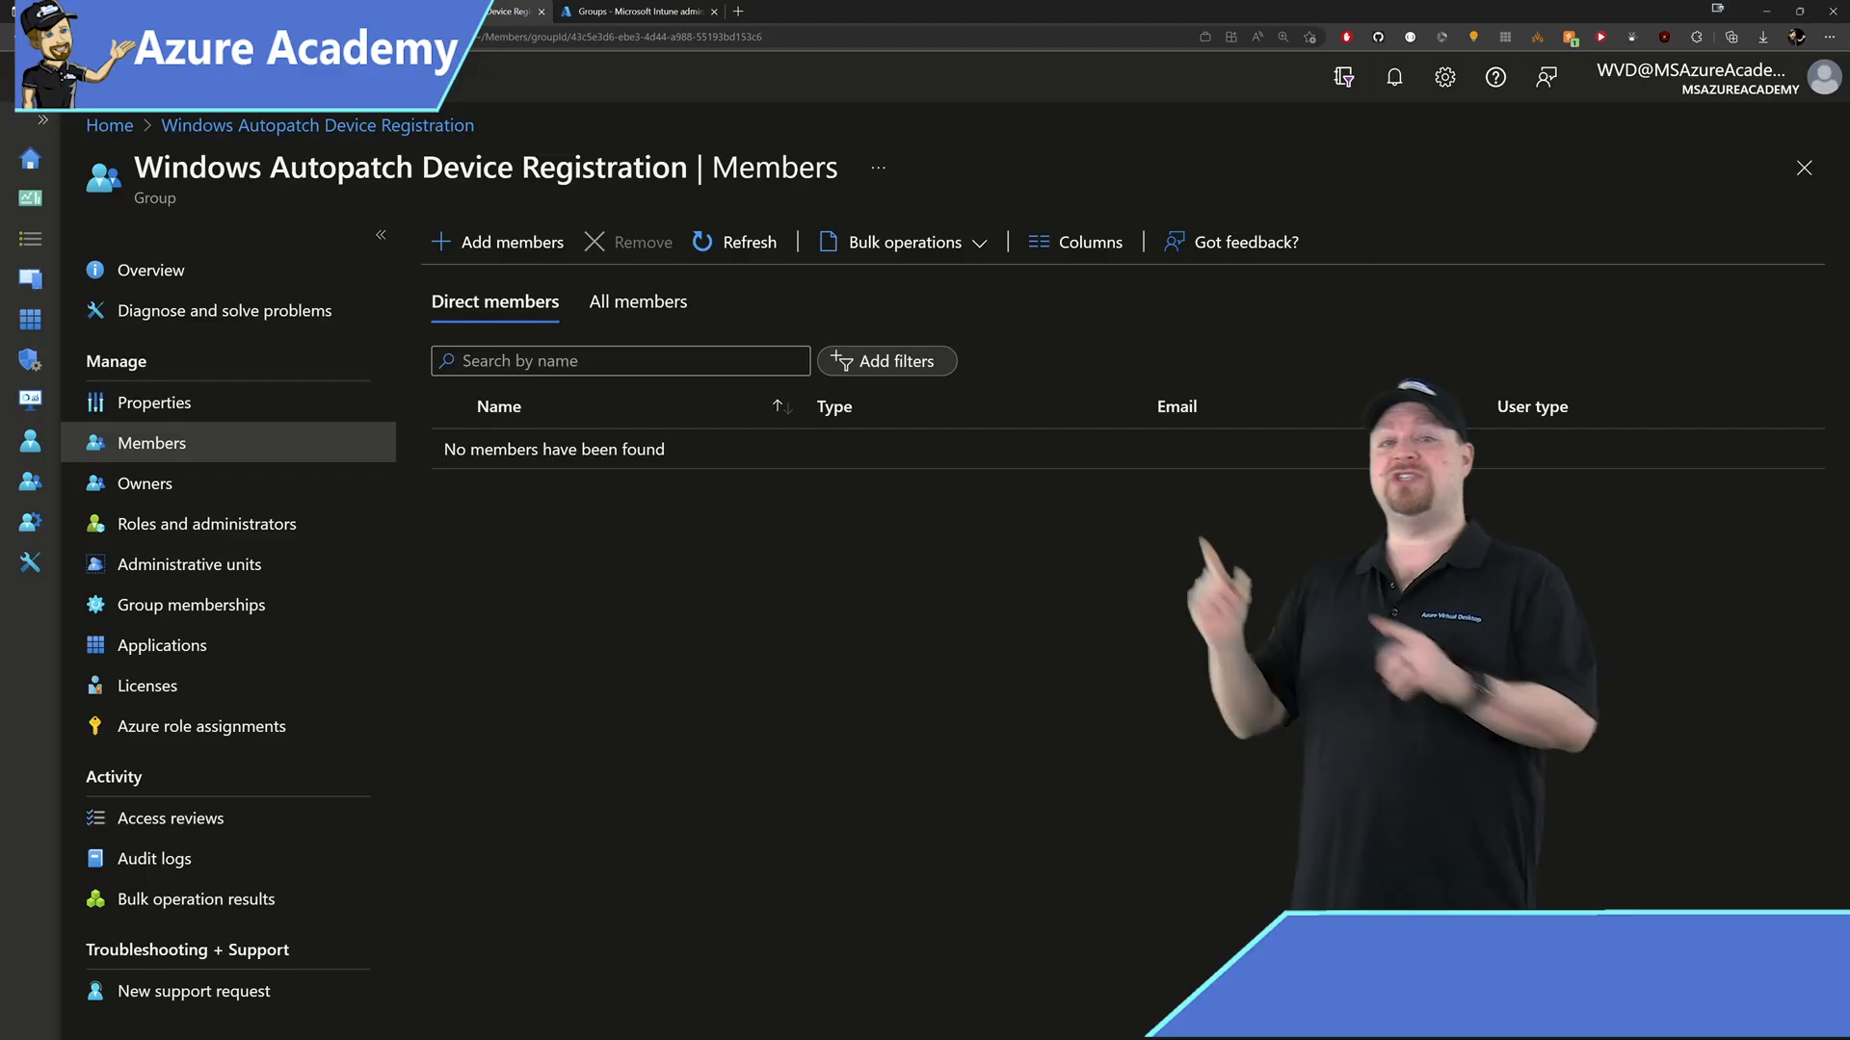
left_click(510, 242)
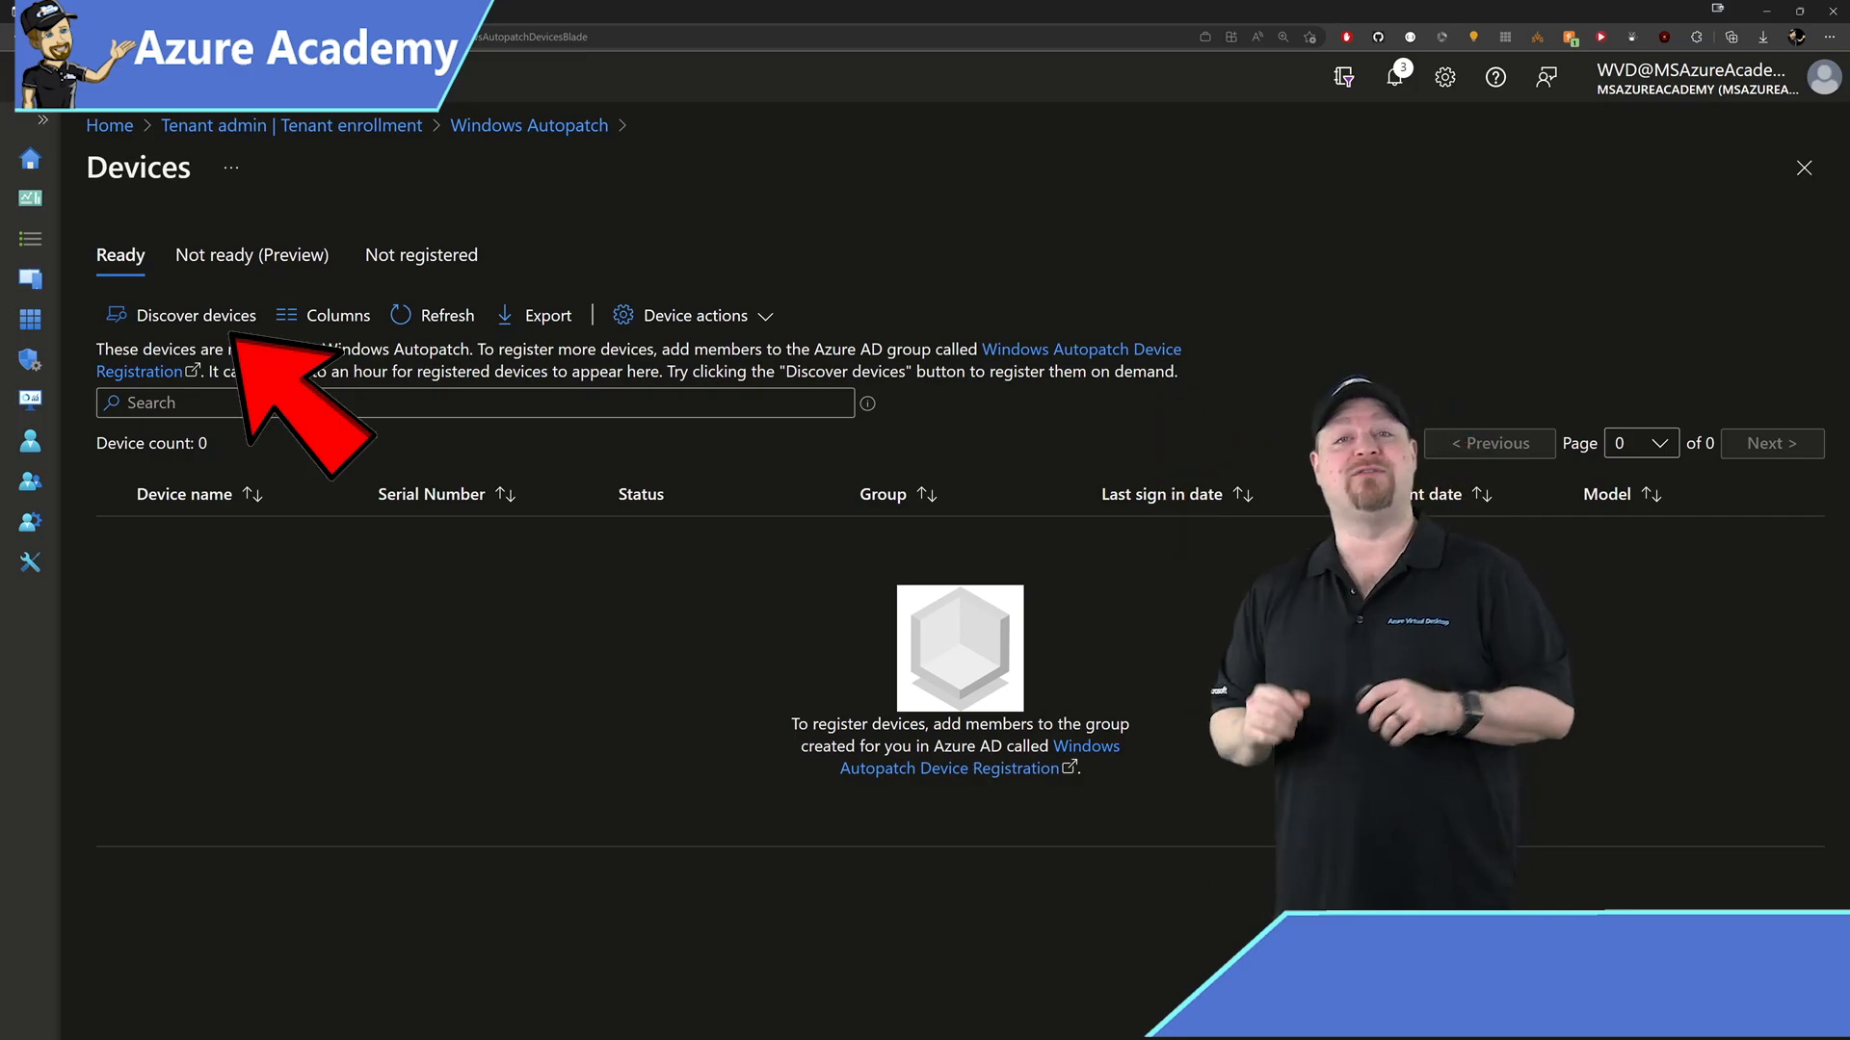
- Discover devices in the registration group and review the Ready, Not ready and Not registered tabs
left_click(194, 315)
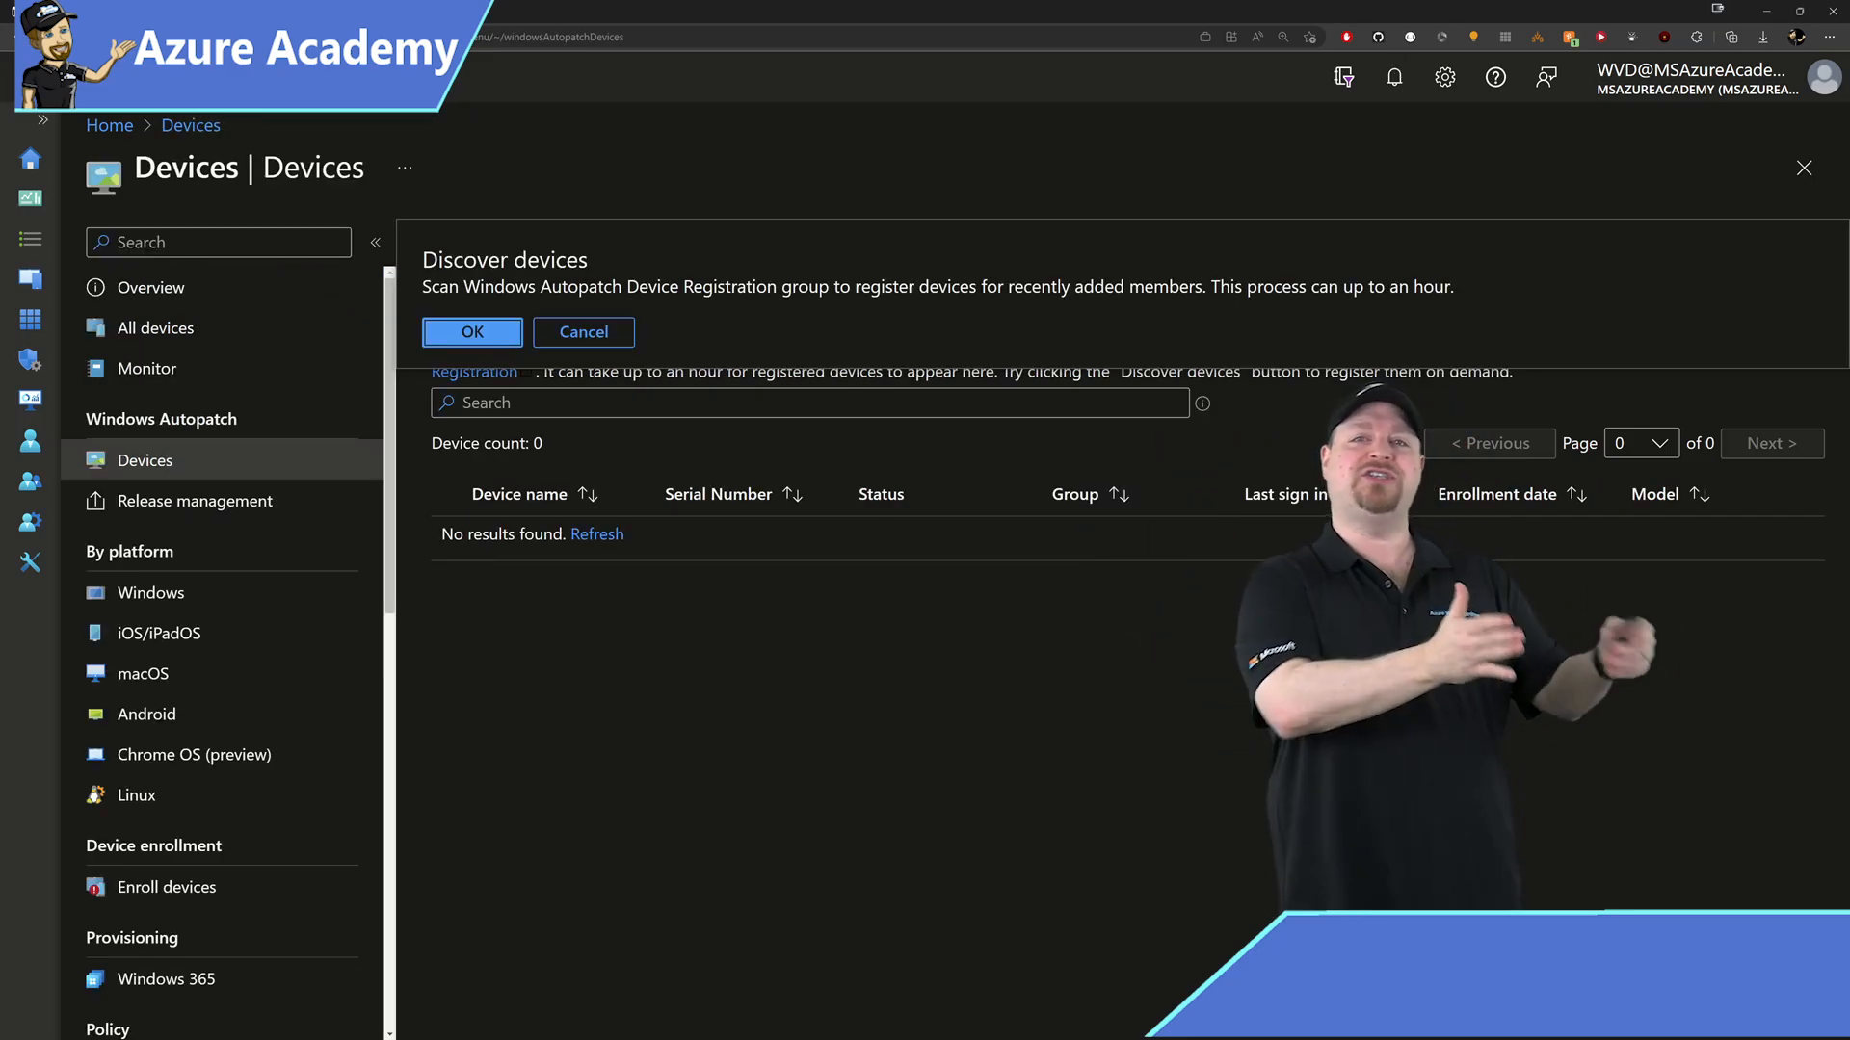
left_click(472, 332)
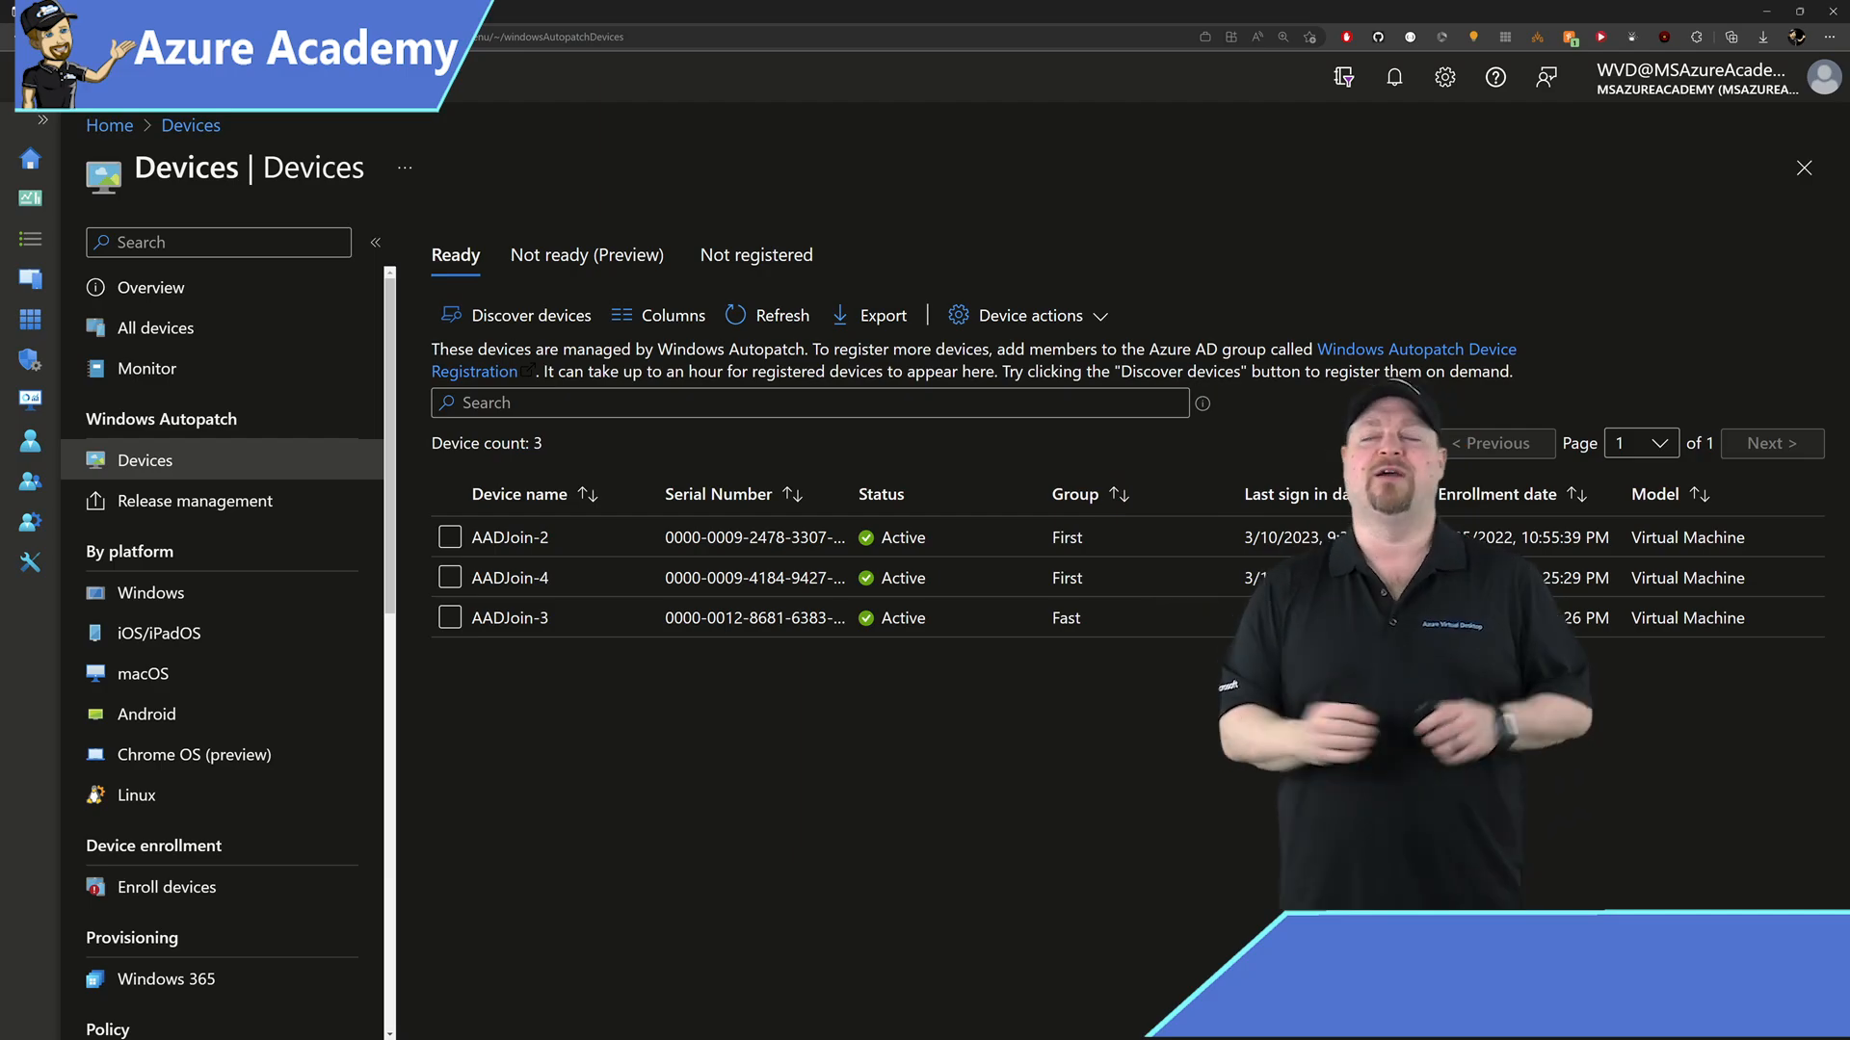
left_click(587, 254)
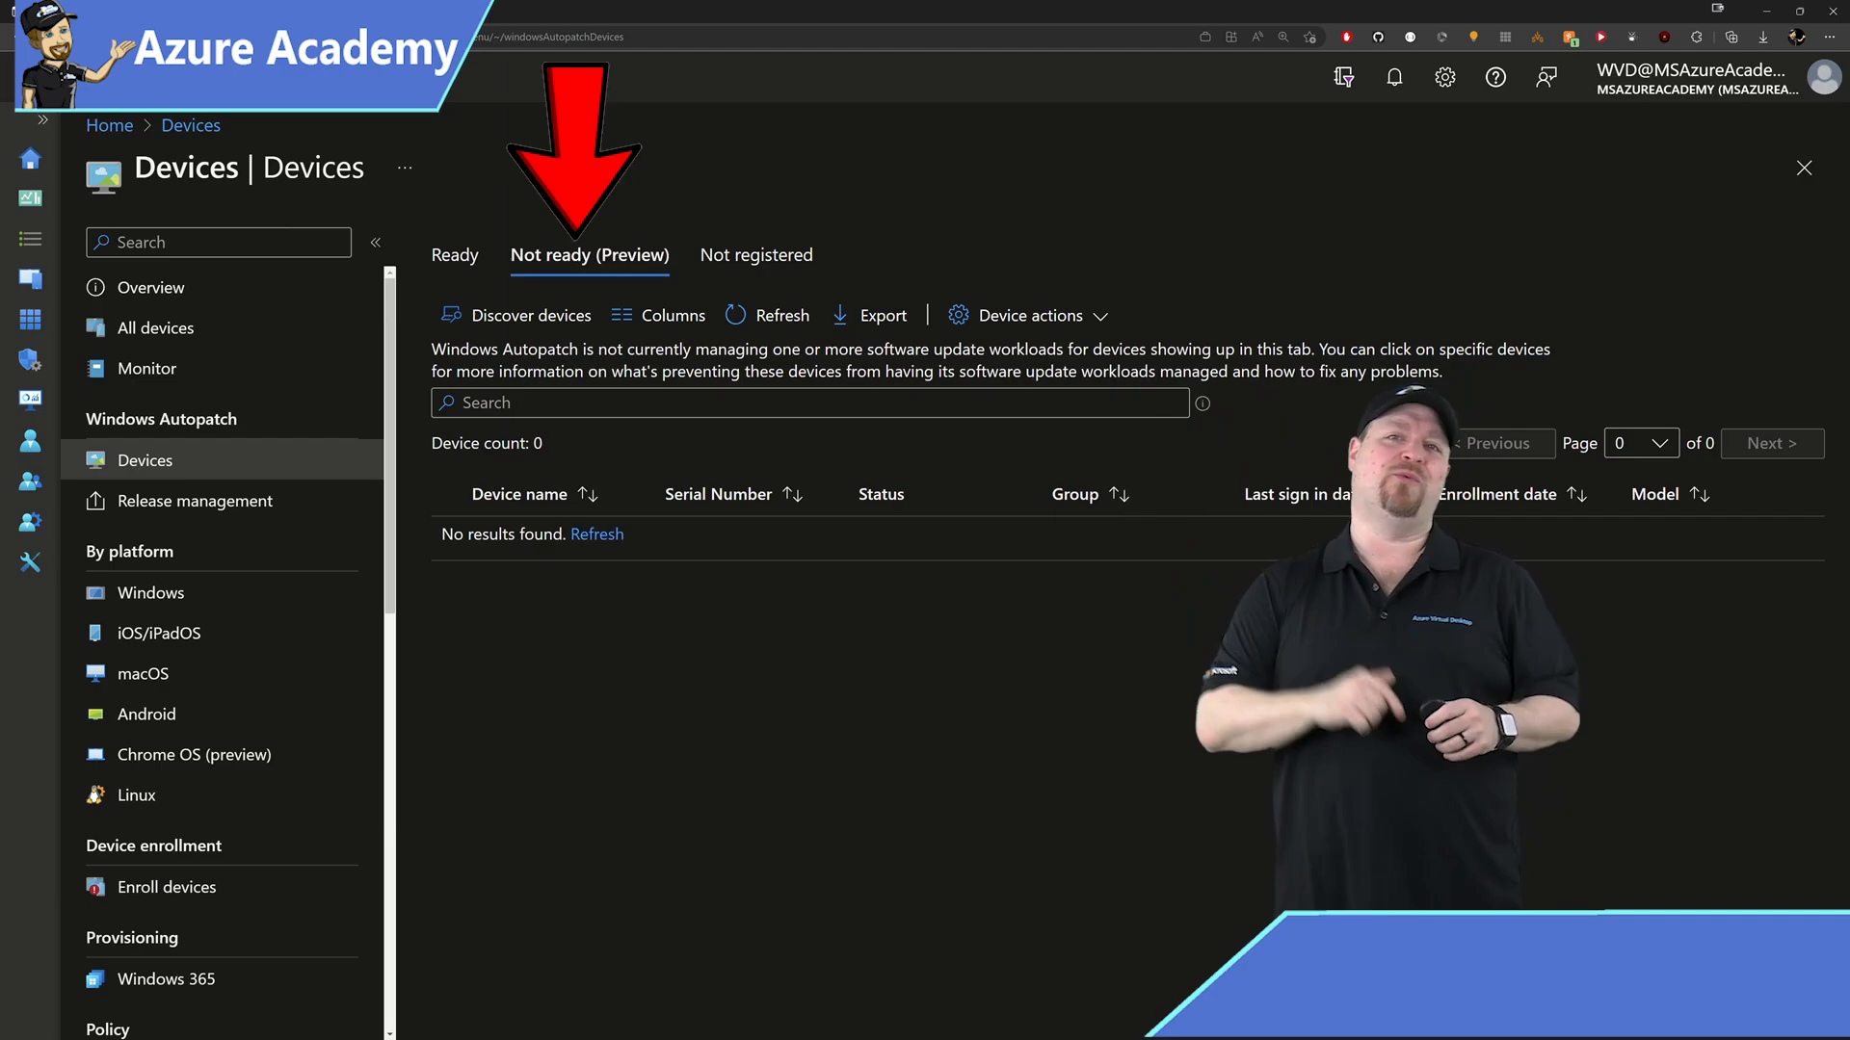
left_click(756, 254)
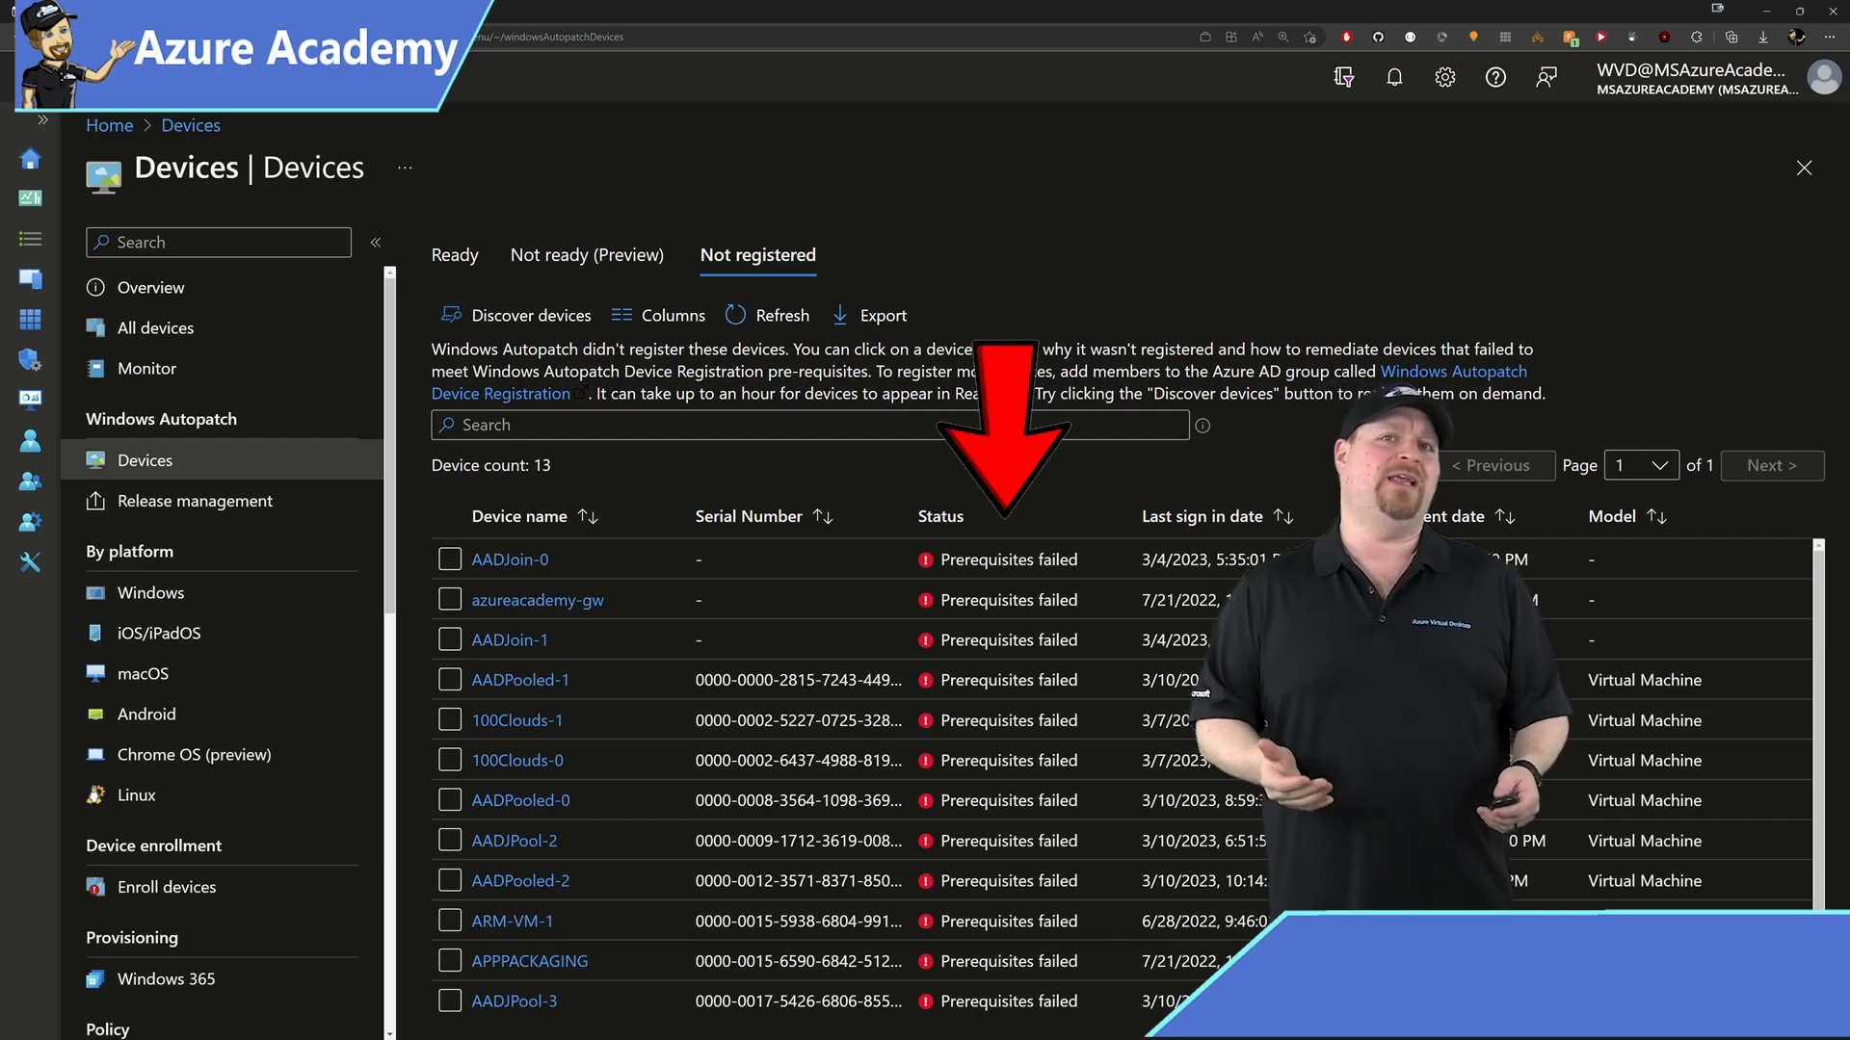
left_click(510, 559)
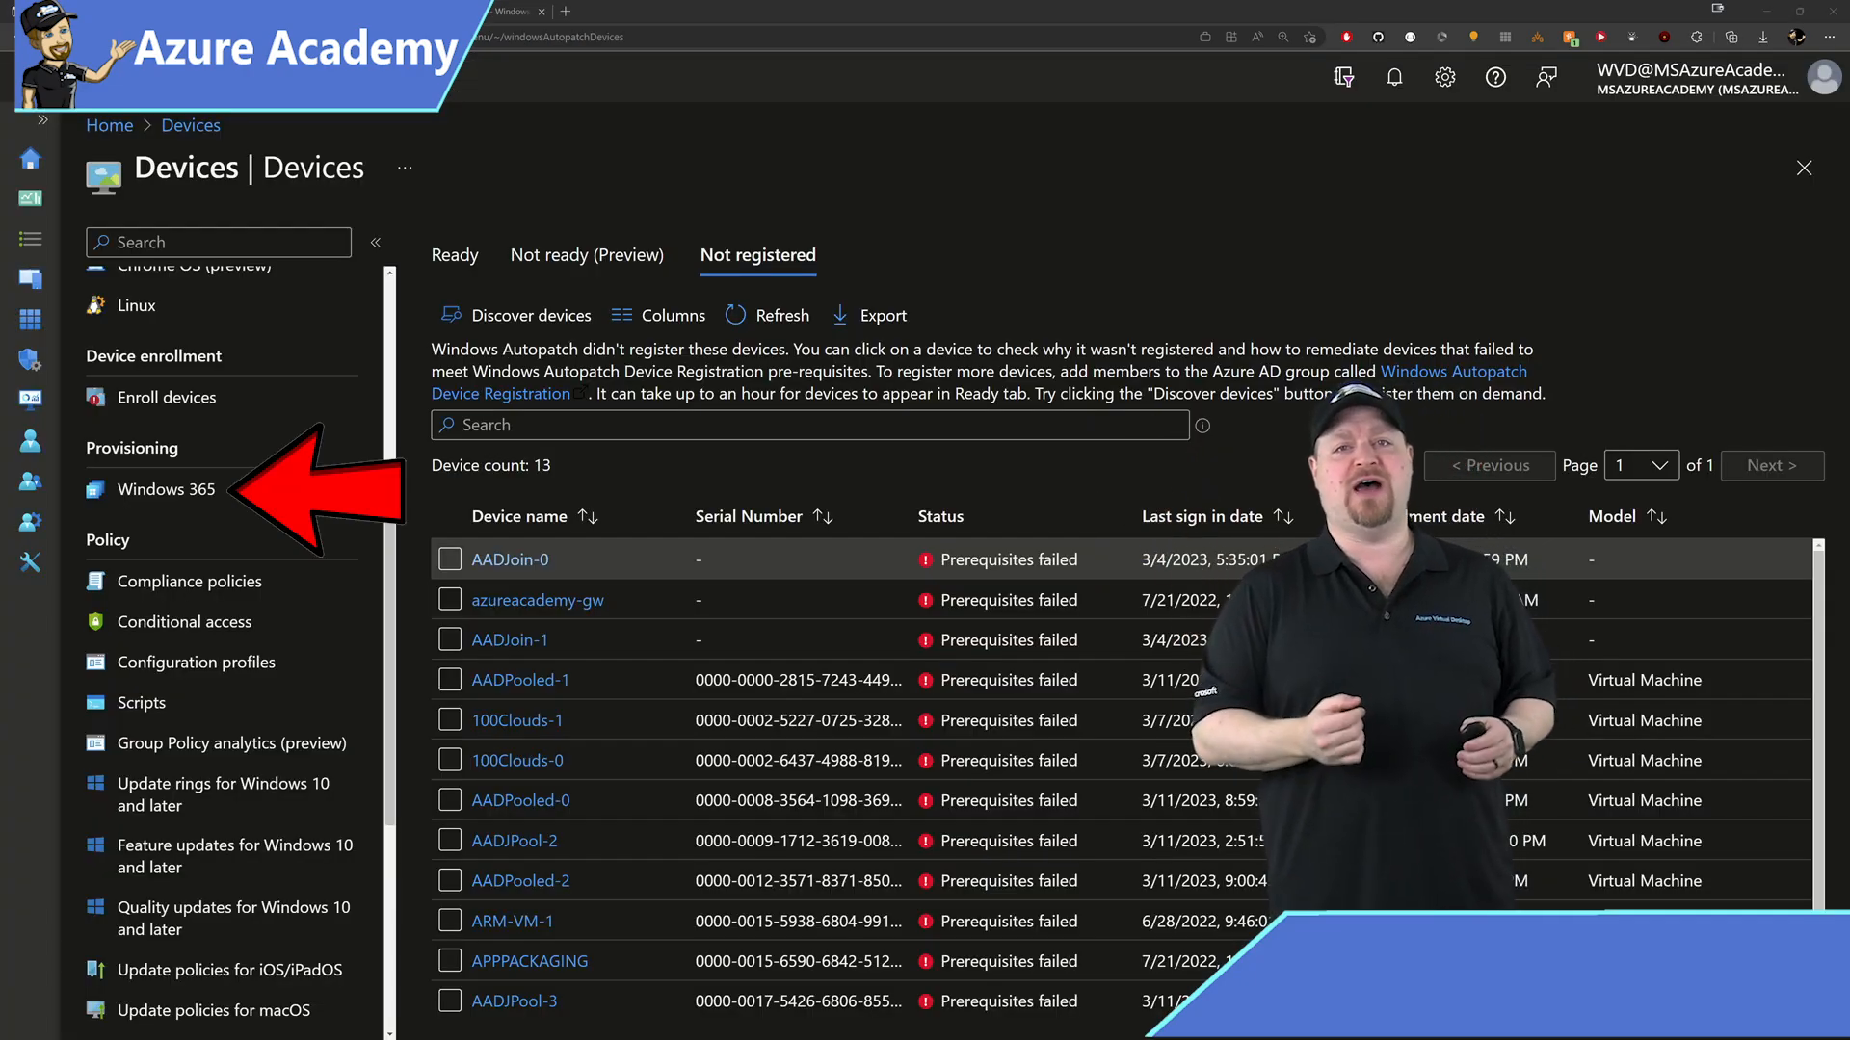
- Set Windows Autopatch as the additional service on the AADJoinPolicy Windows 365 provisioning policy
left_click(167, 488)
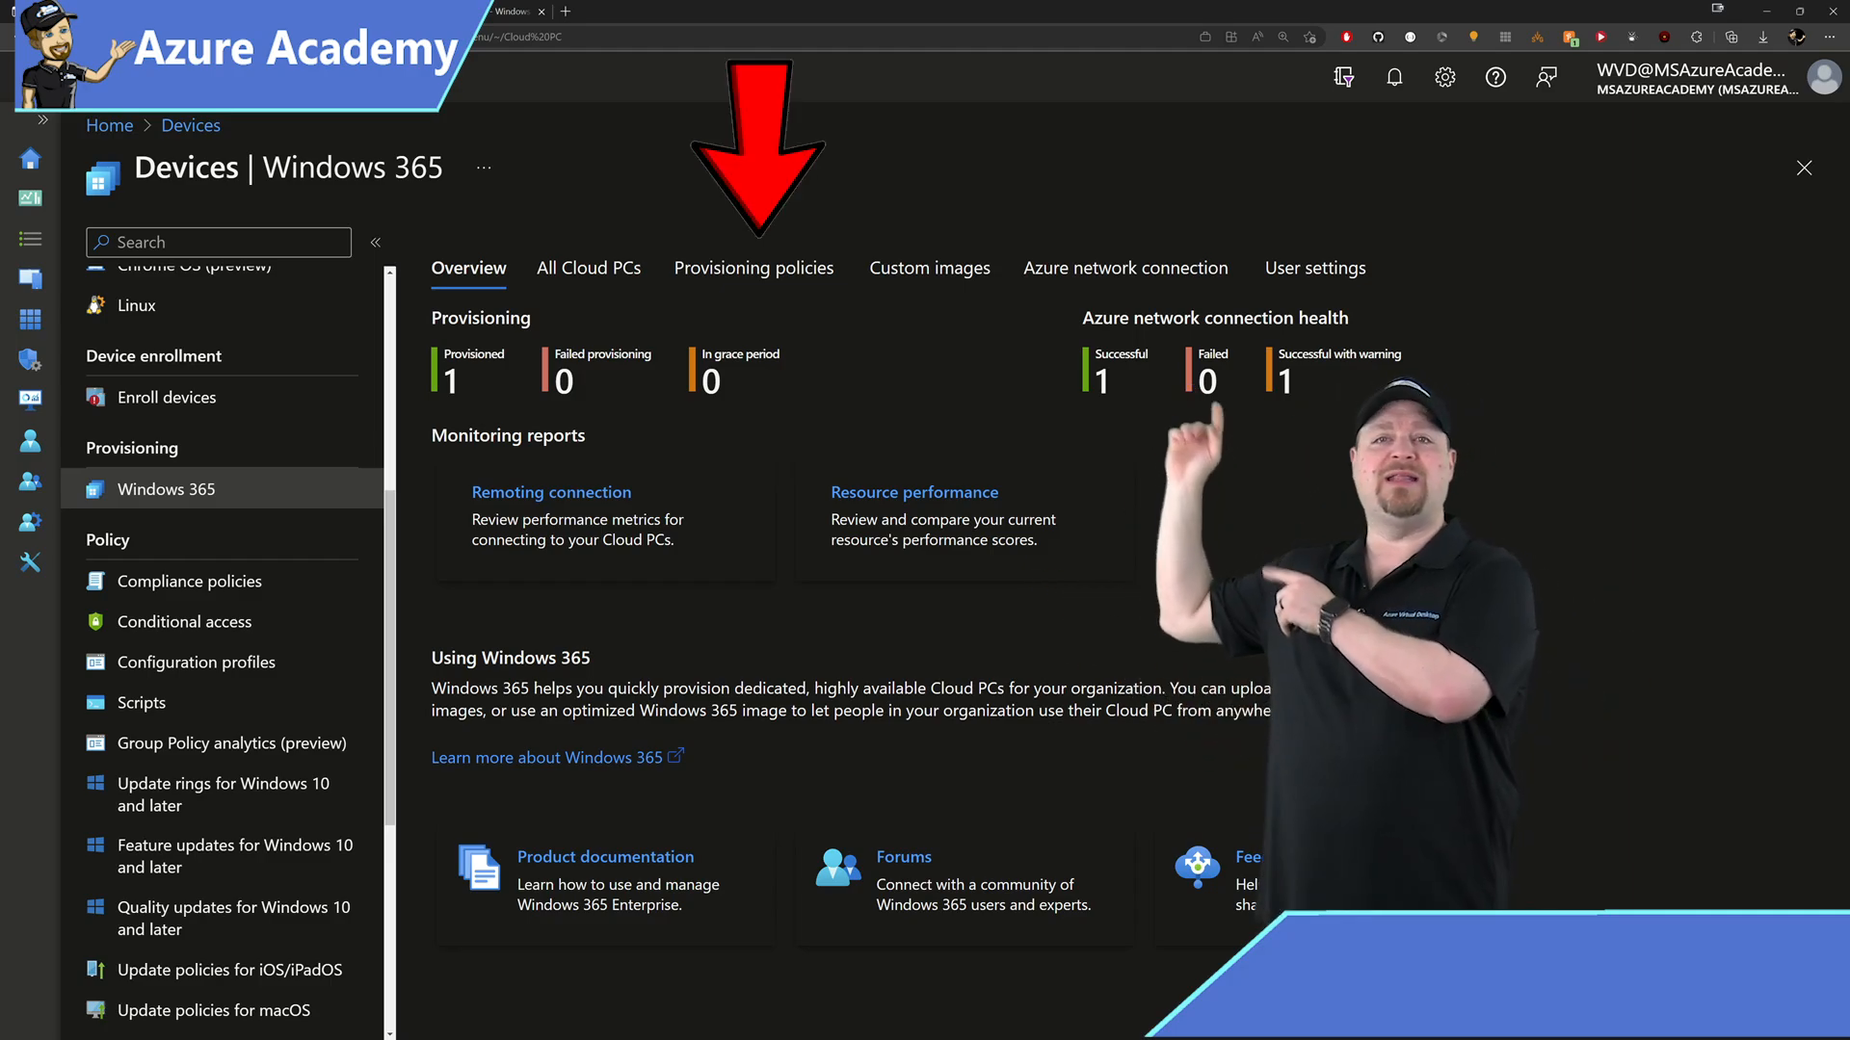
left_click(752, 268)
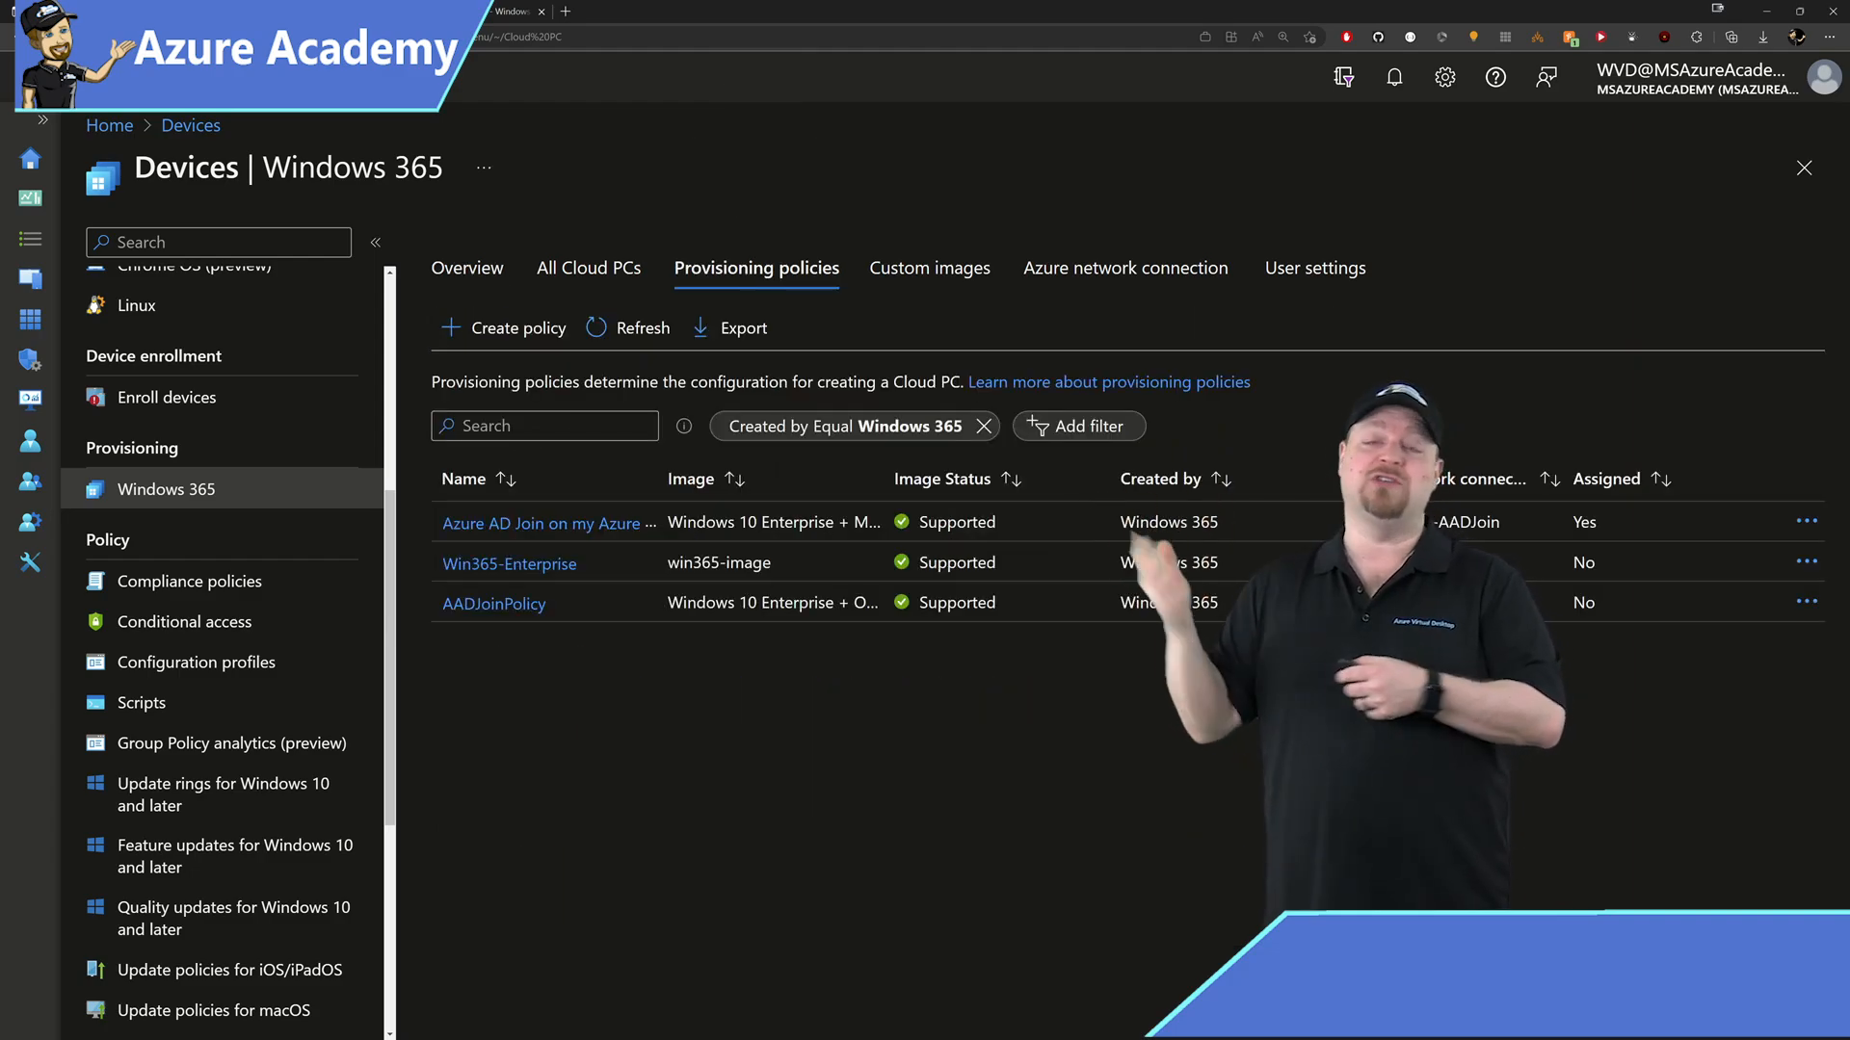
left_click(494, 603)
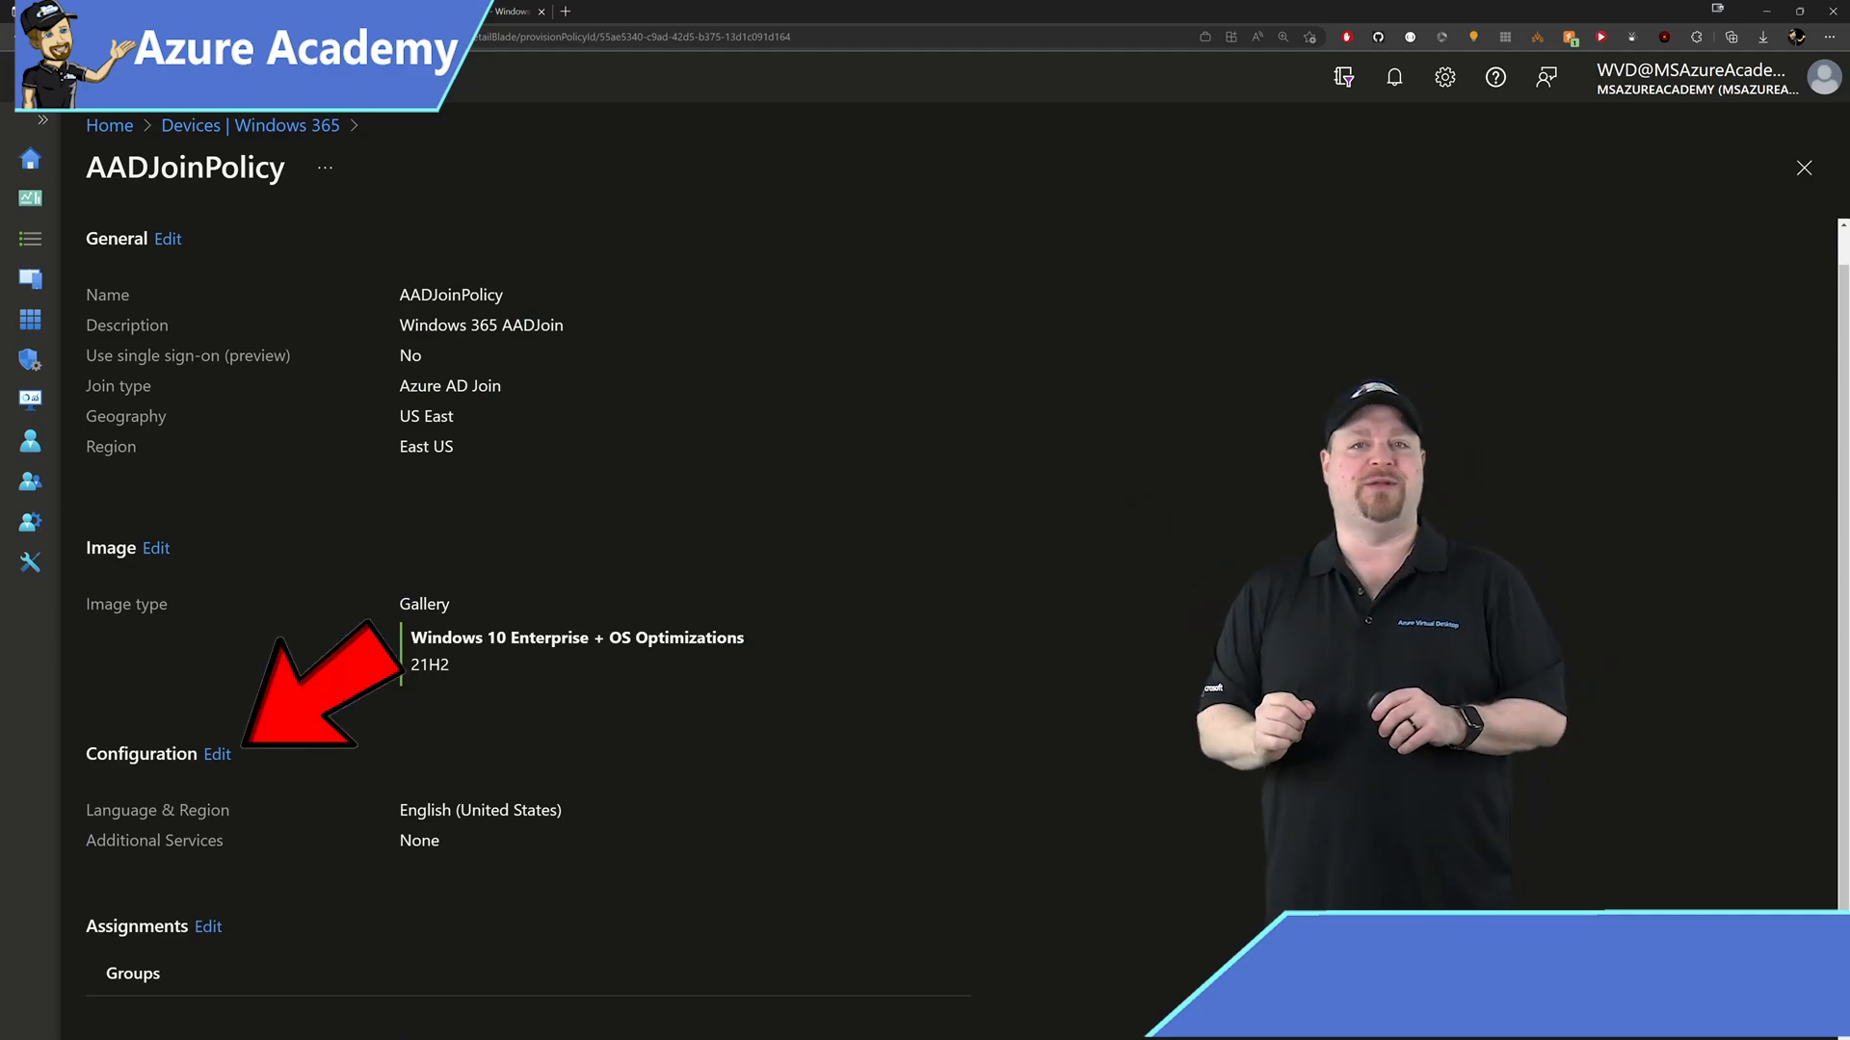
left_click(216, 753)
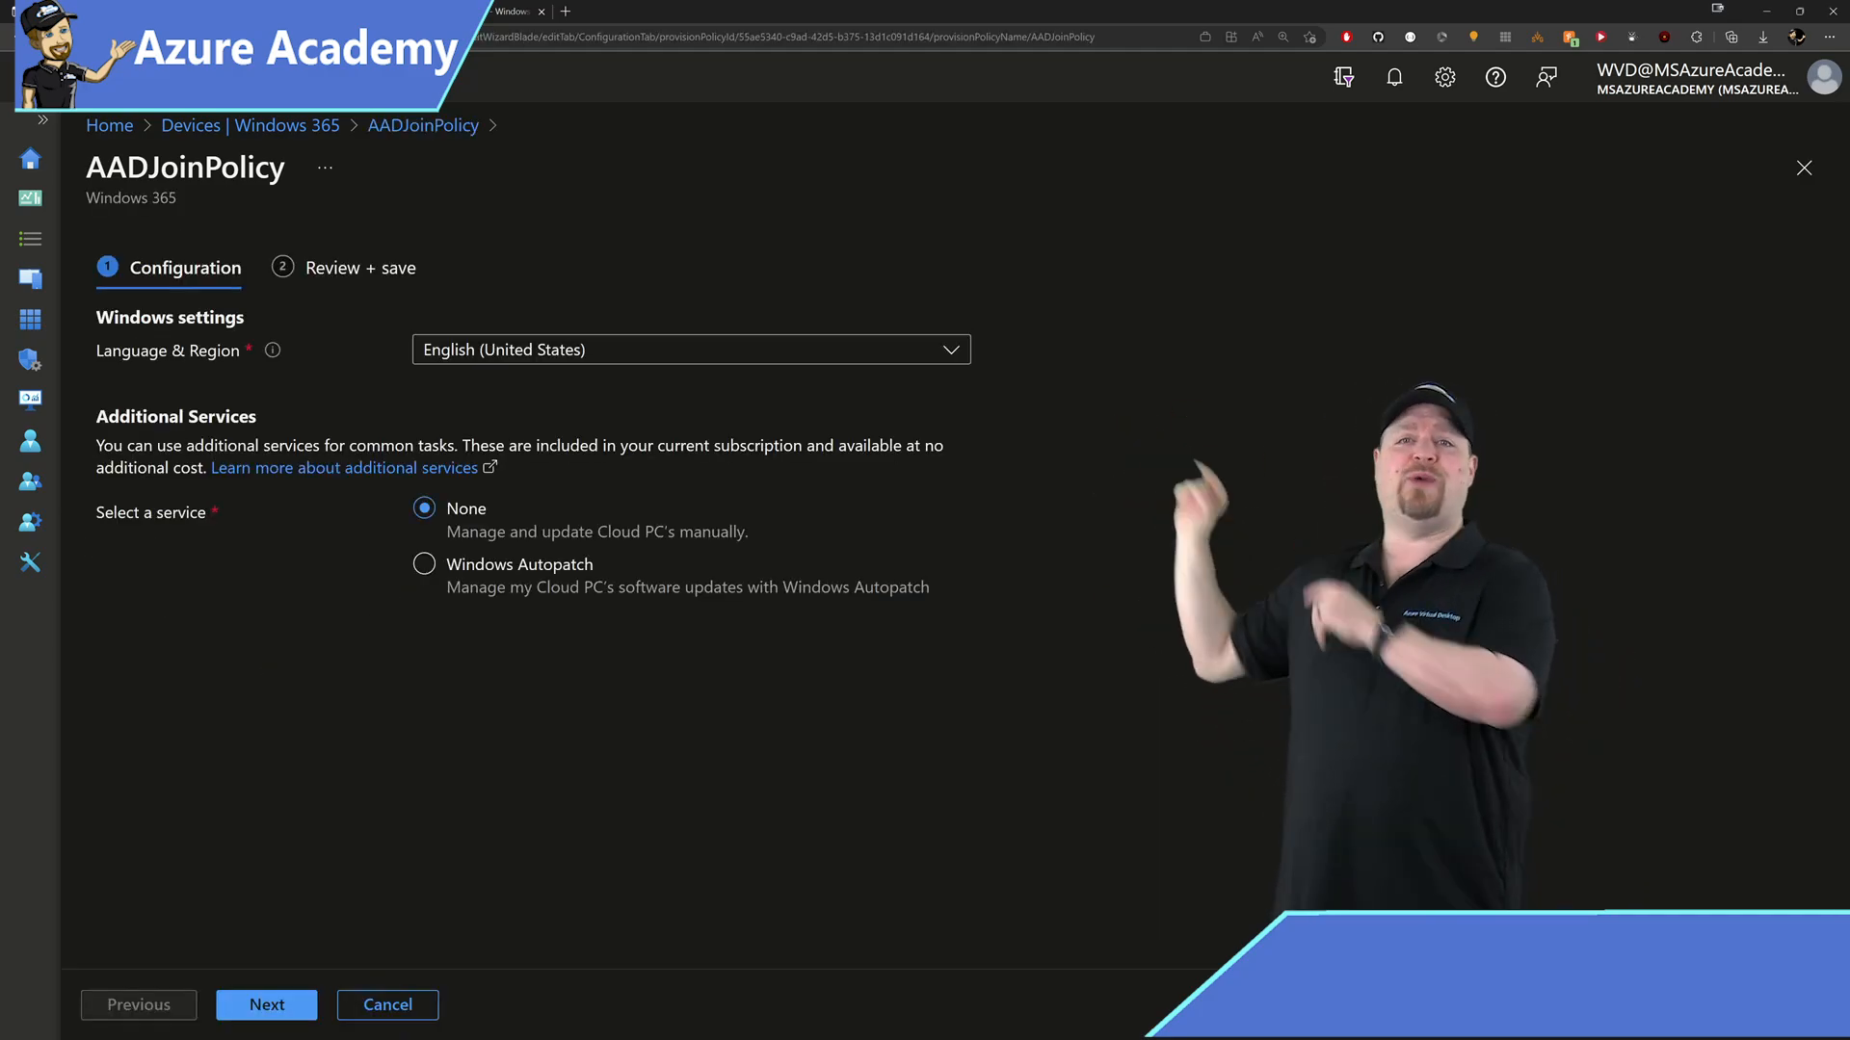
left_click(424, 564)
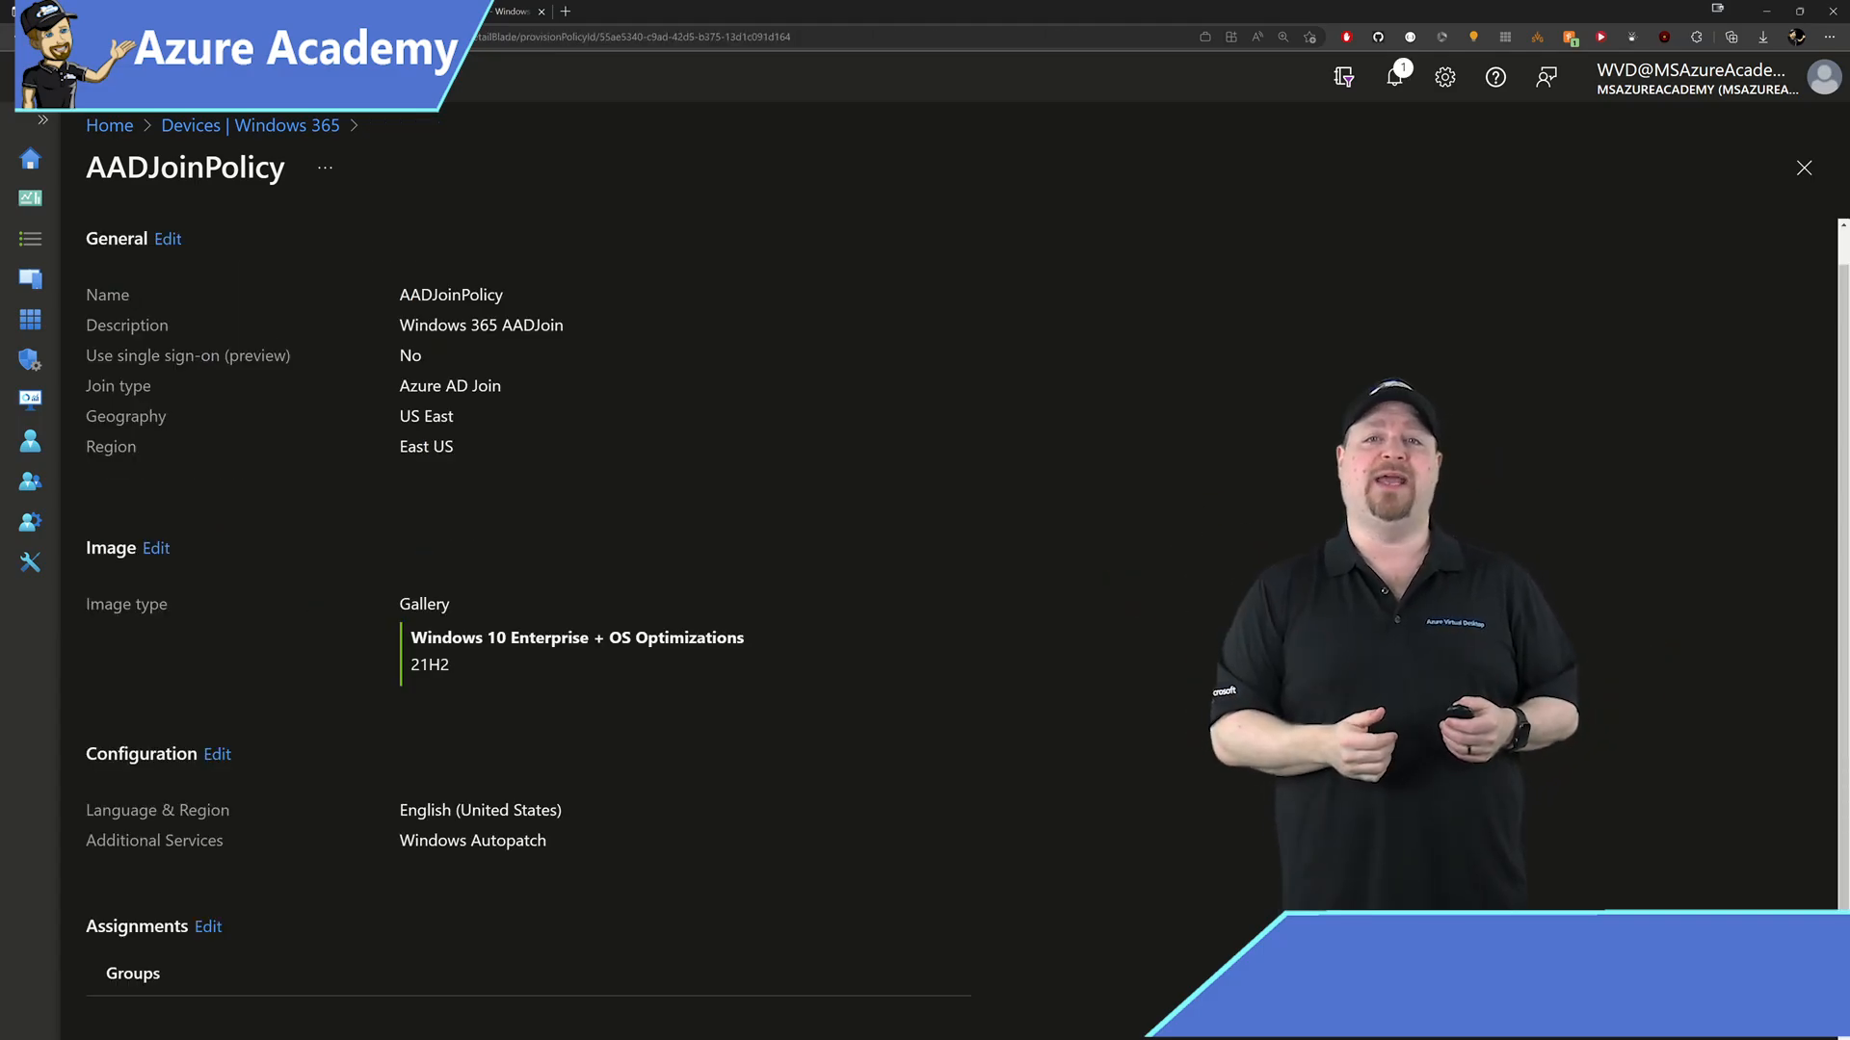
left_click(1803, 168)
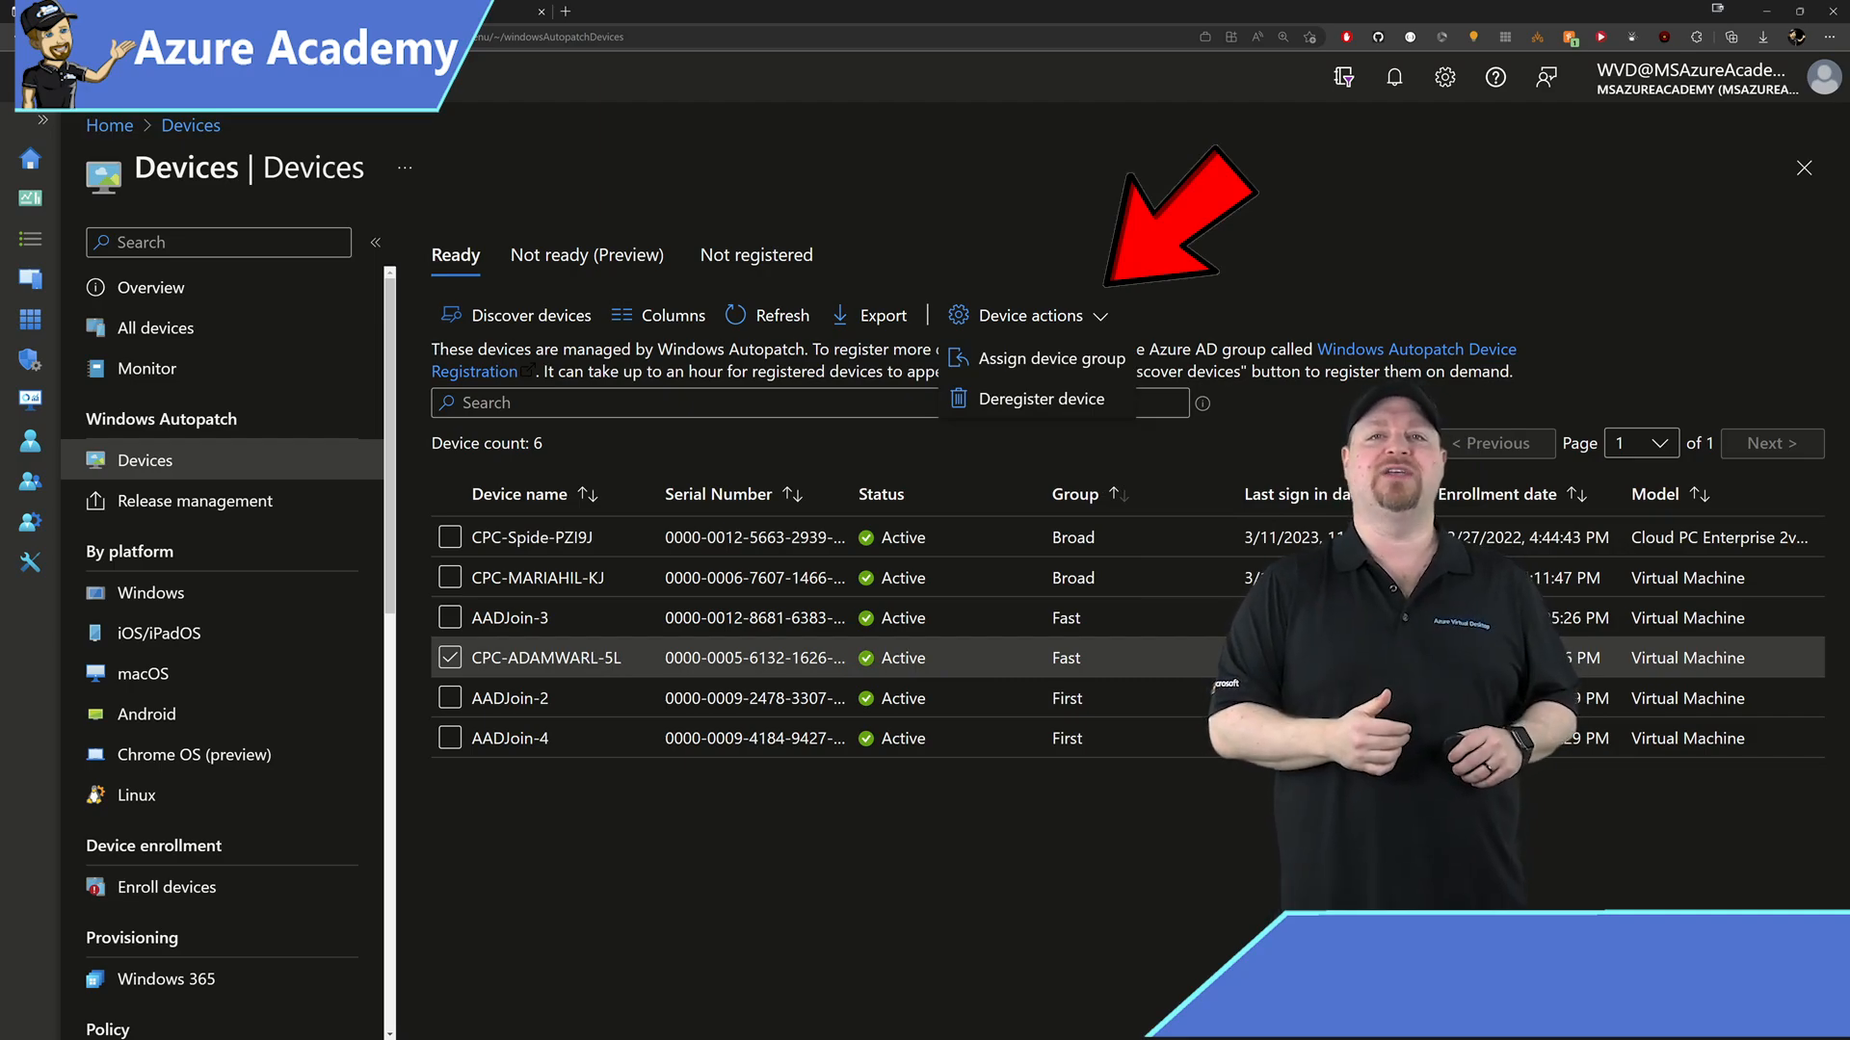
- Reassign CPC-ADAMWARL-5L from the Fast to the Broad deployment group
left_click(1051, 357)
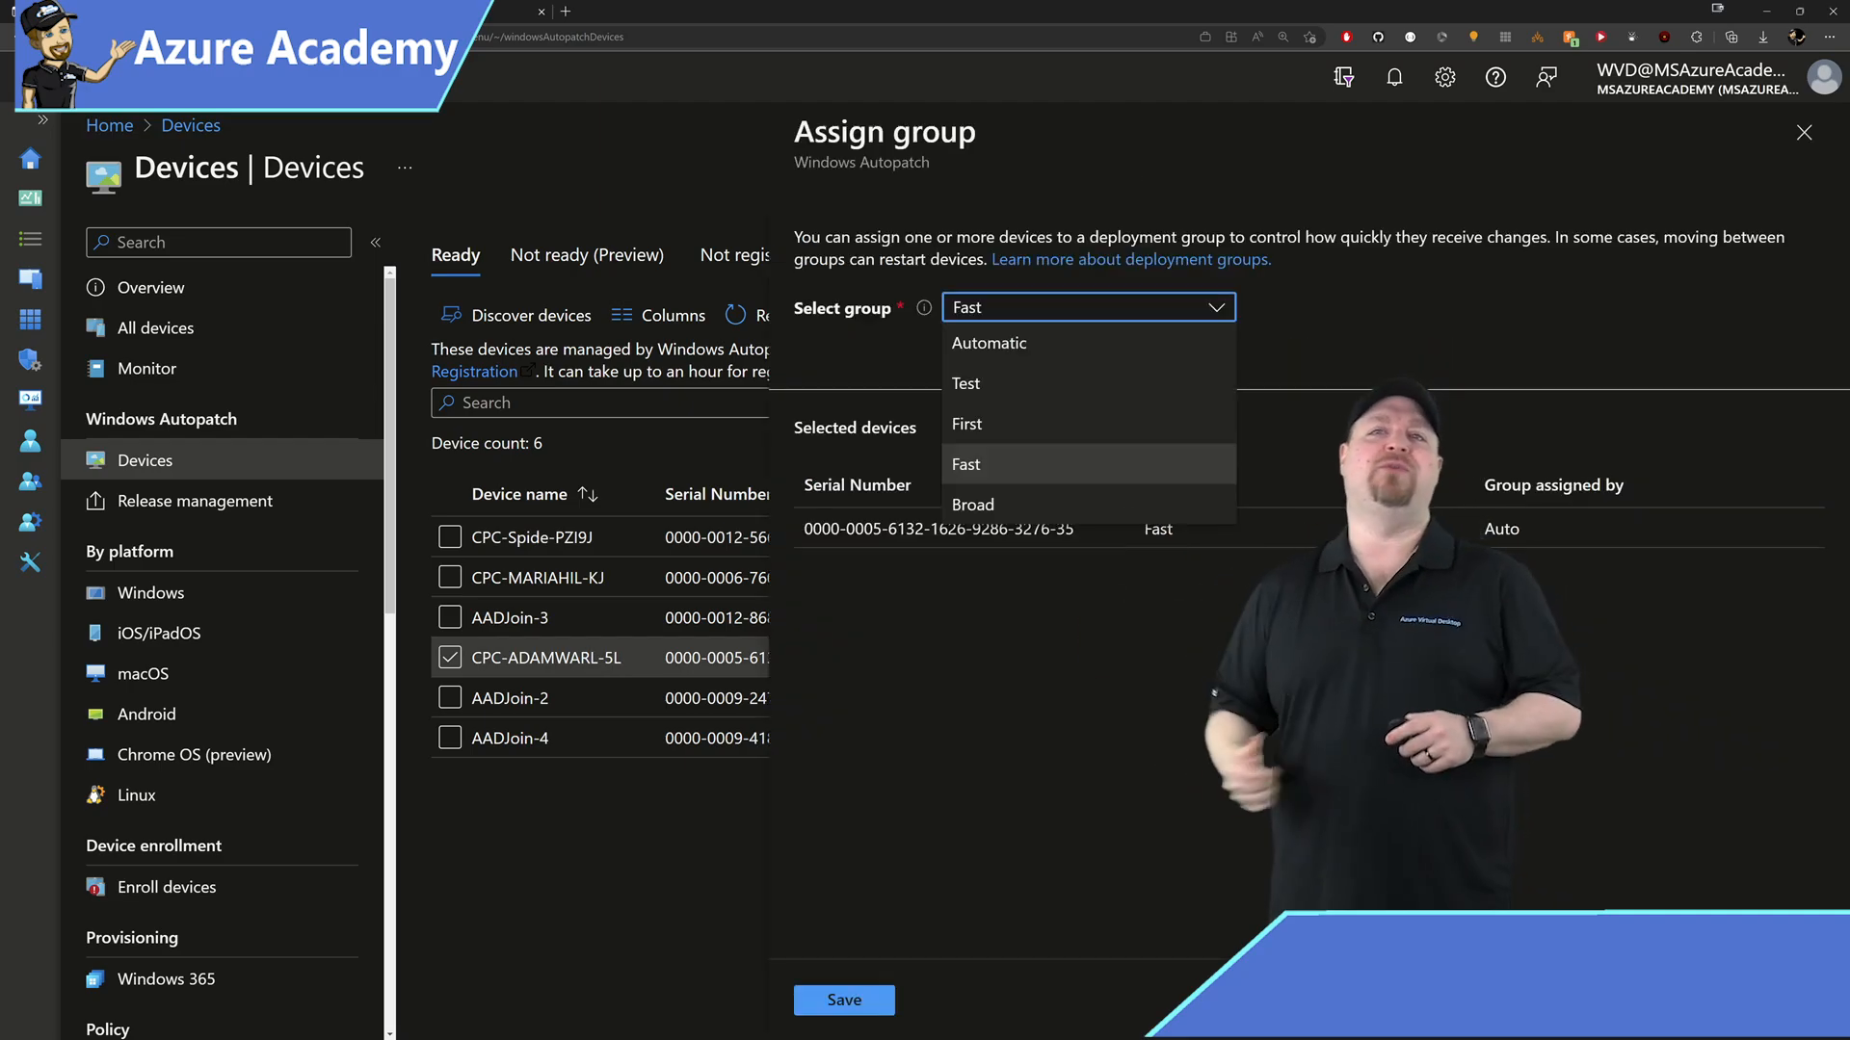
left_click(973, 504)
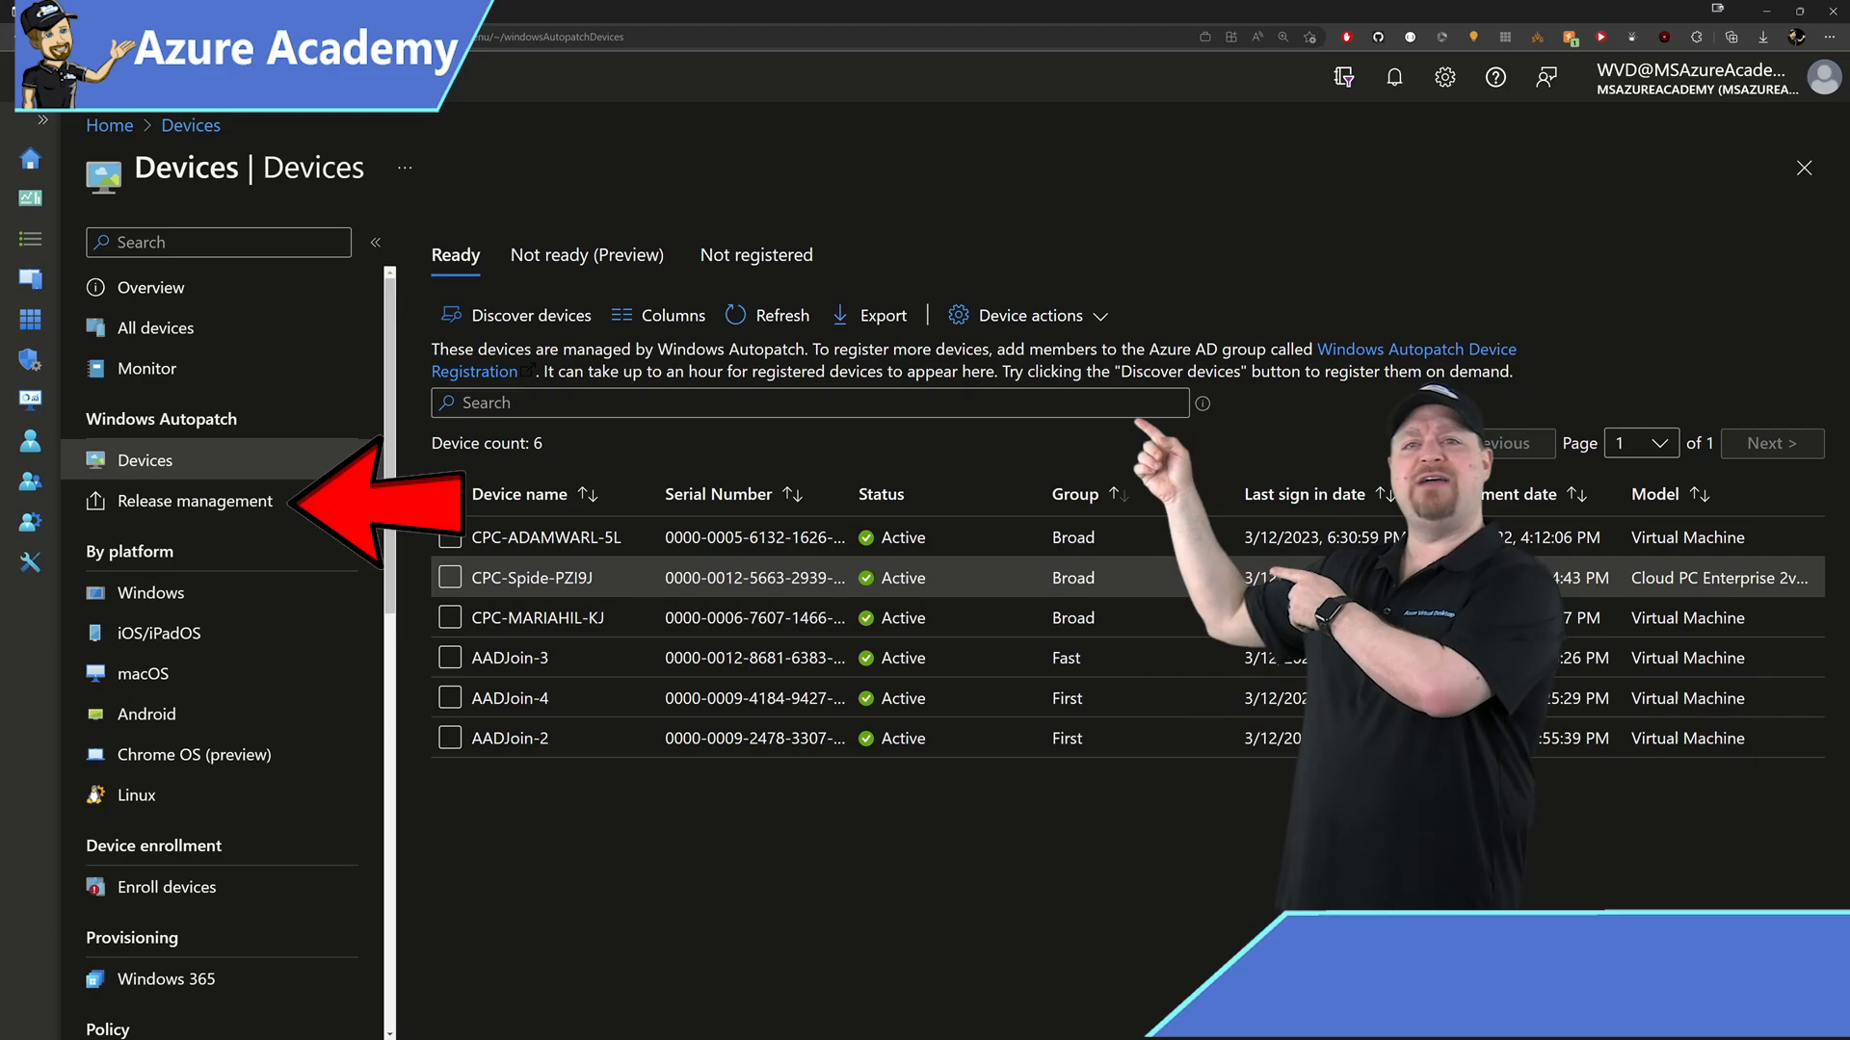
- View the Windows Autopatch Release management release settings with expedited and Microsoft 365 apps updates allowed
left_click(195, 500)
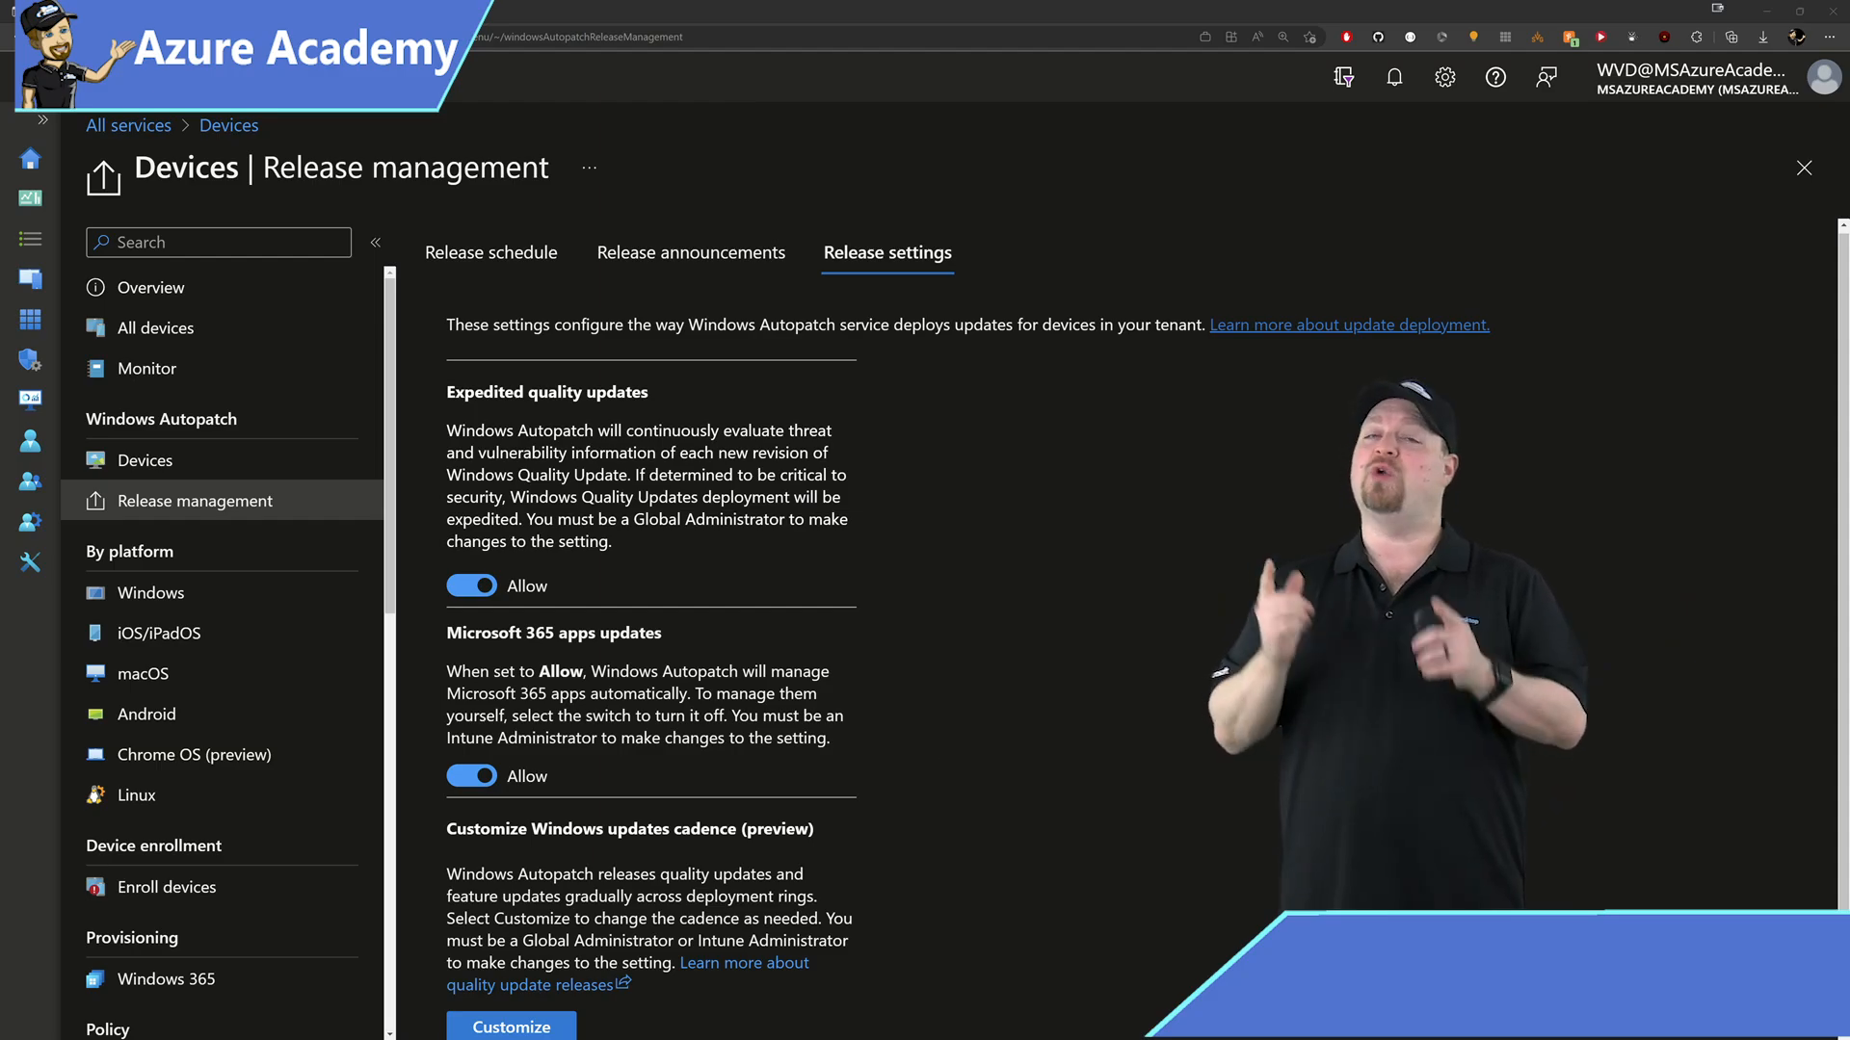
- Show management options for the Broad ring in the Windows update cadence customization
left_click(511, 1026)
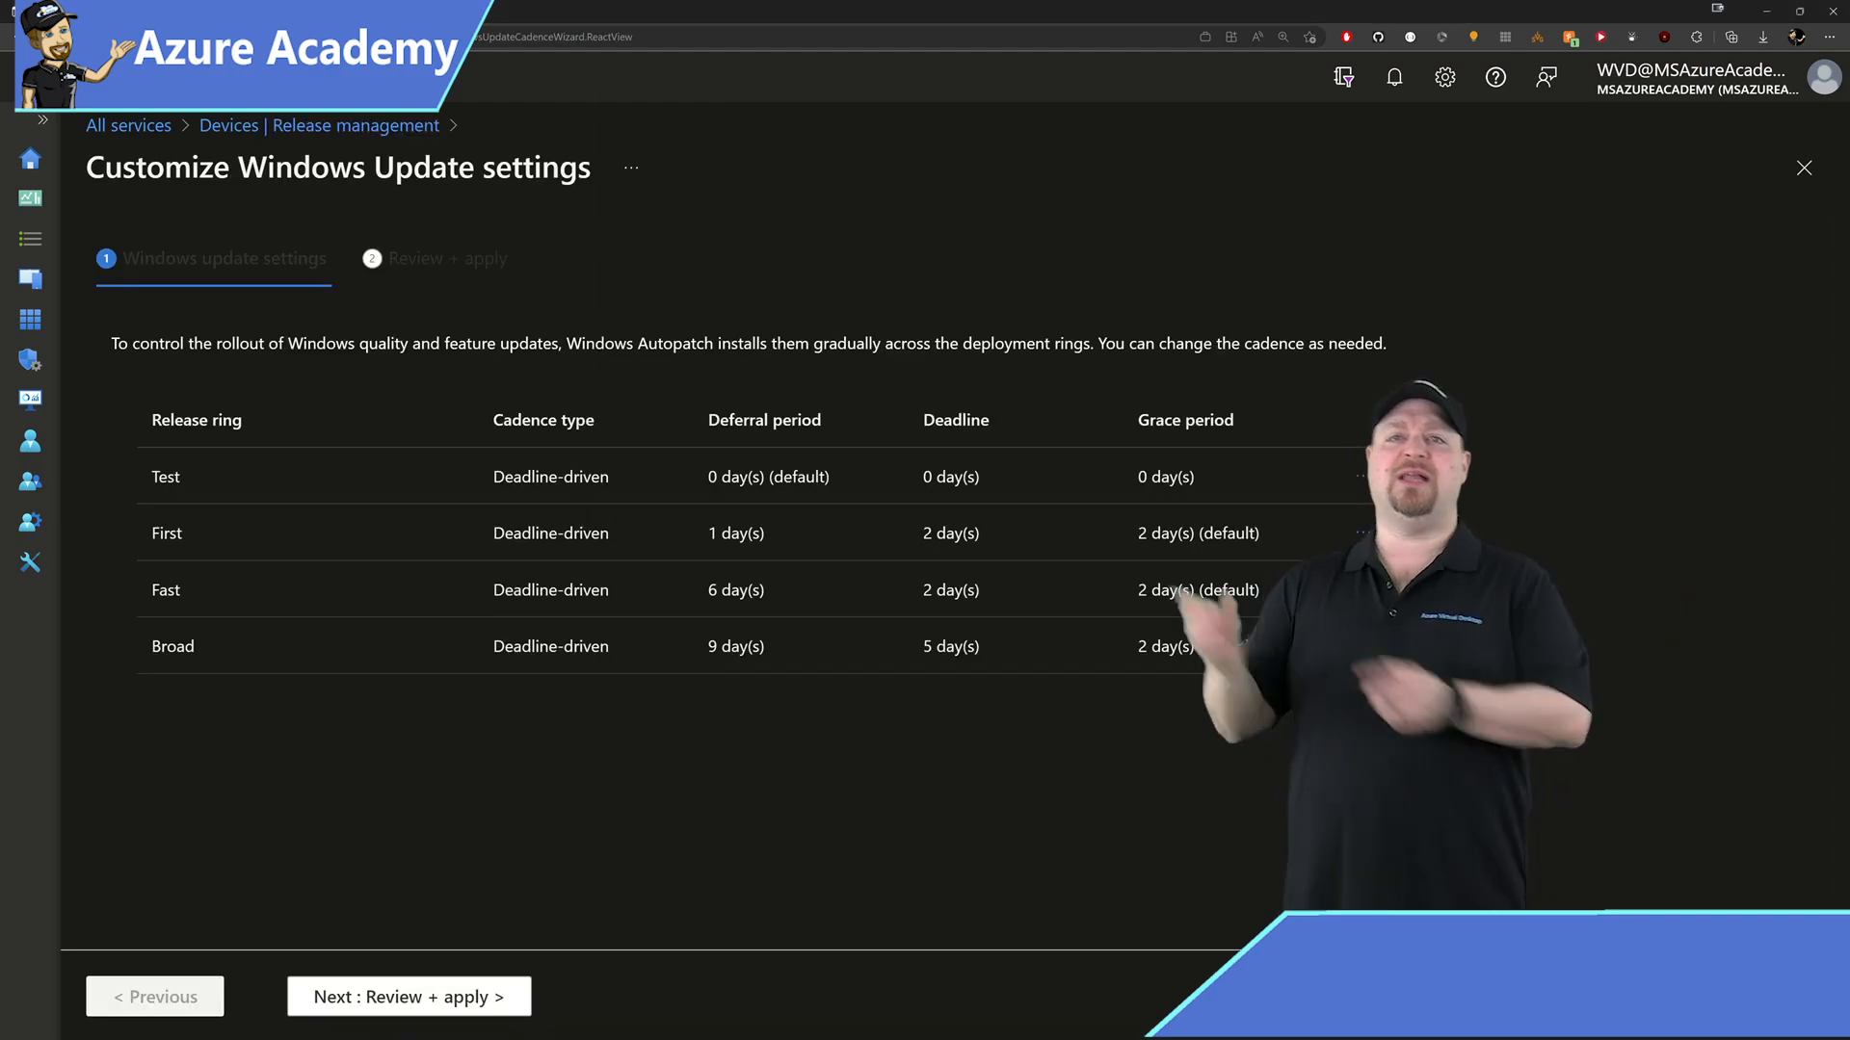
left_click(1333, 646)
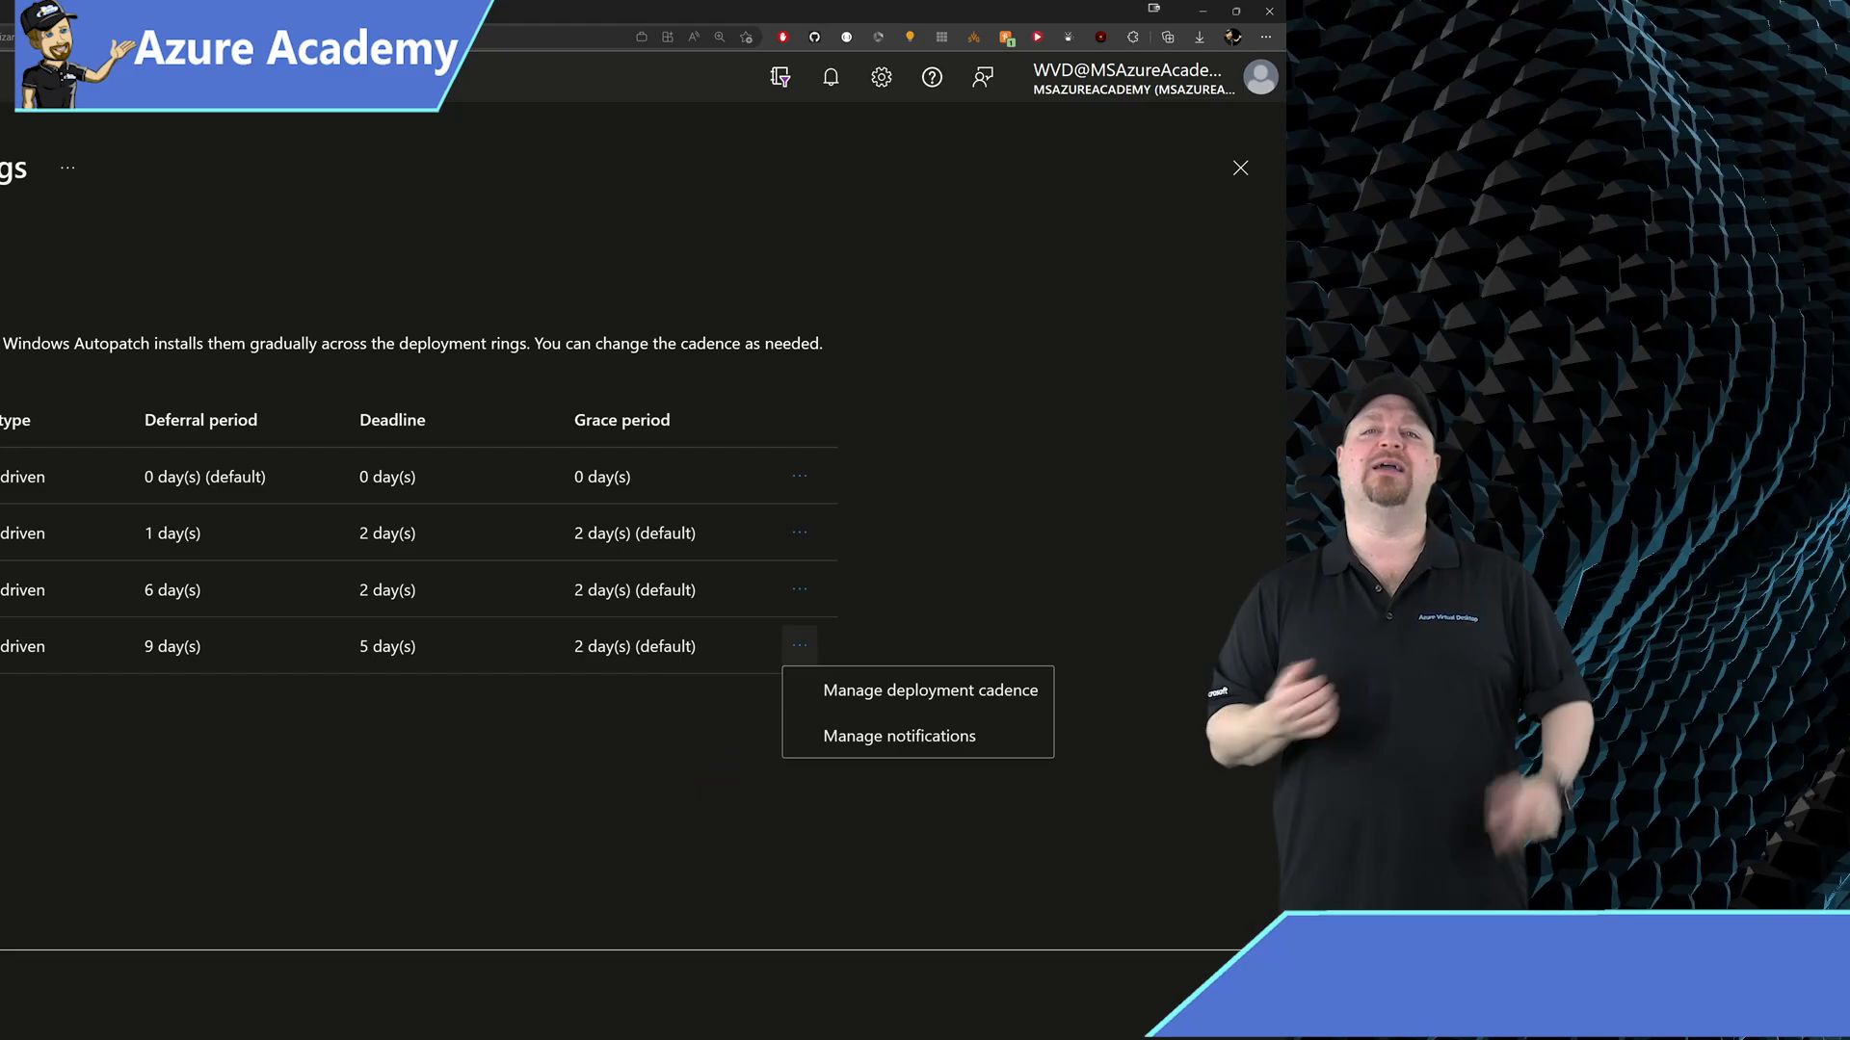
left_click(932, 690)
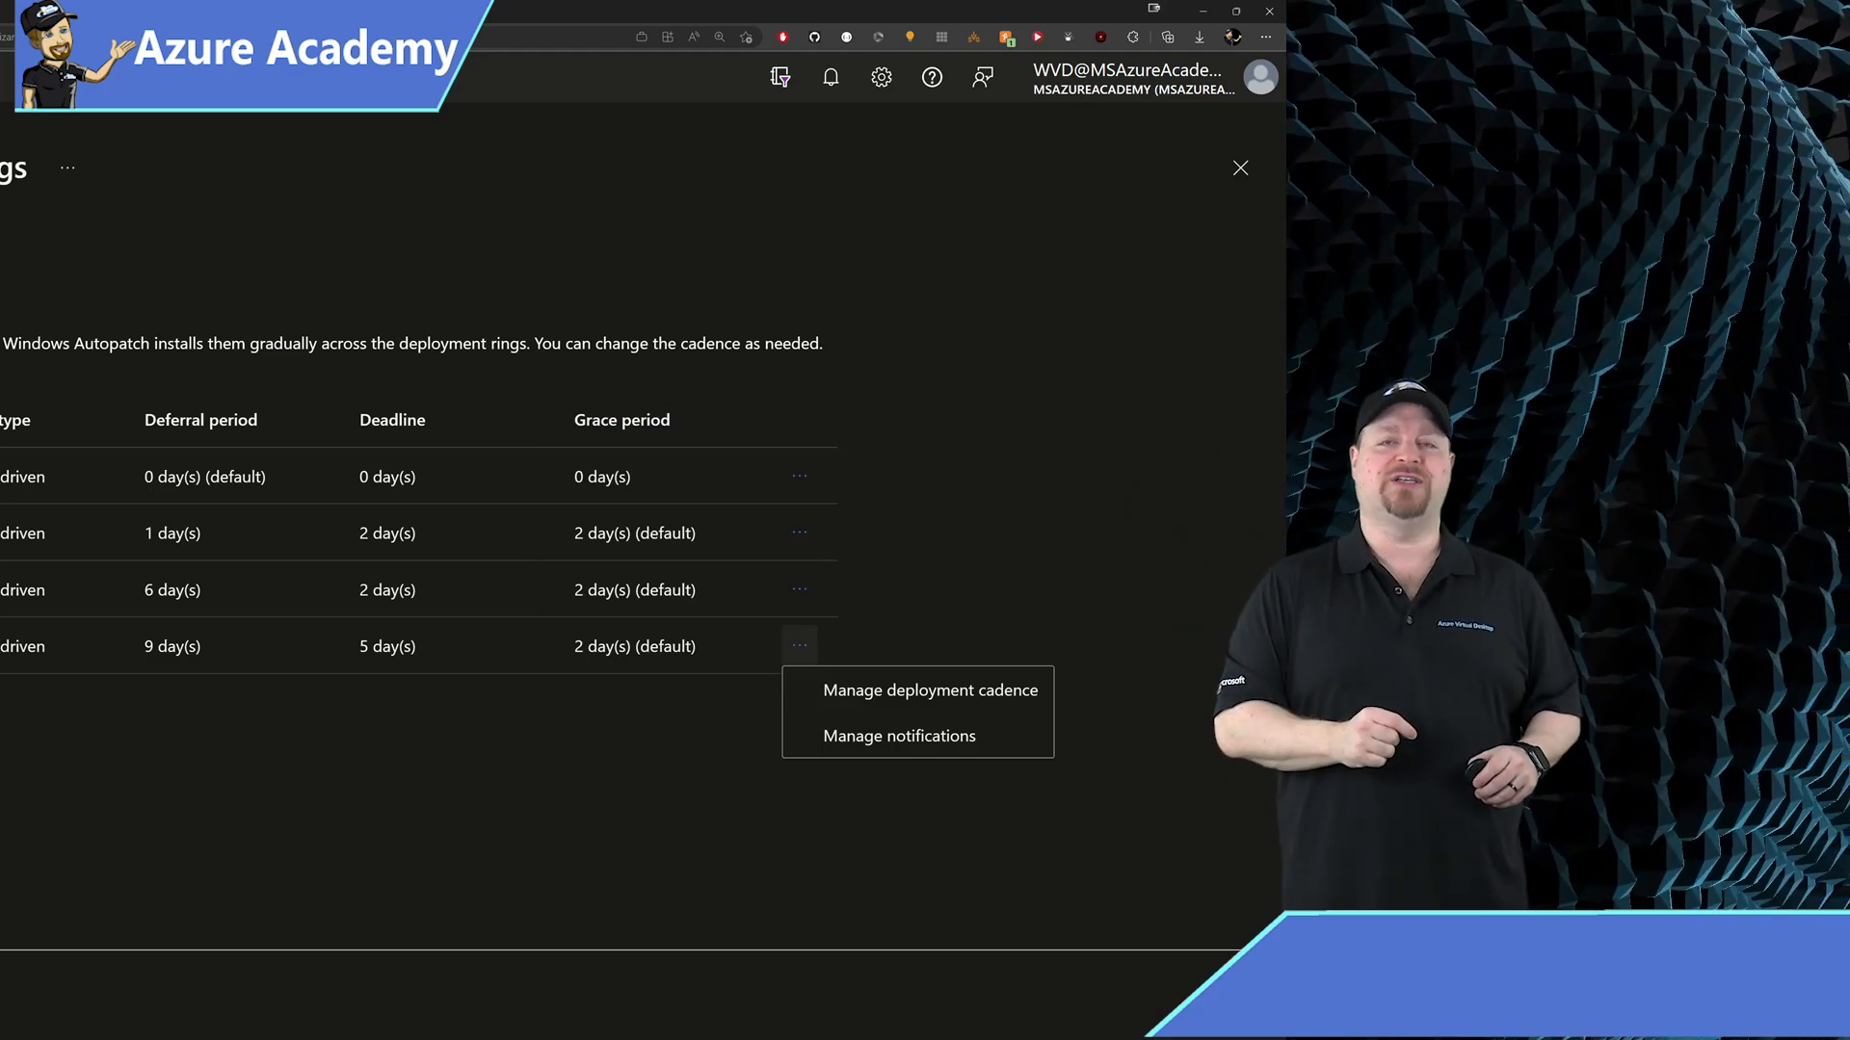
- Choose a Windows Update notification behaviour for the Broad ring
left_click(899, 735)
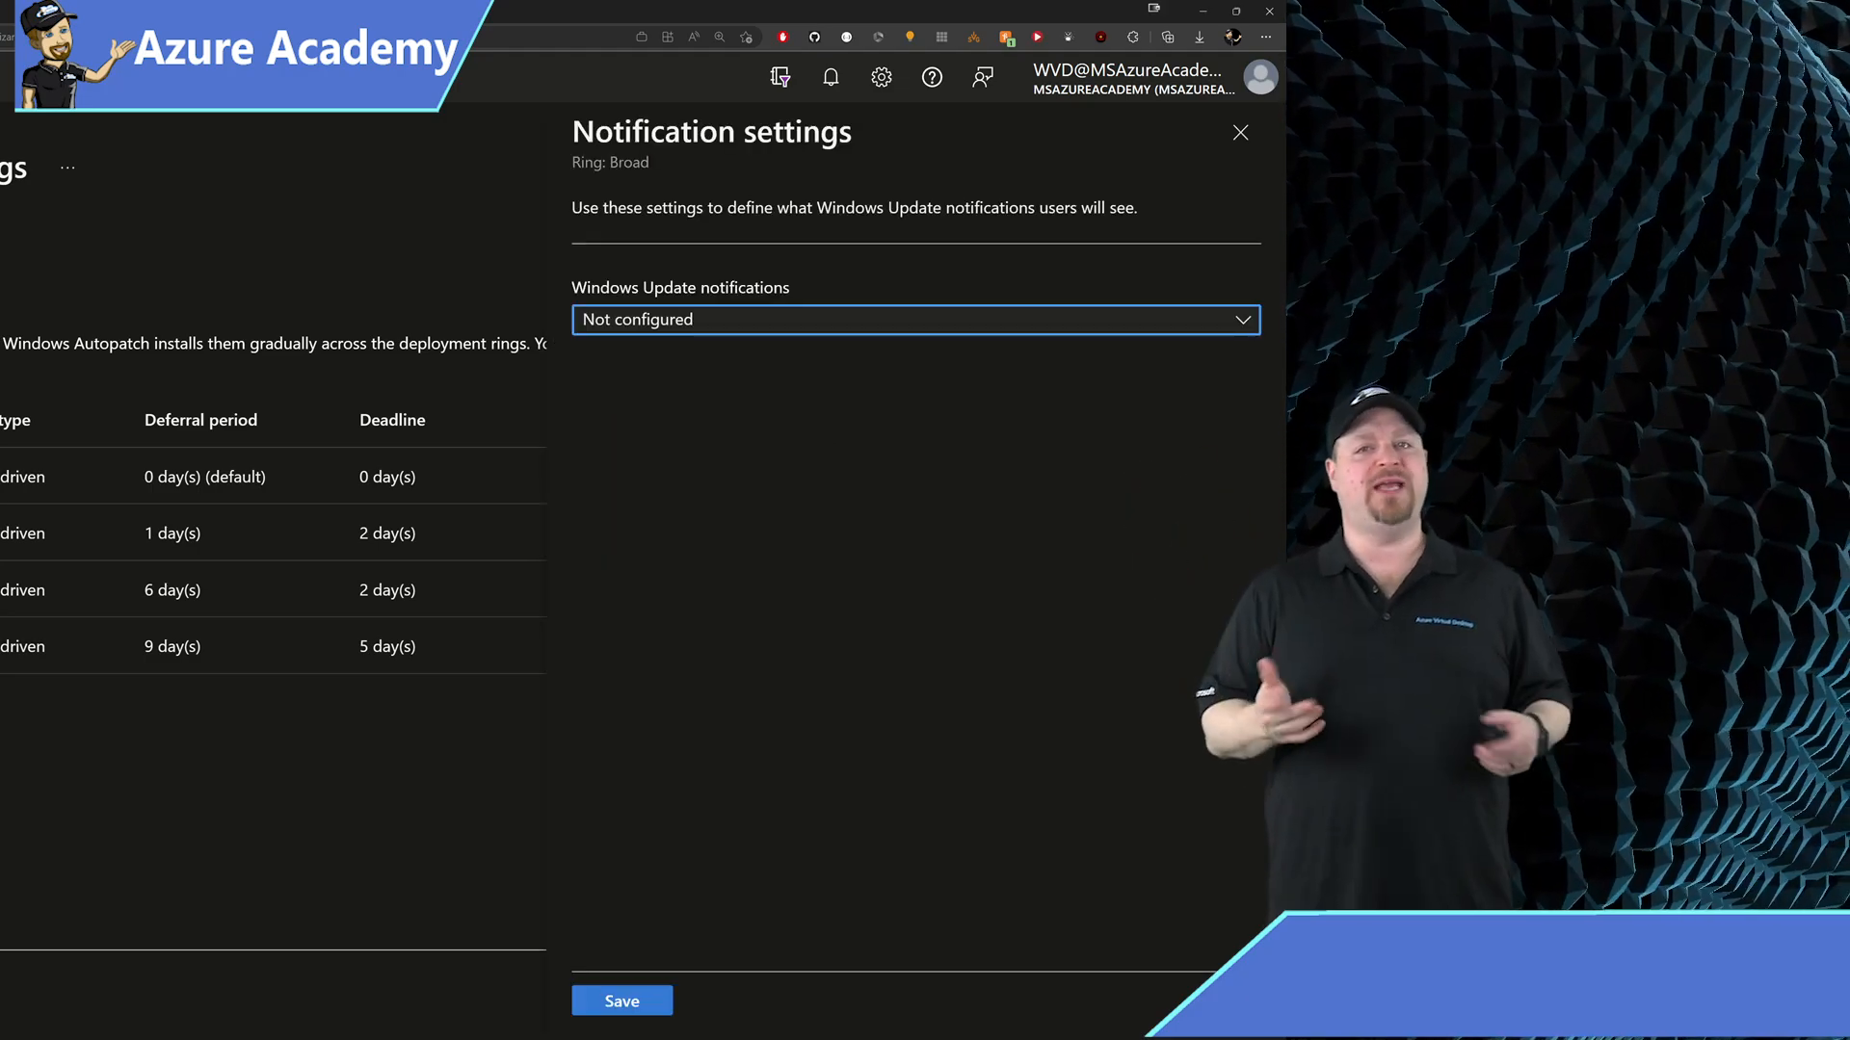
left_click(914, 320)
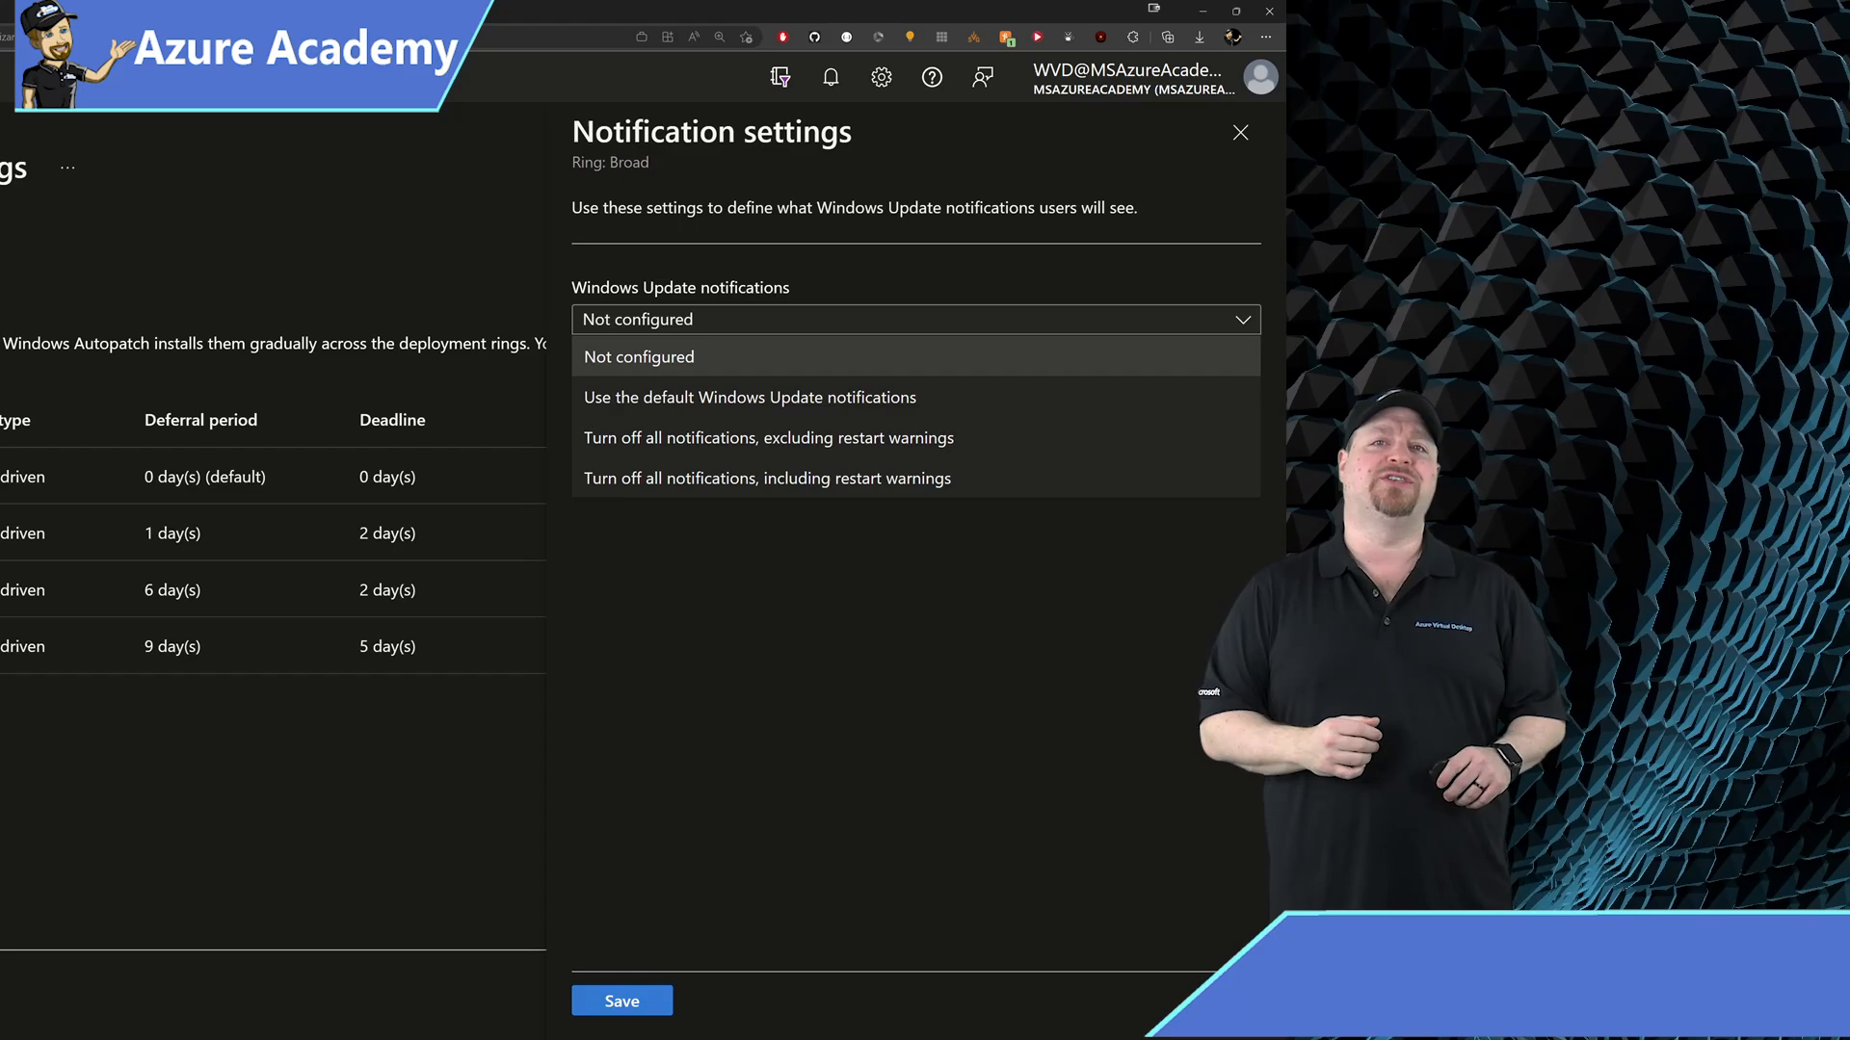
left_click(748, 398)
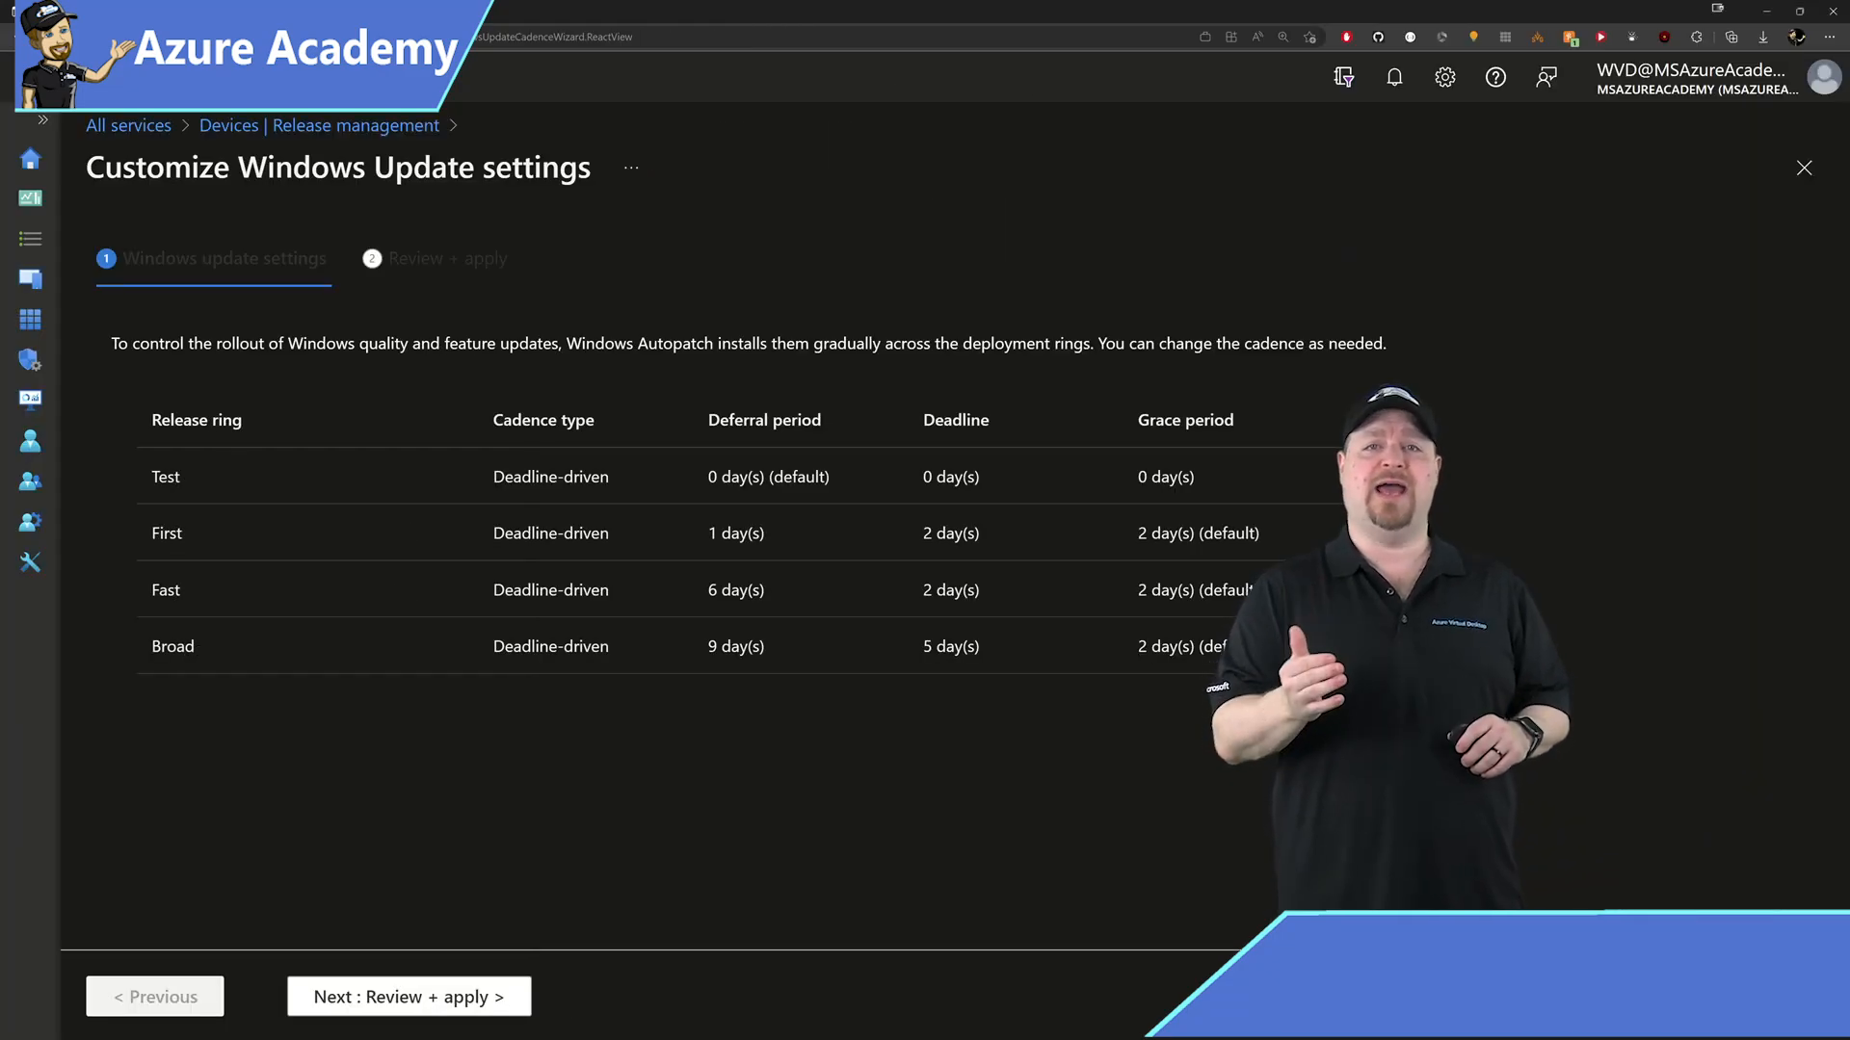
- Review and apply the customized update cadence, returning to Release management settings
left_click(409, 997)
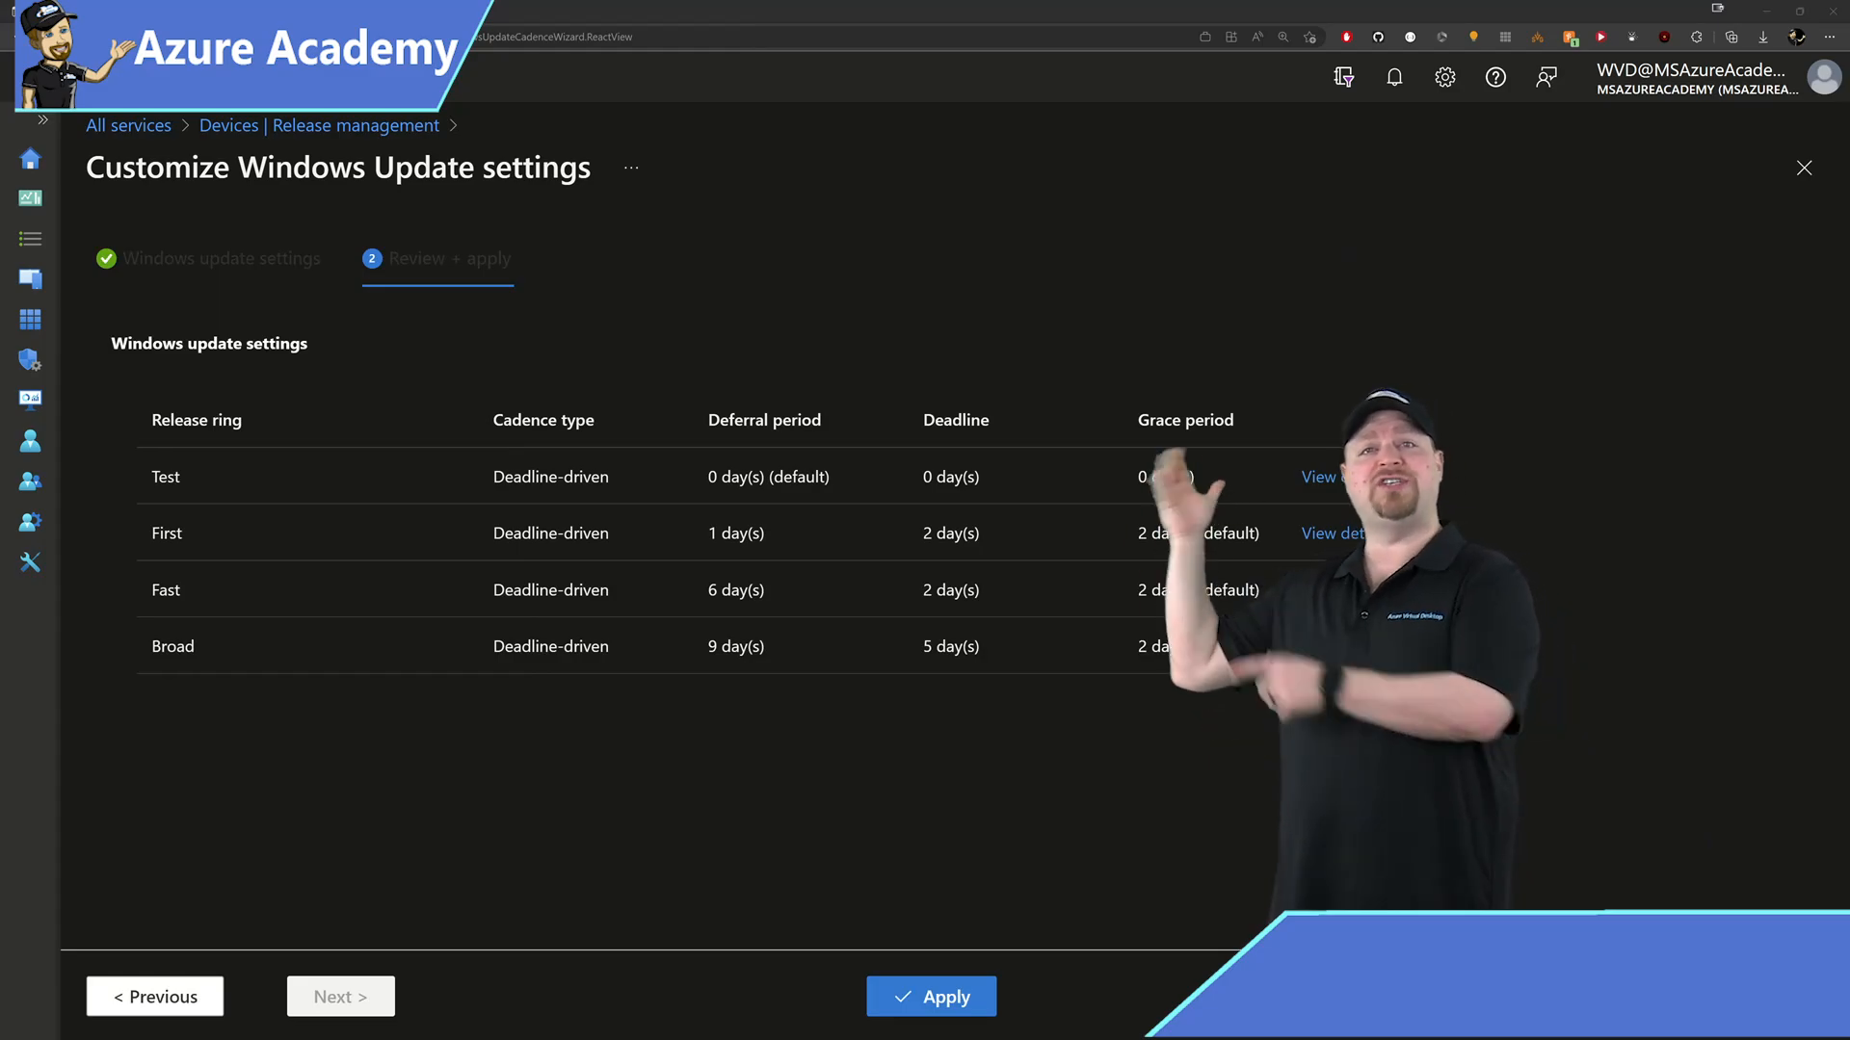
left_click(930, 995)
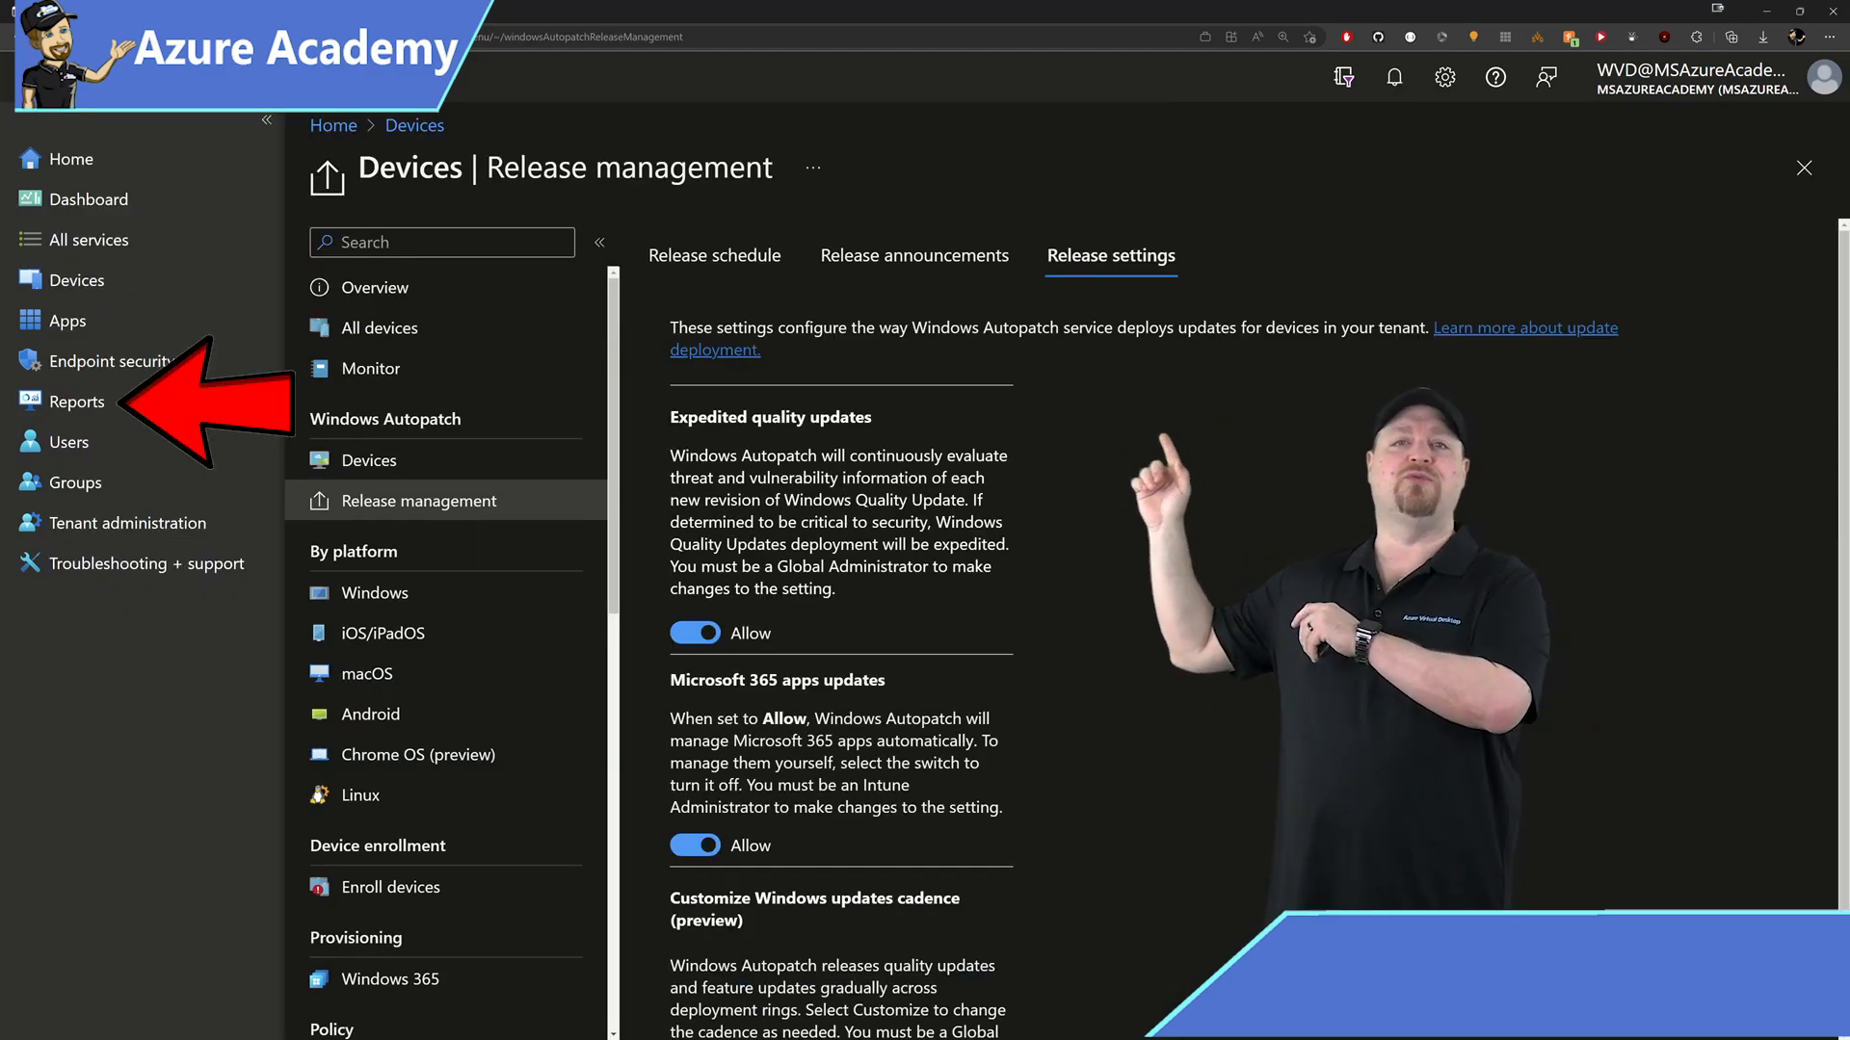
- Show the available Windows Quality Updates reports under Windows Autopatch
left_click(77, 401)
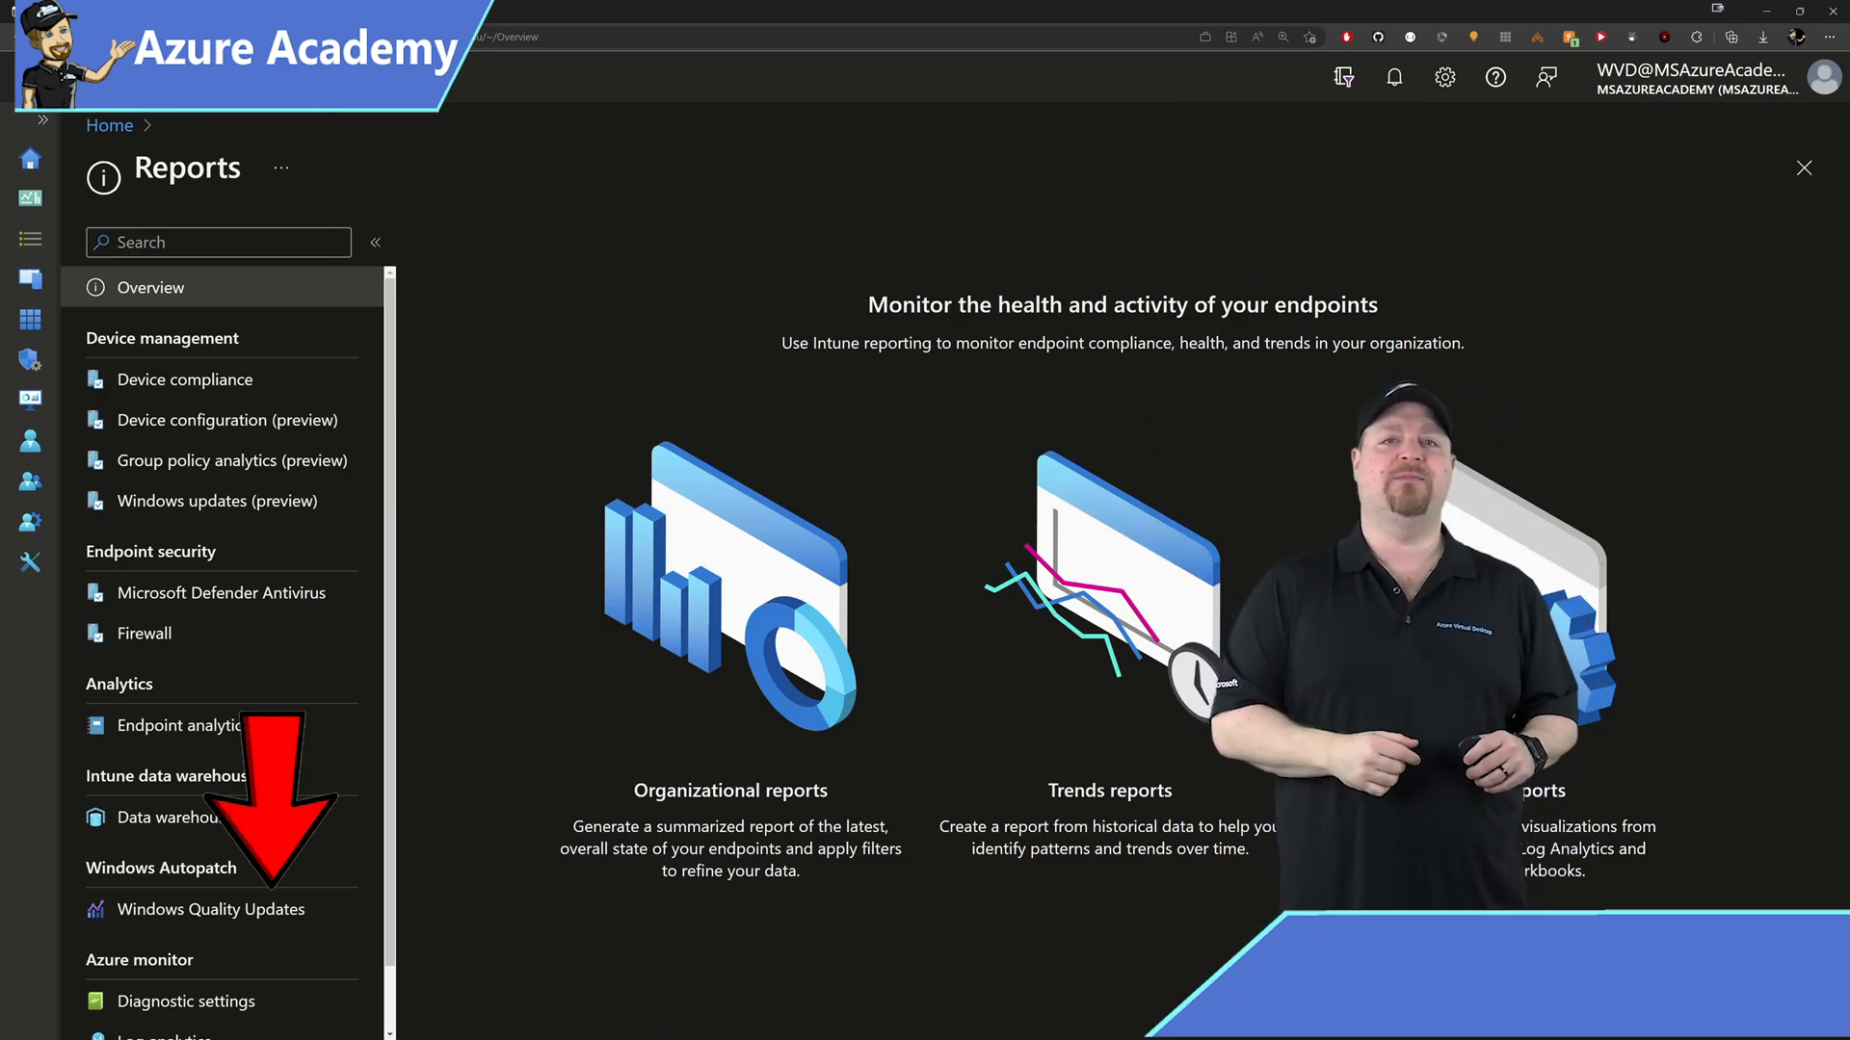
left_click(212, 910)
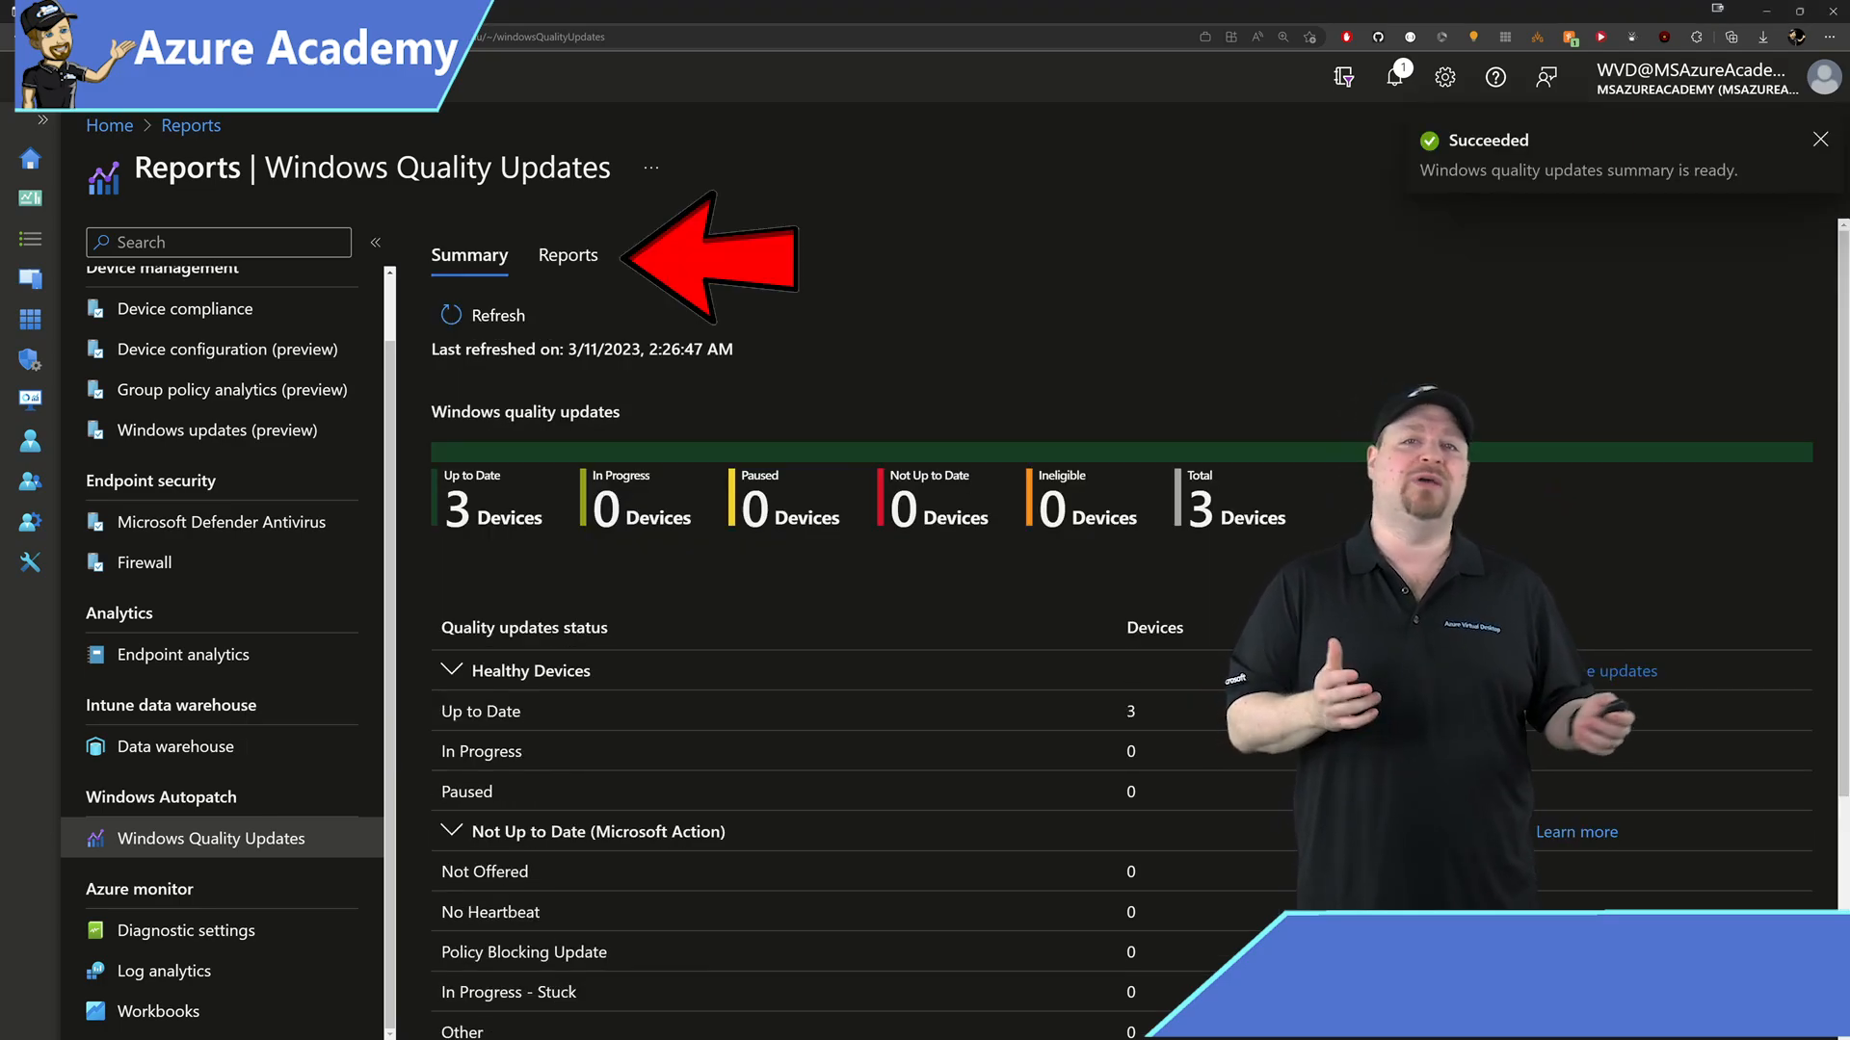
left_click(568, 254)
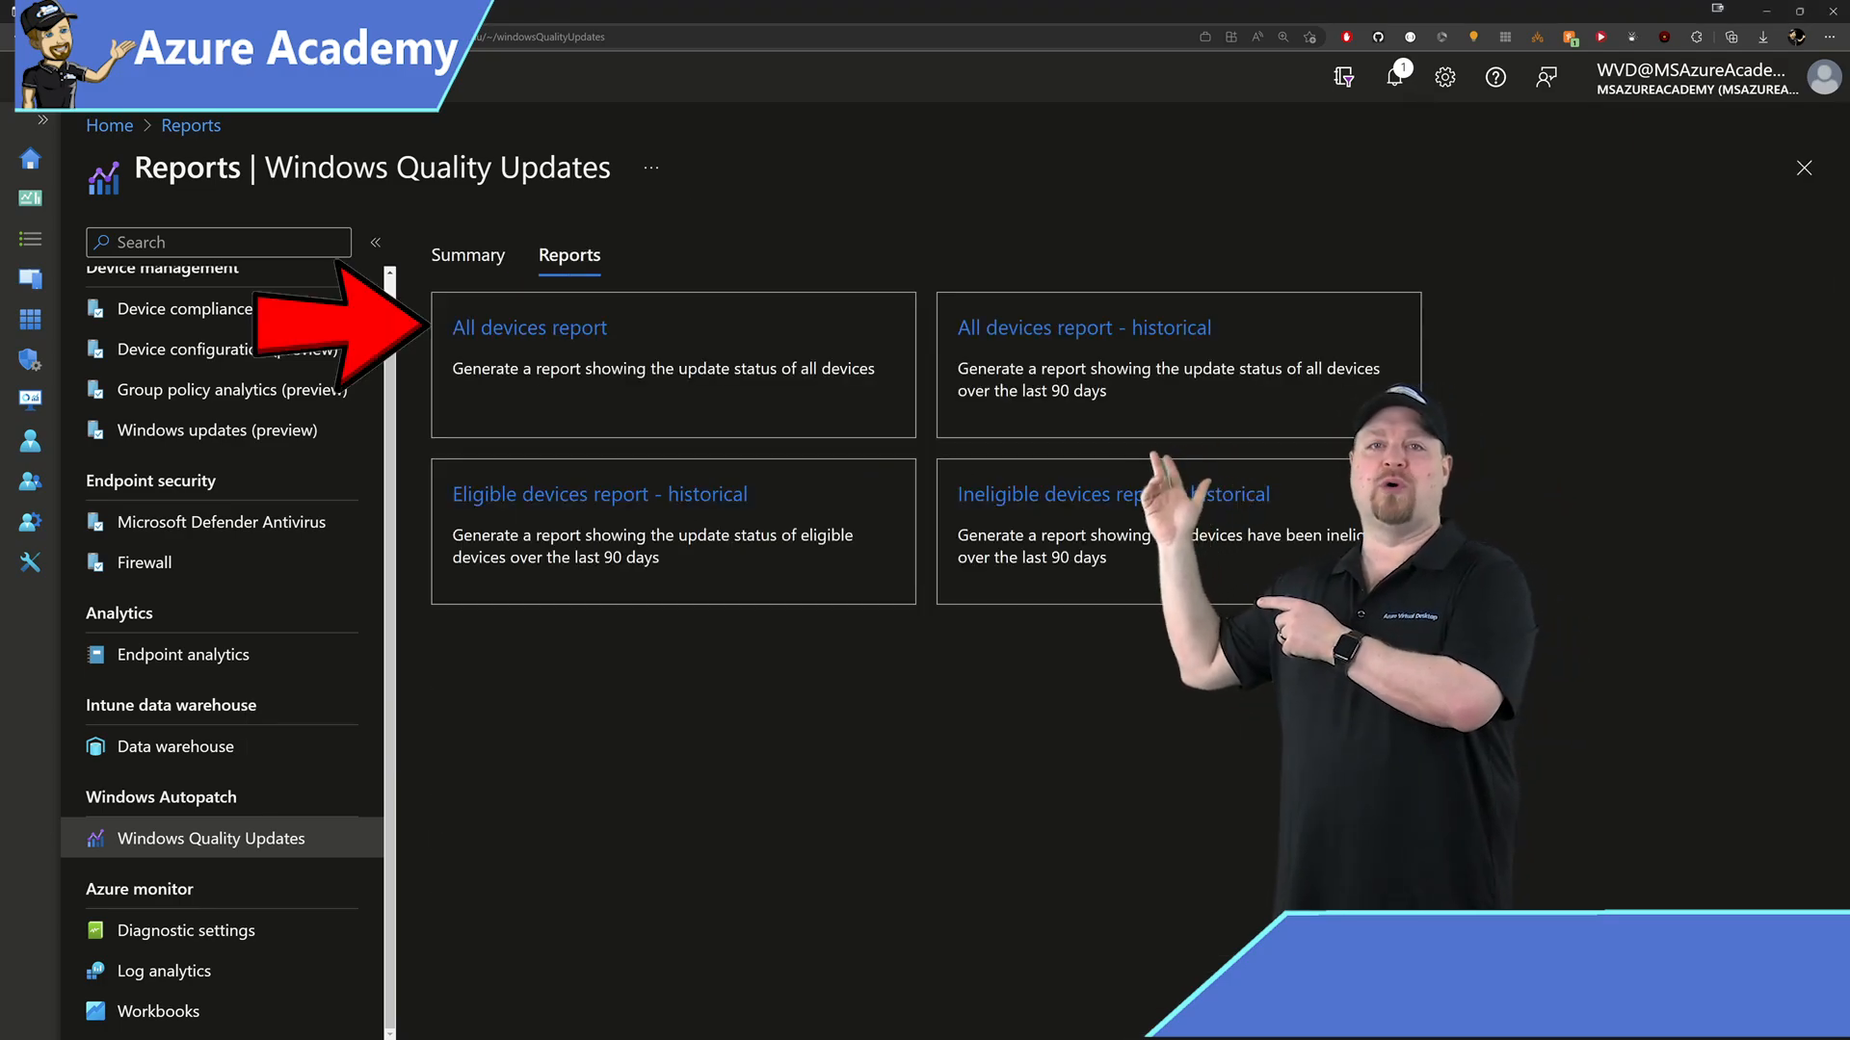
- Export the All devices quality updates report as a file after checking the deployment ring filter
left_click(530, 326)
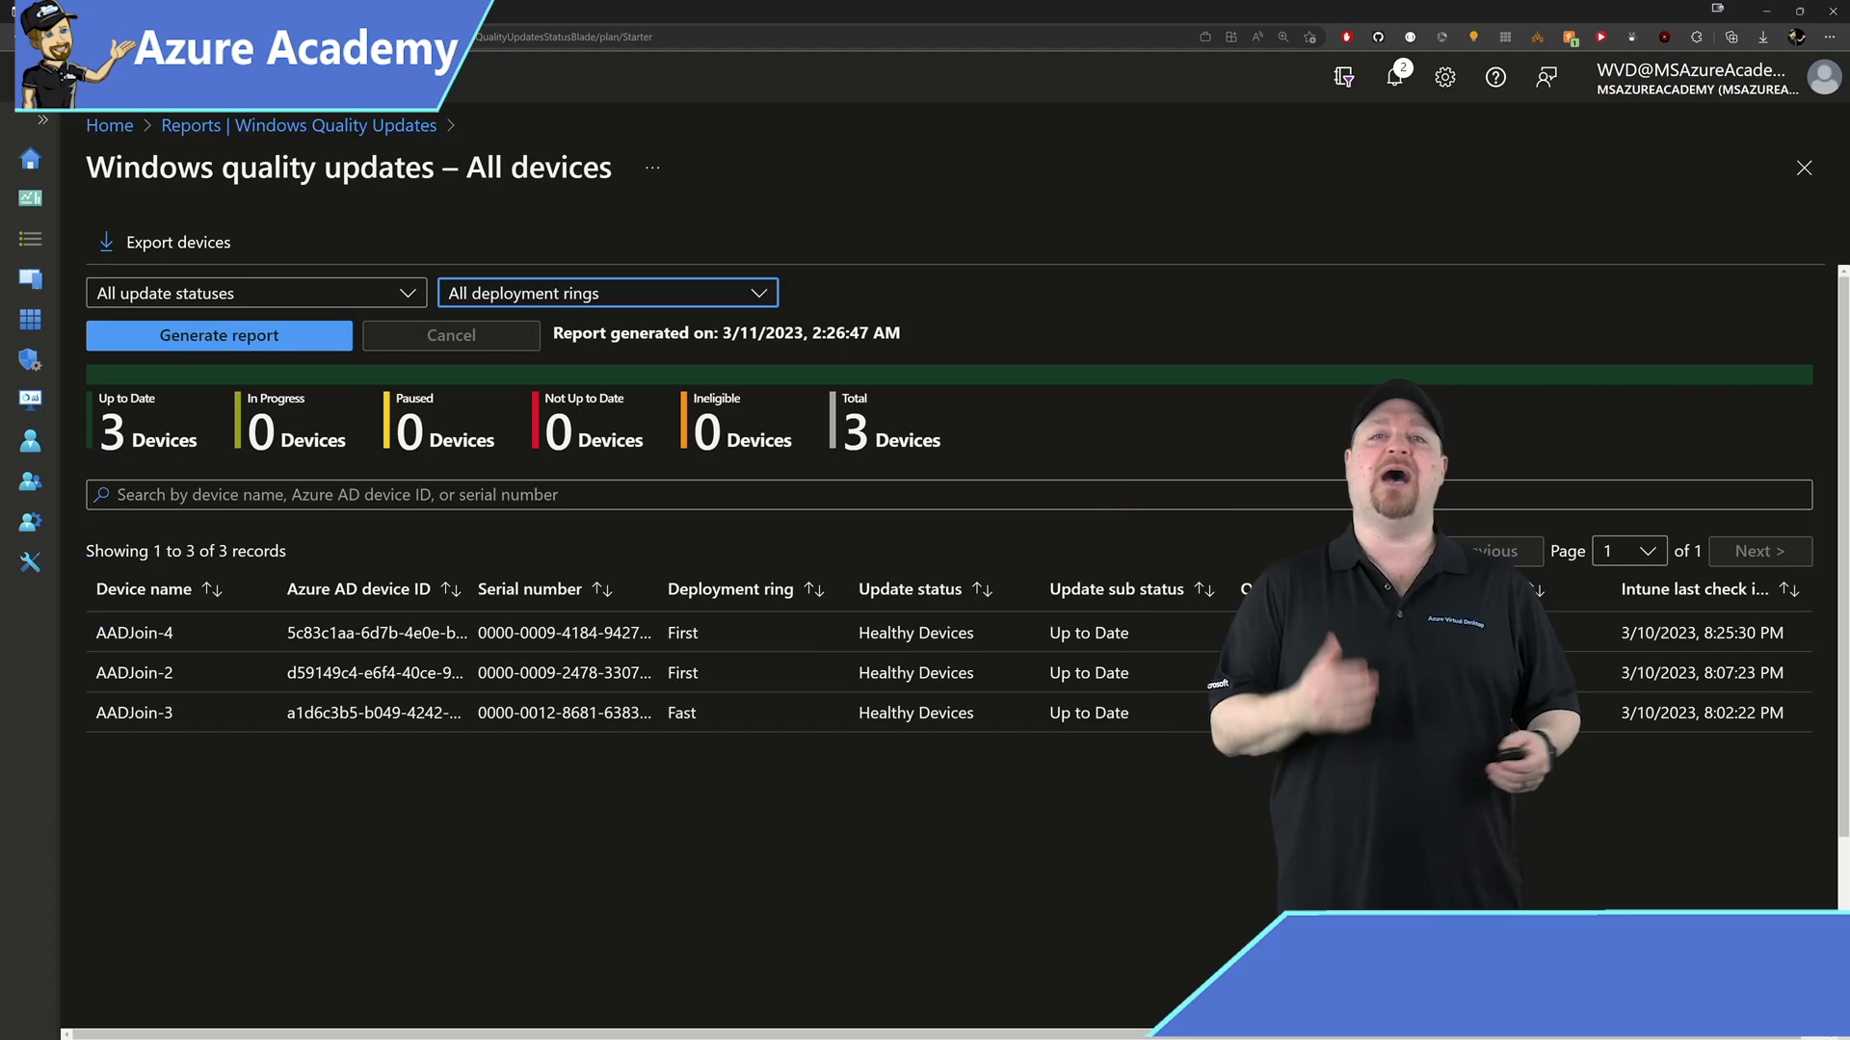
left_click(605, 292)
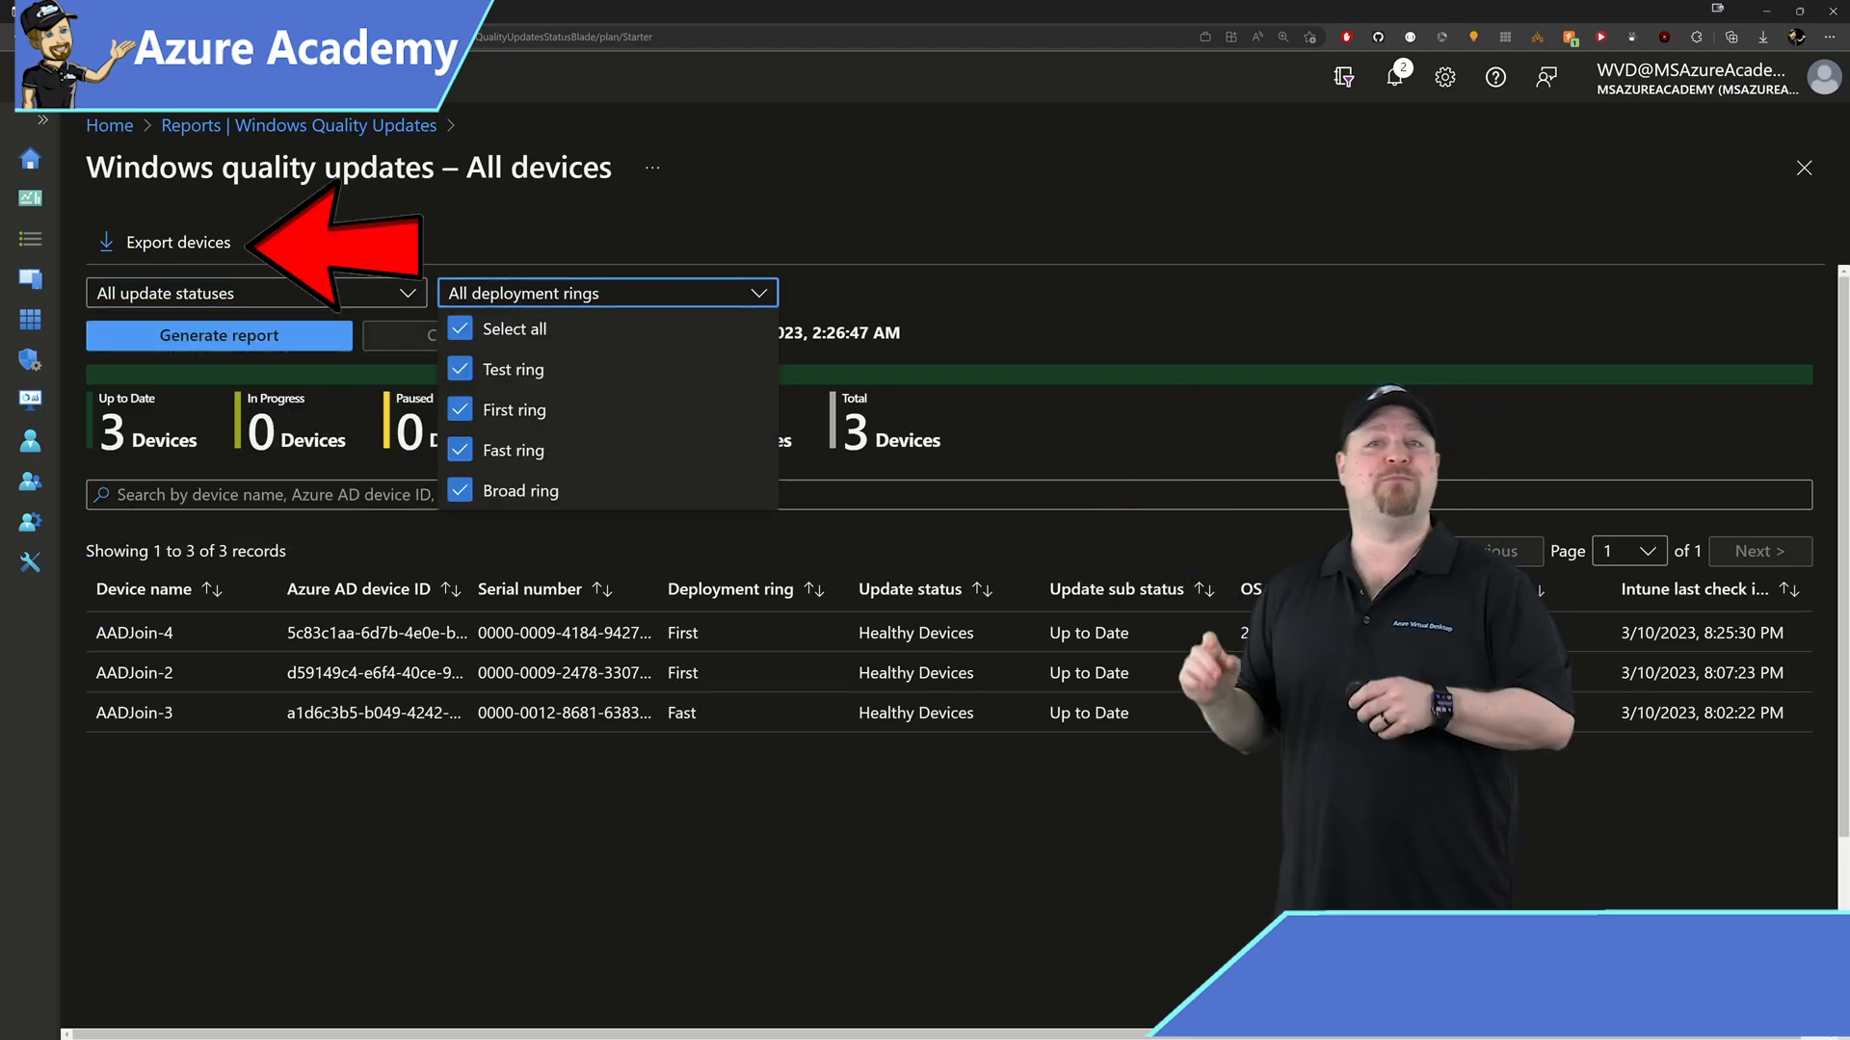
left_click(178, 242)
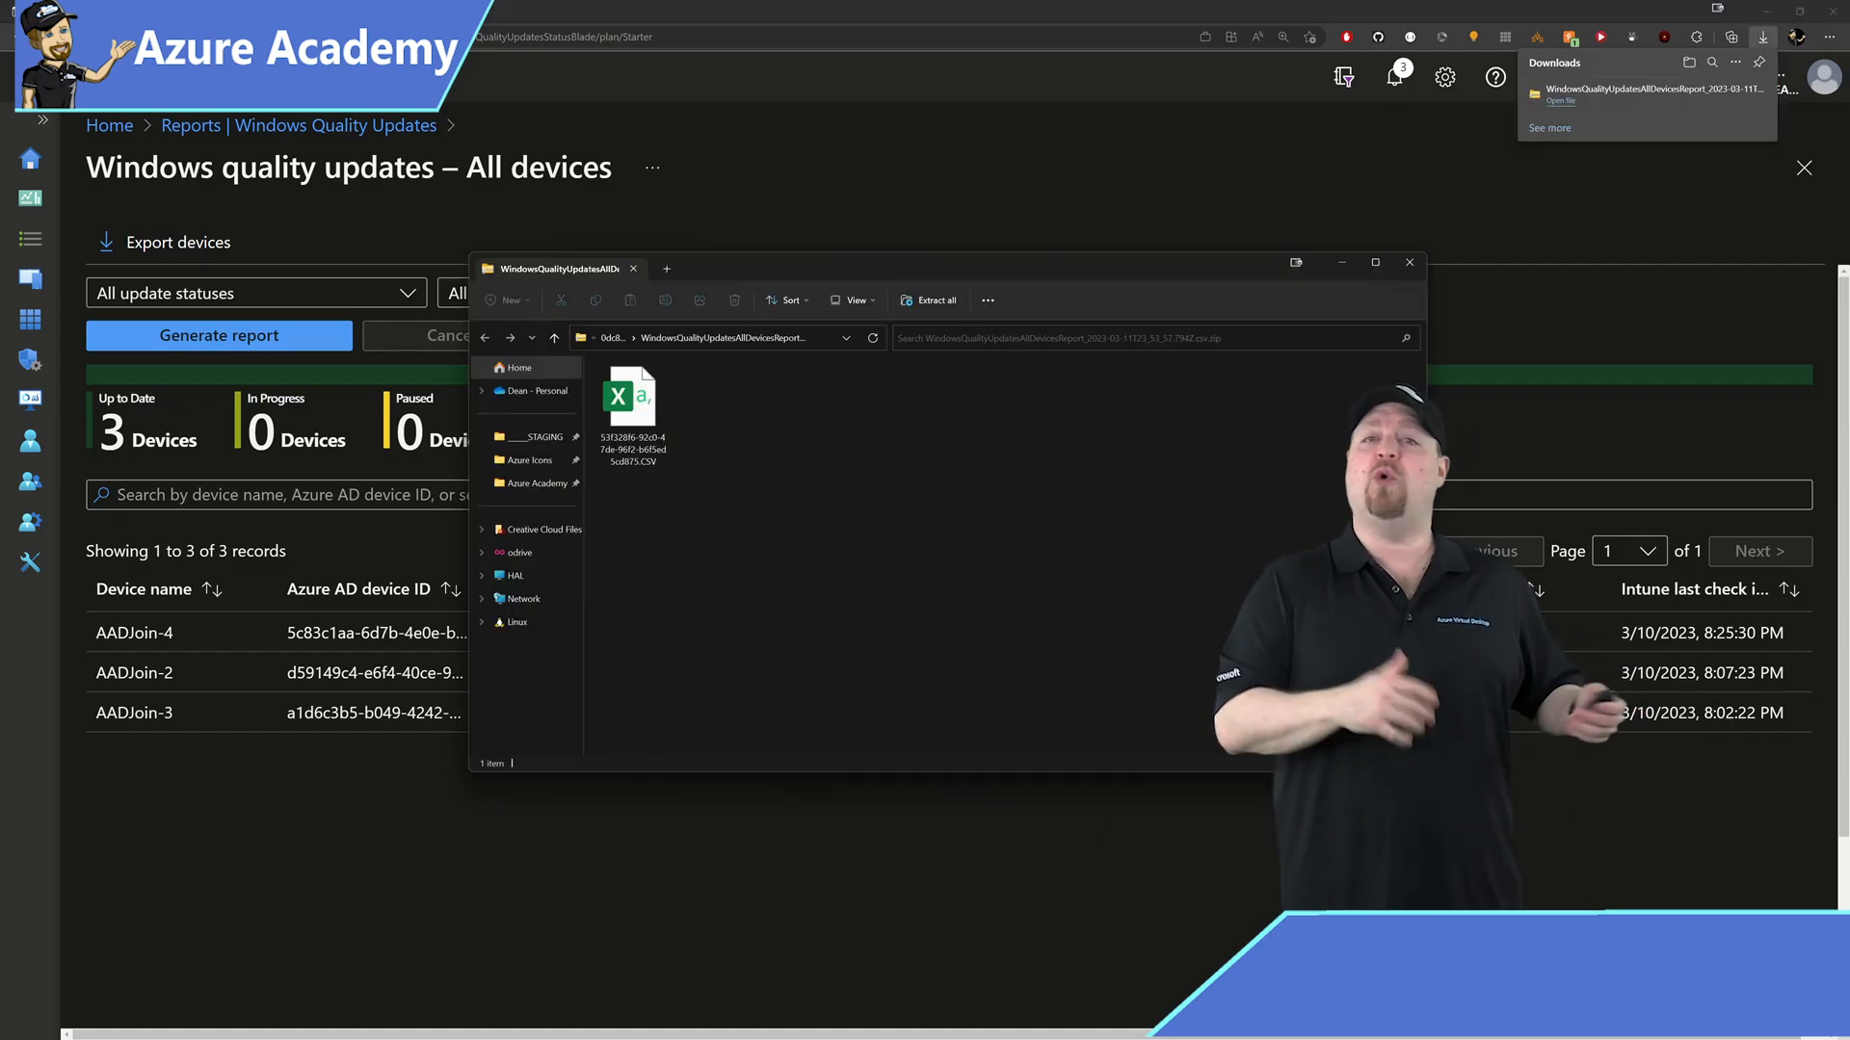